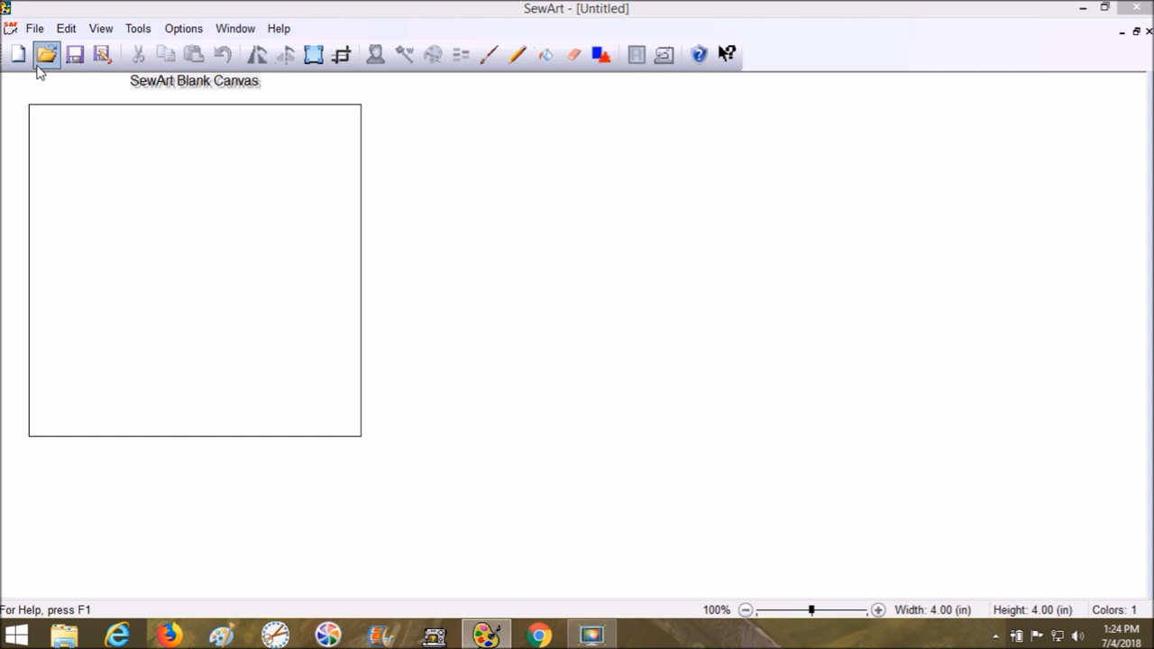
Open the Bull_skull_6228 image from the Desktop in SewArt
click(46, 55)
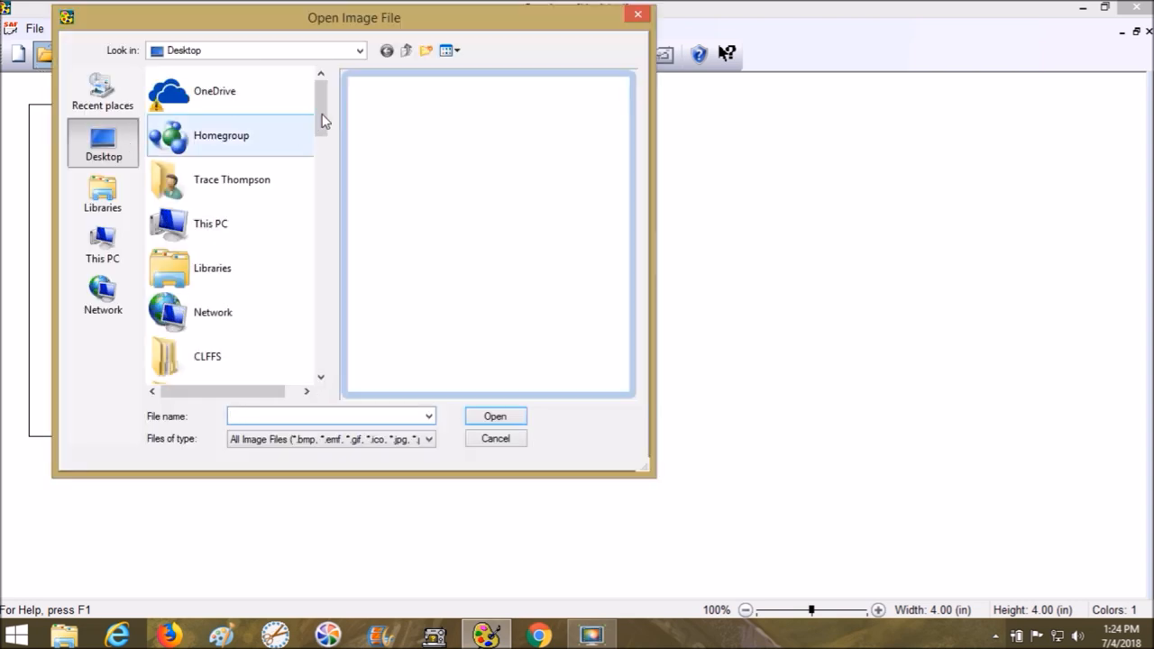
scroll(down, 3)
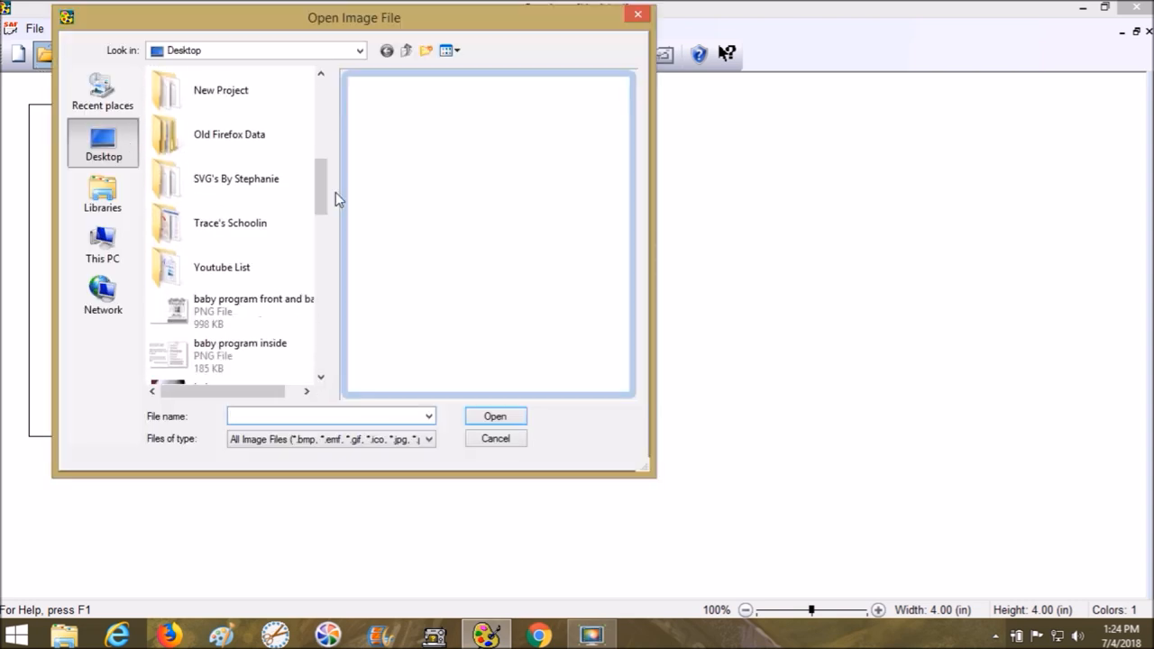
scroll(down, 3)
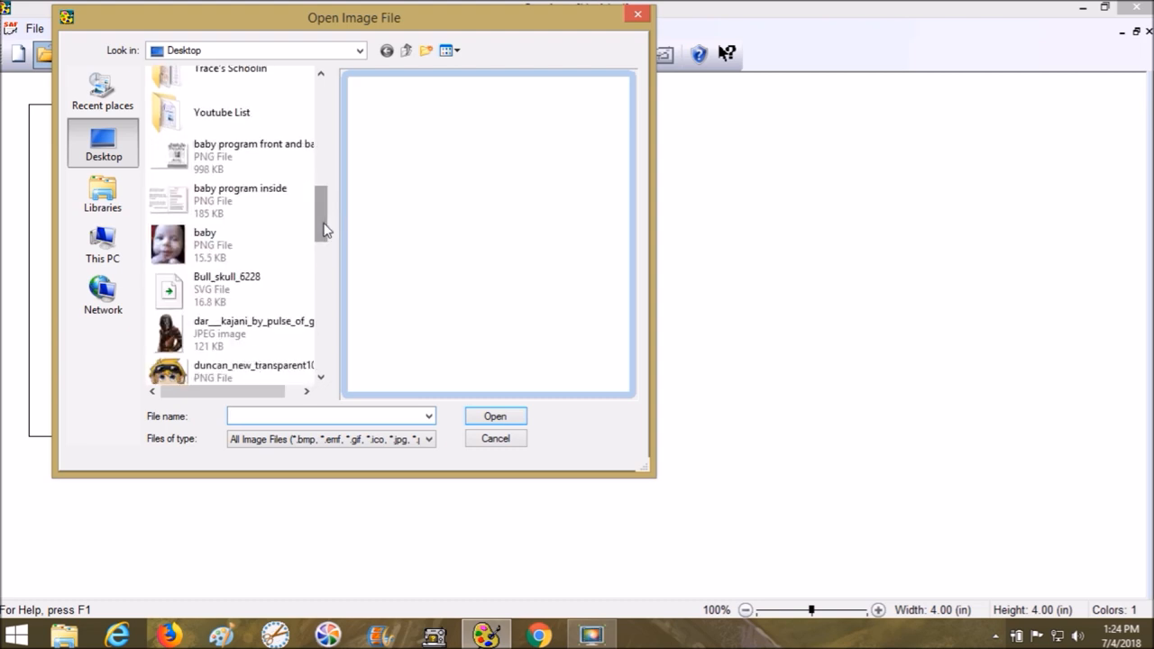
click(234, 289)
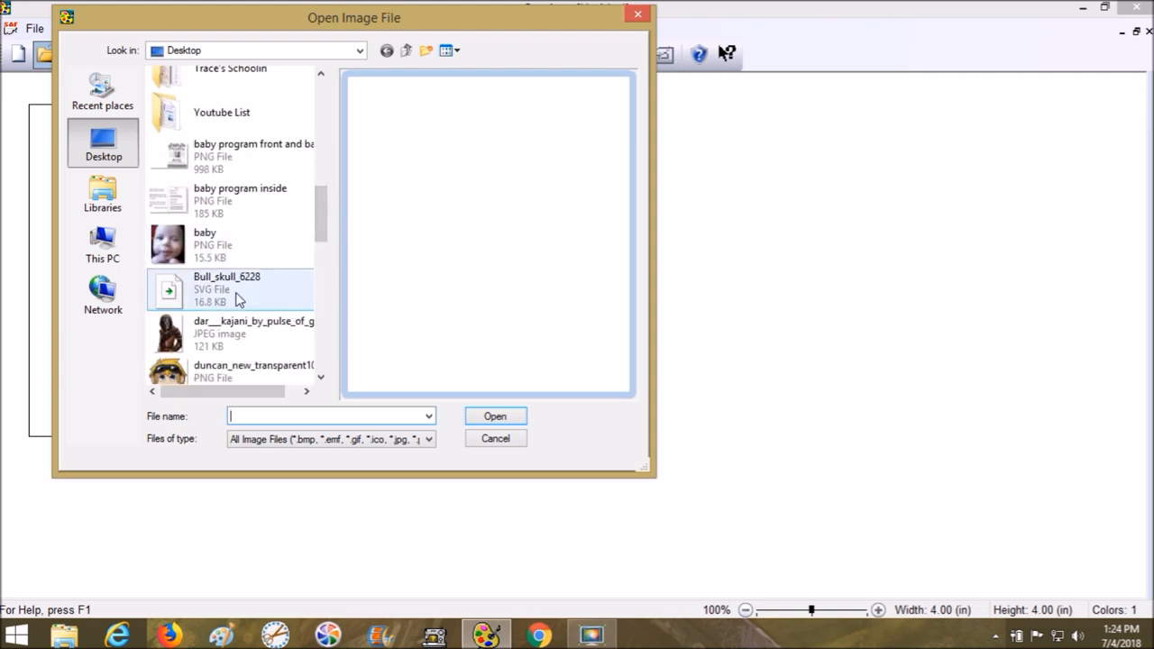
click(226, 289)
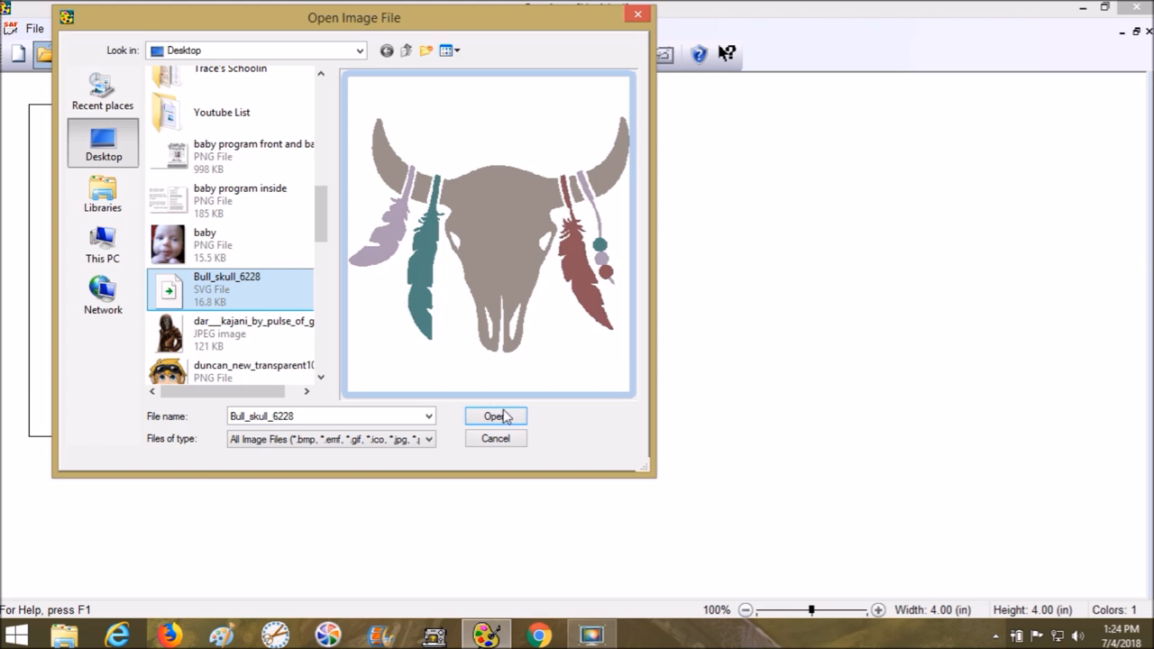
mouse_move(495, 416)
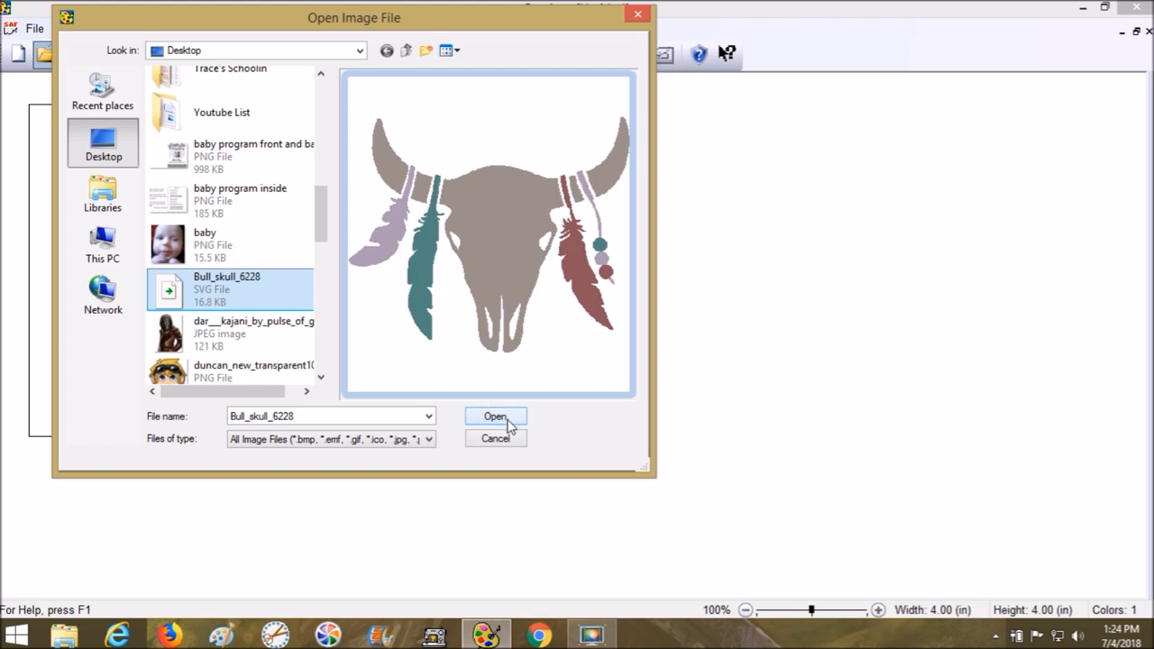
click(495, 416)
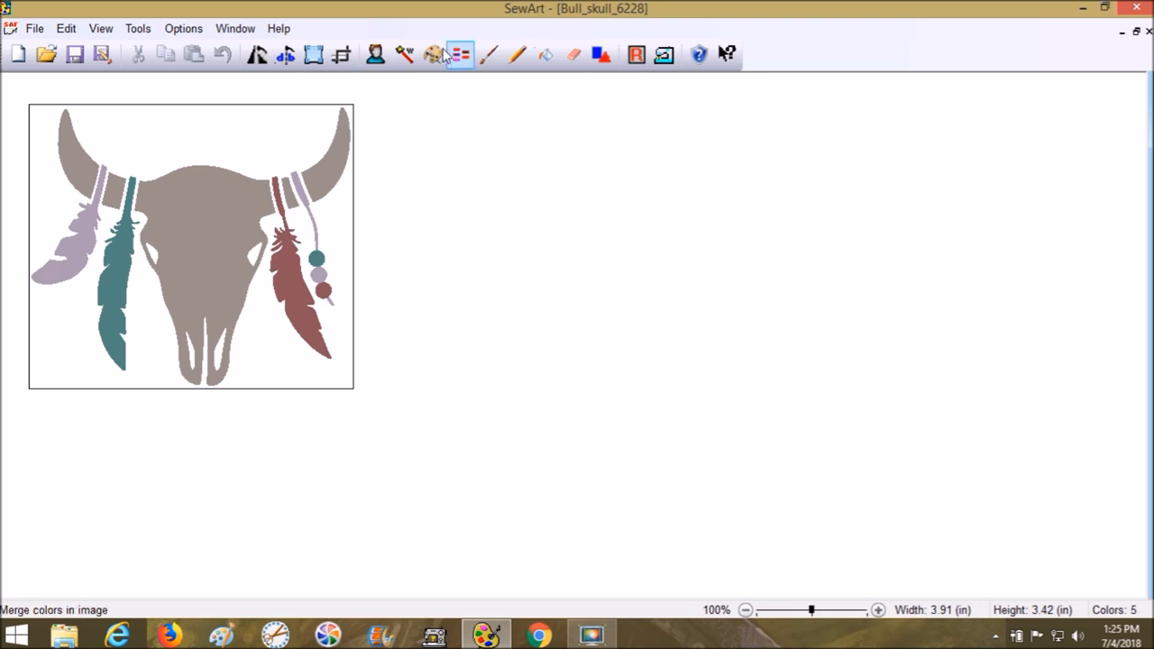
mouse_move(432, 55)
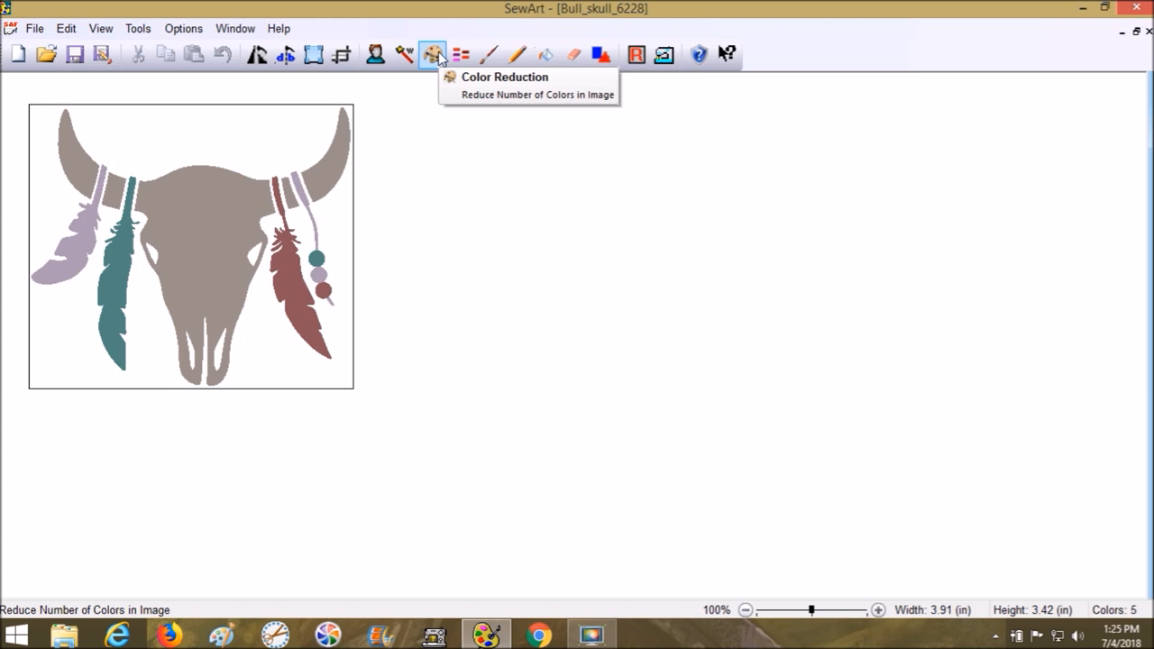
Keep five colours in Color Reduction and resize the image to 3.89 by 3.42 inches
click(432, 55)
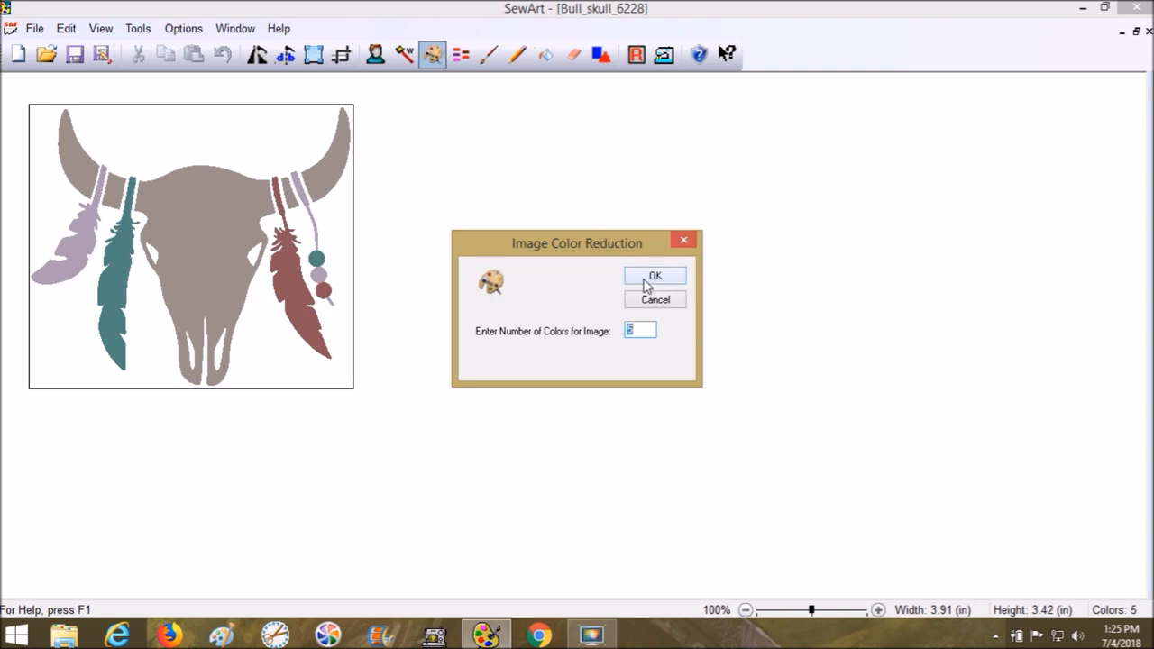
click(655, 275)
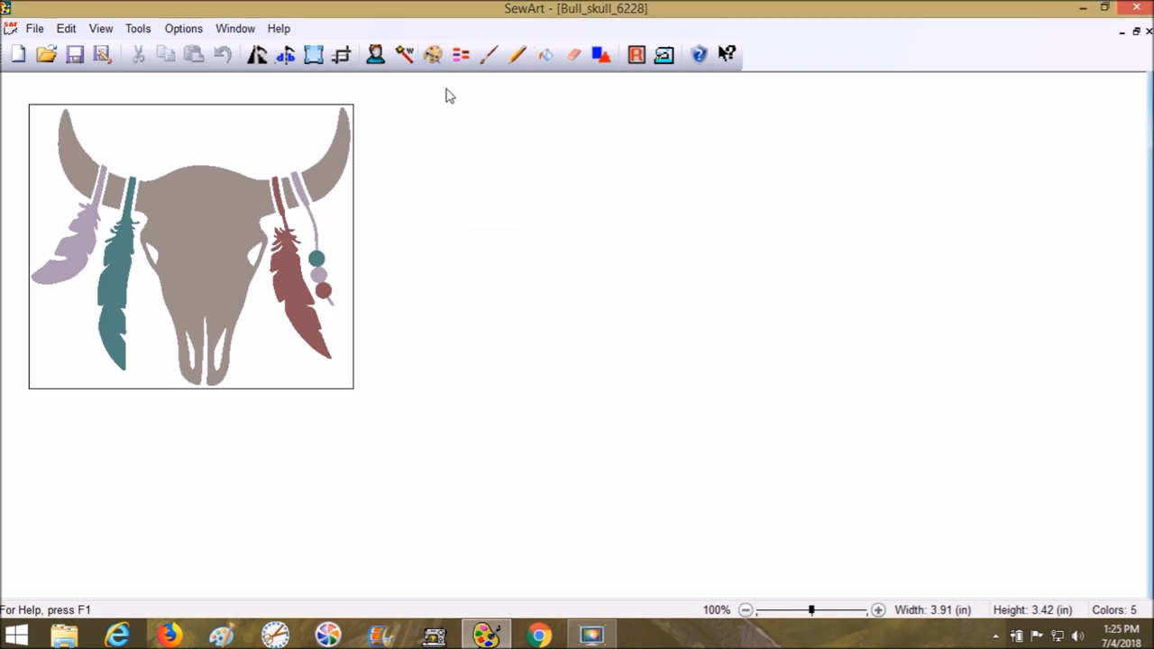
mouse_move(404, 55)
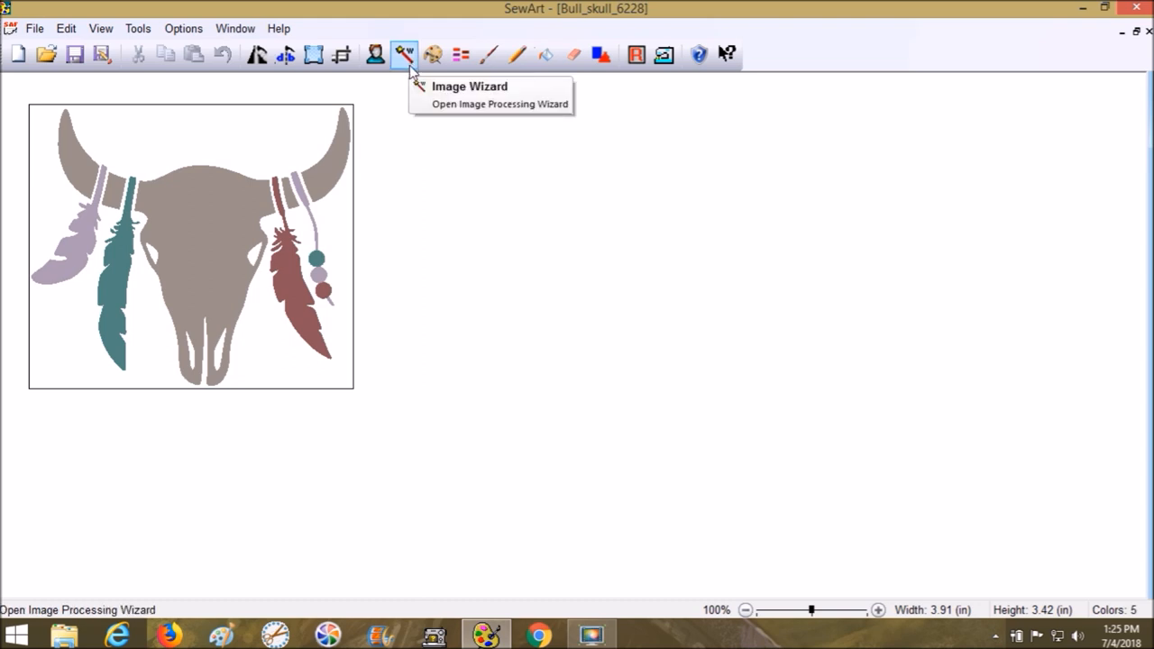
mouse_move(375, 55)
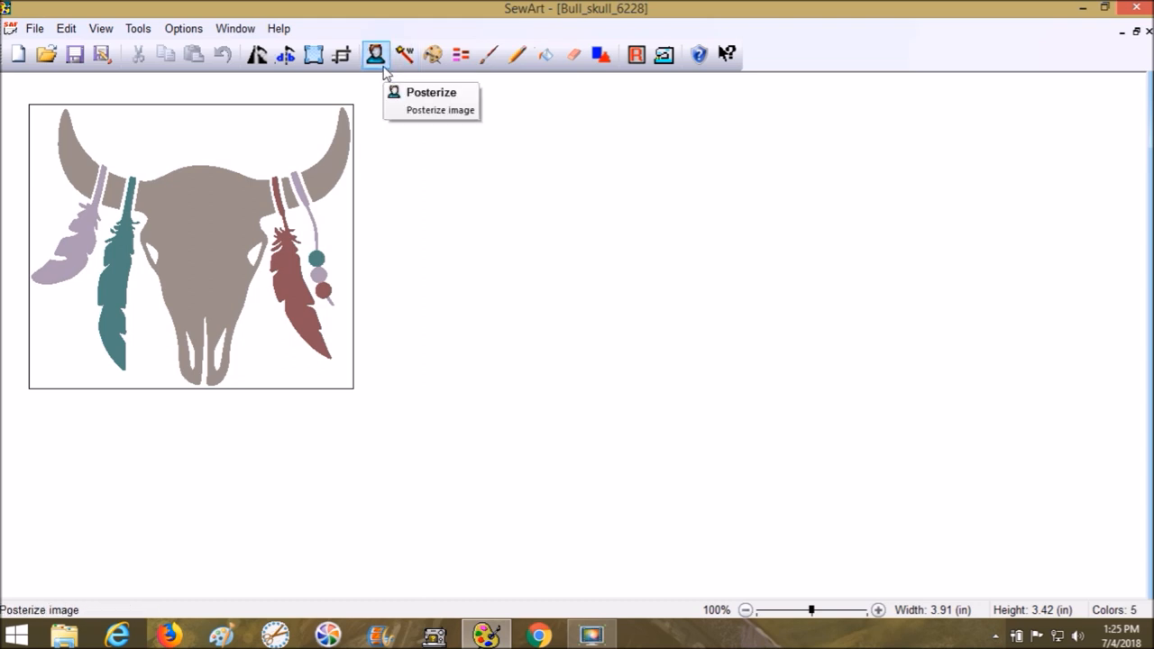
mouse_move(460, 55)
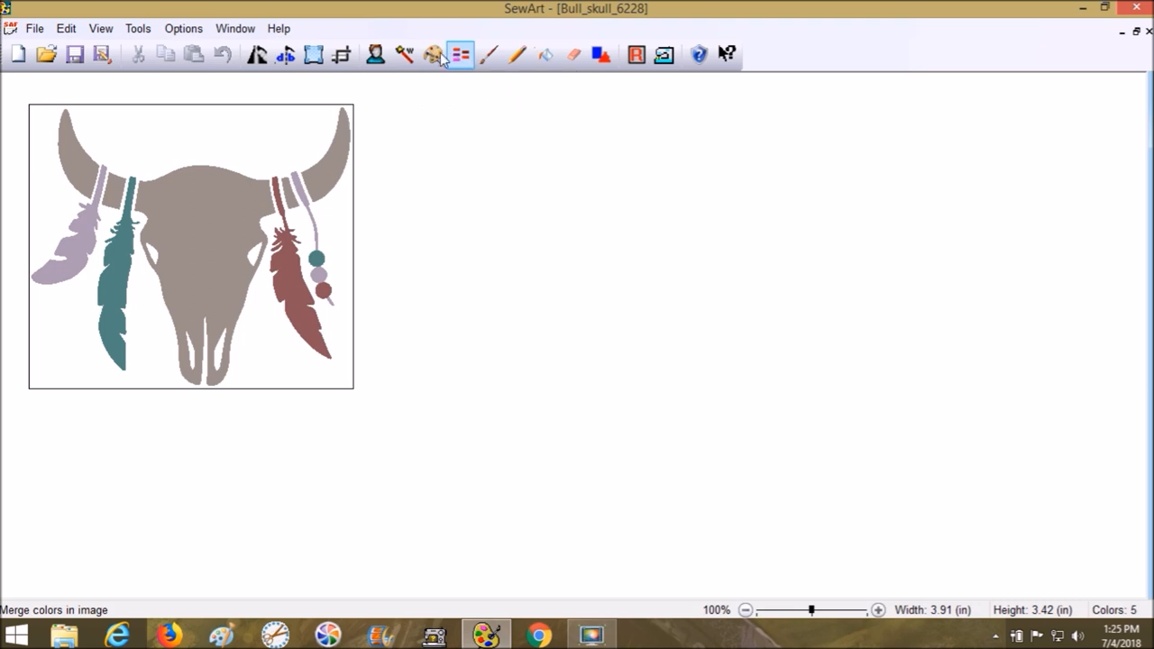
mouse_move(431, 55)
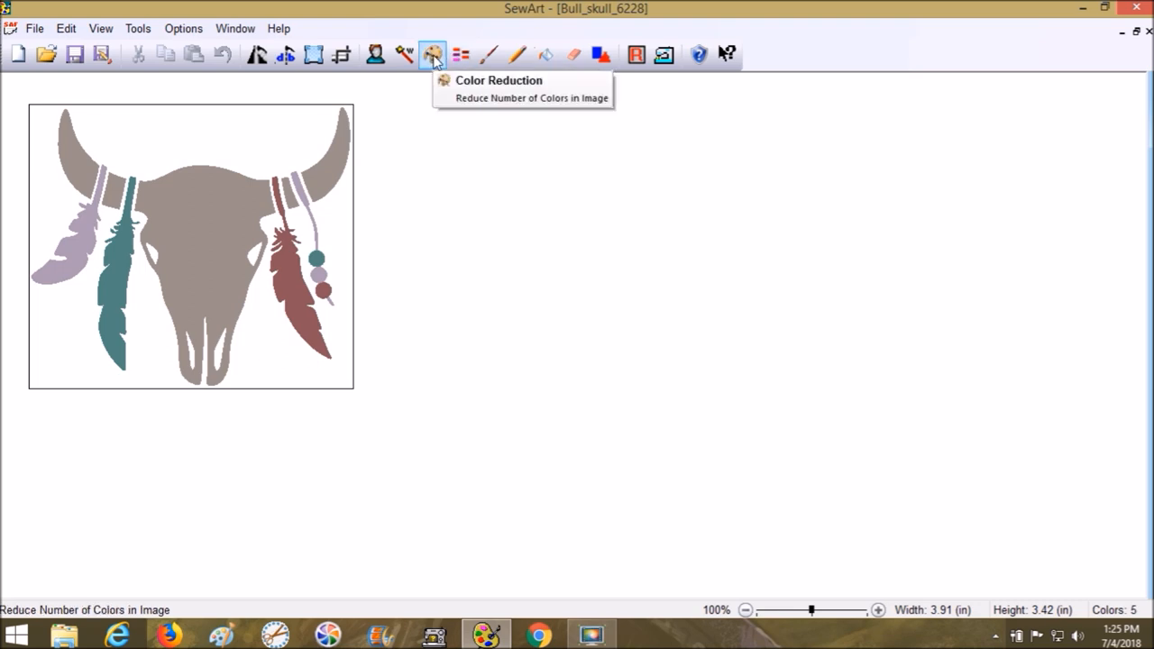
mouse_move(350, 140)
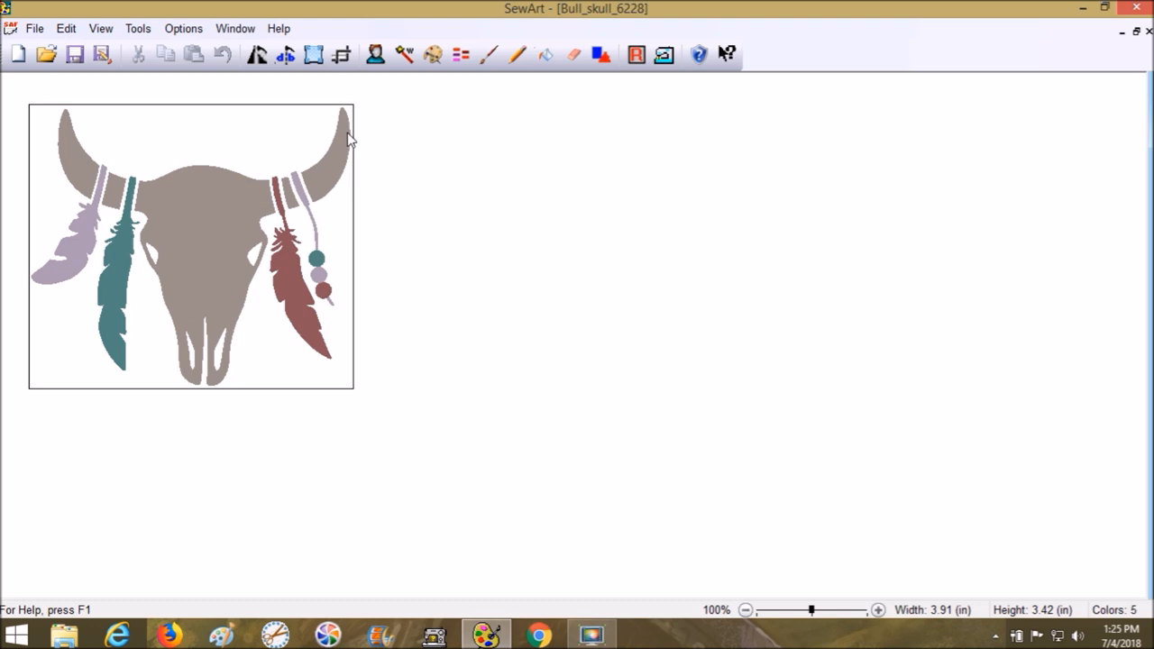
mouse_move(462, 77)
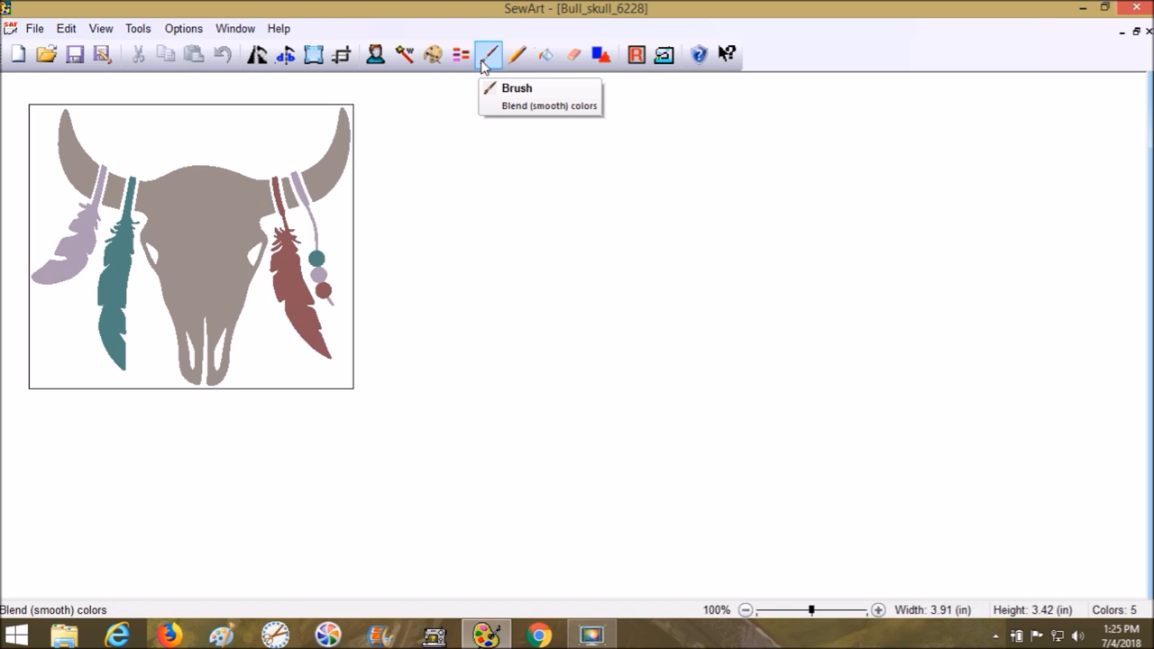
mouse_move(404, 55)
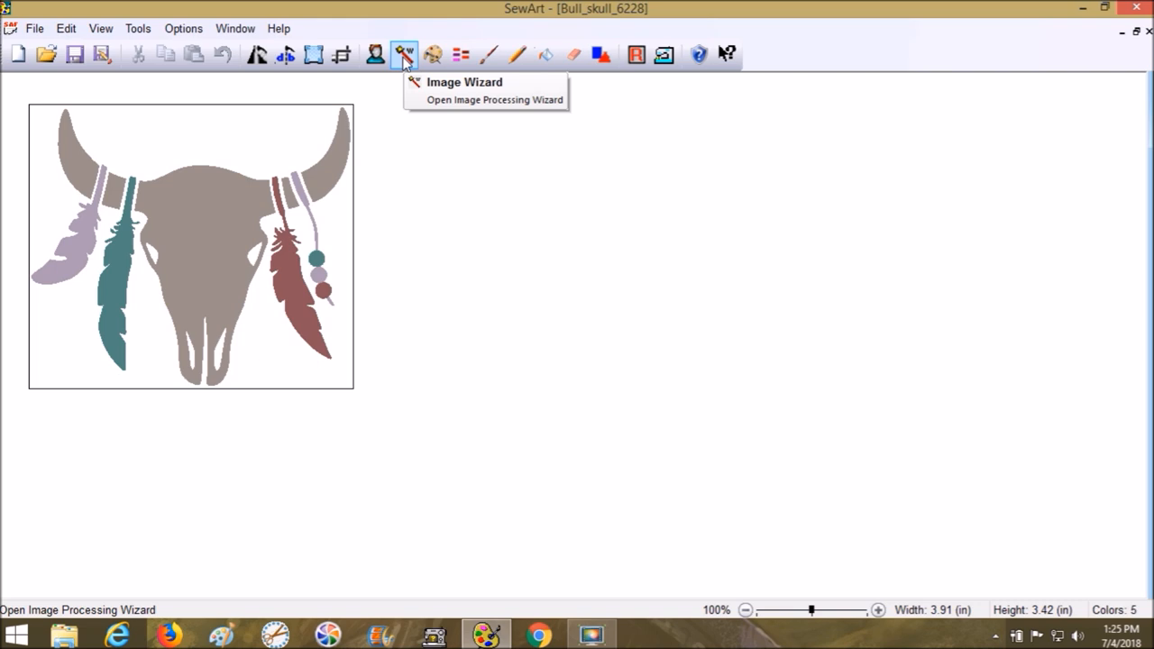
mouse_move(376, 206)
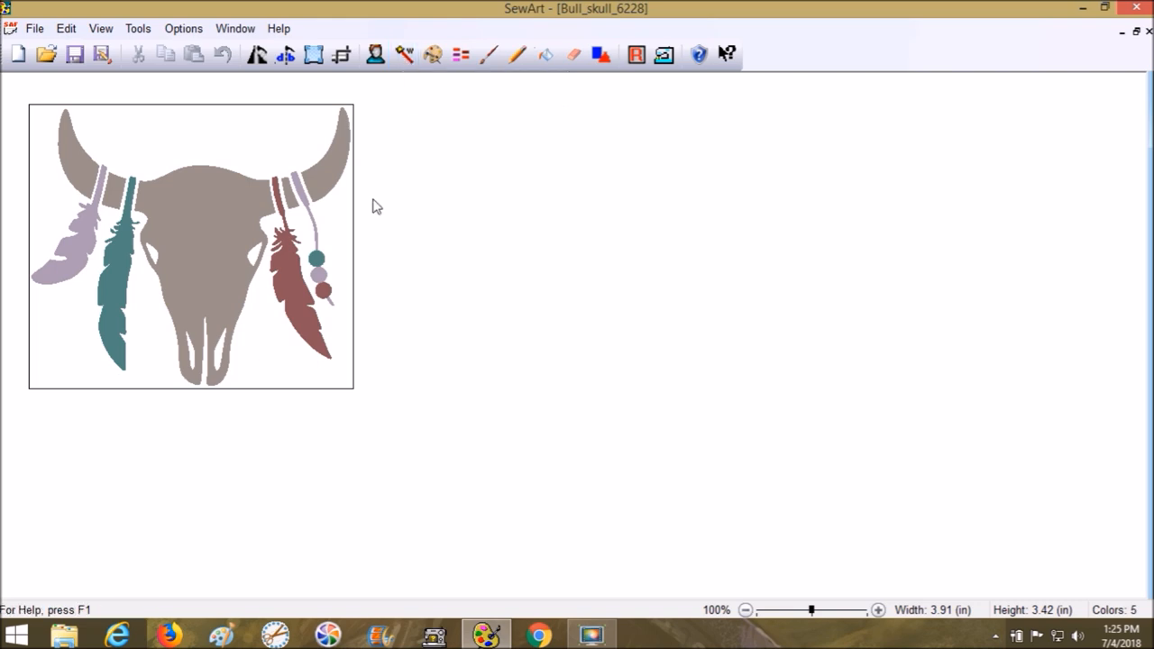
mouse_move(515, 153)
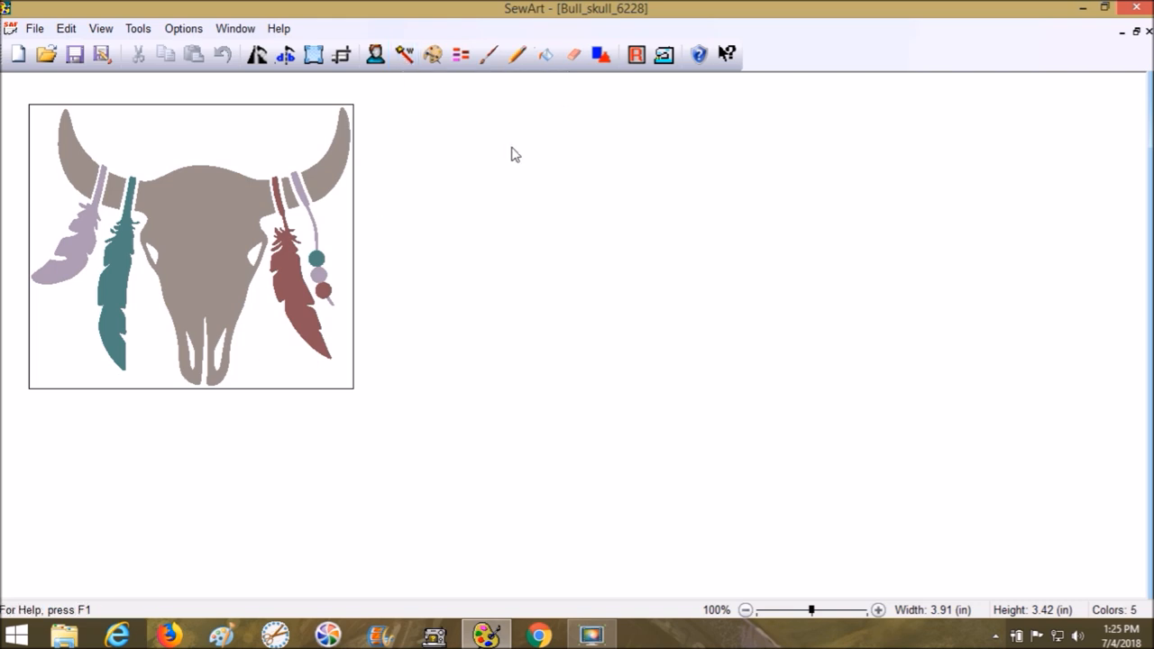
mouse_move(313, 55)
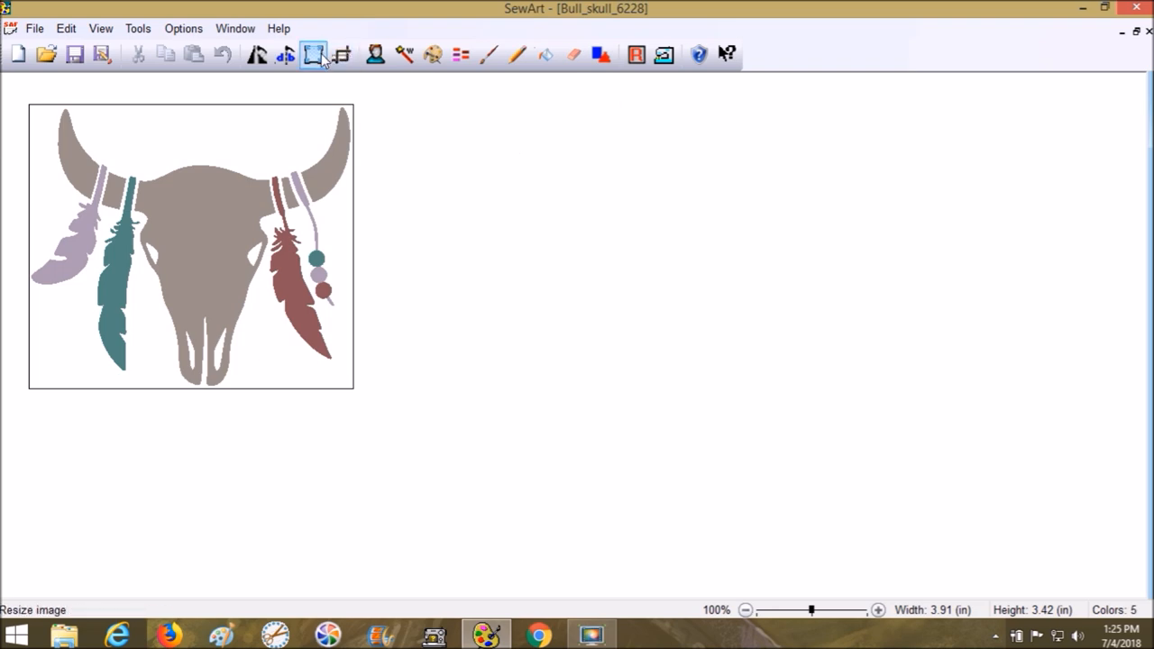
click(313, 55)
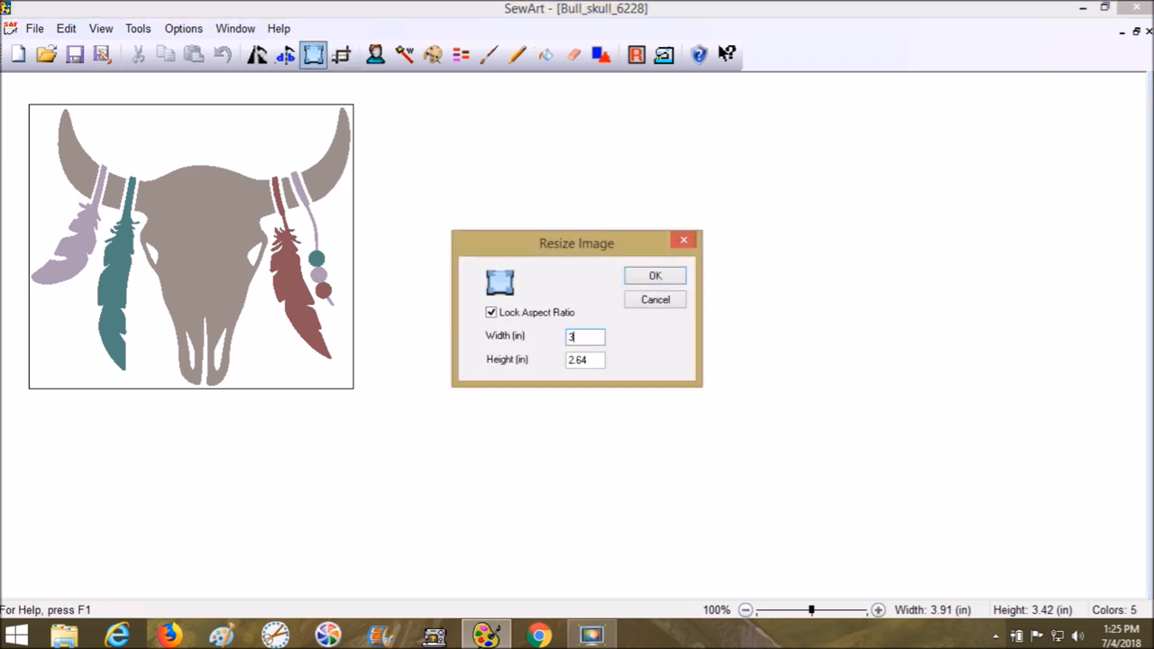
click(655, 275)
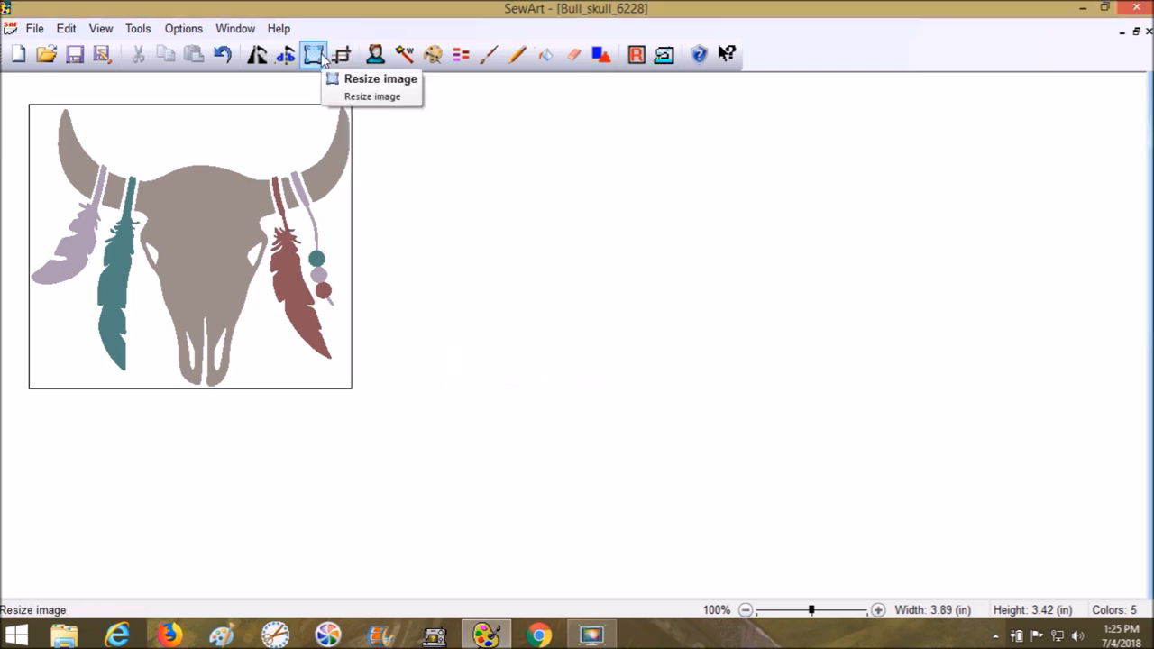
mouse_move(664, 55)
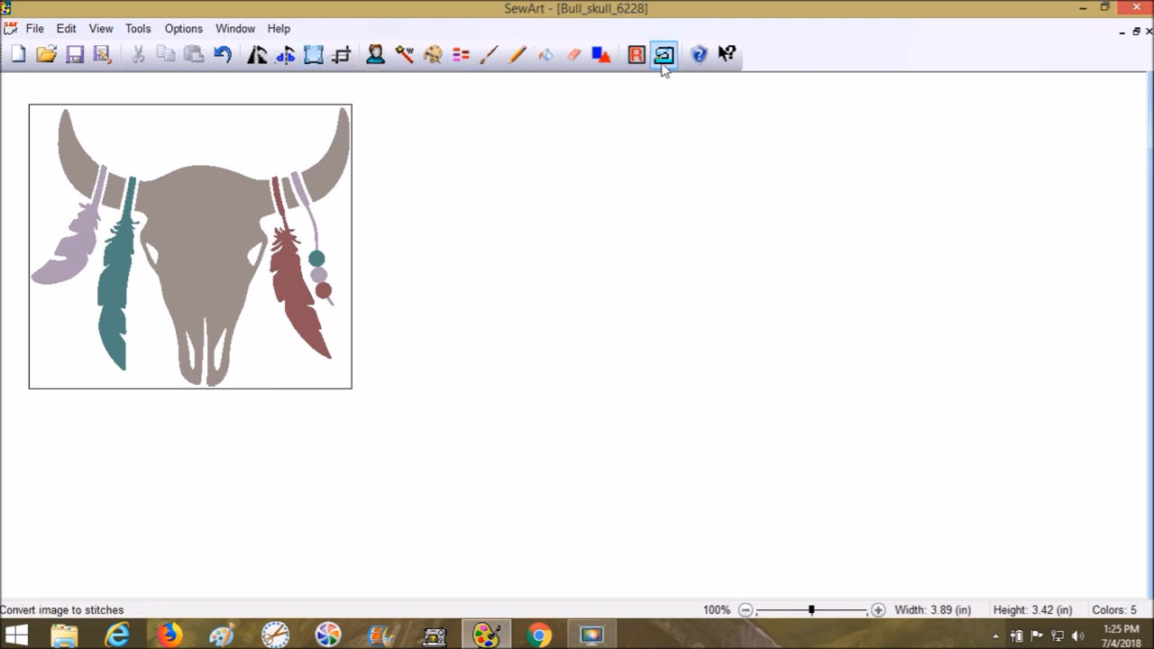
mouse_move(663, 55)
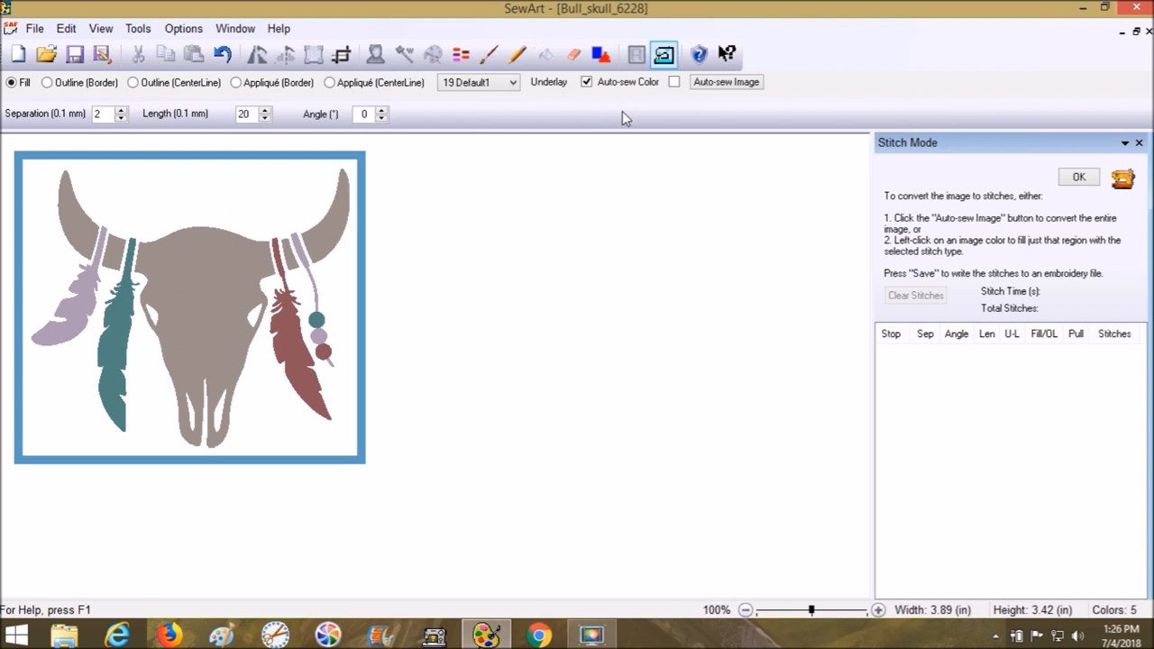
Show the Auto-sew options and choose a colour to skip while sewing
click(725, 81)
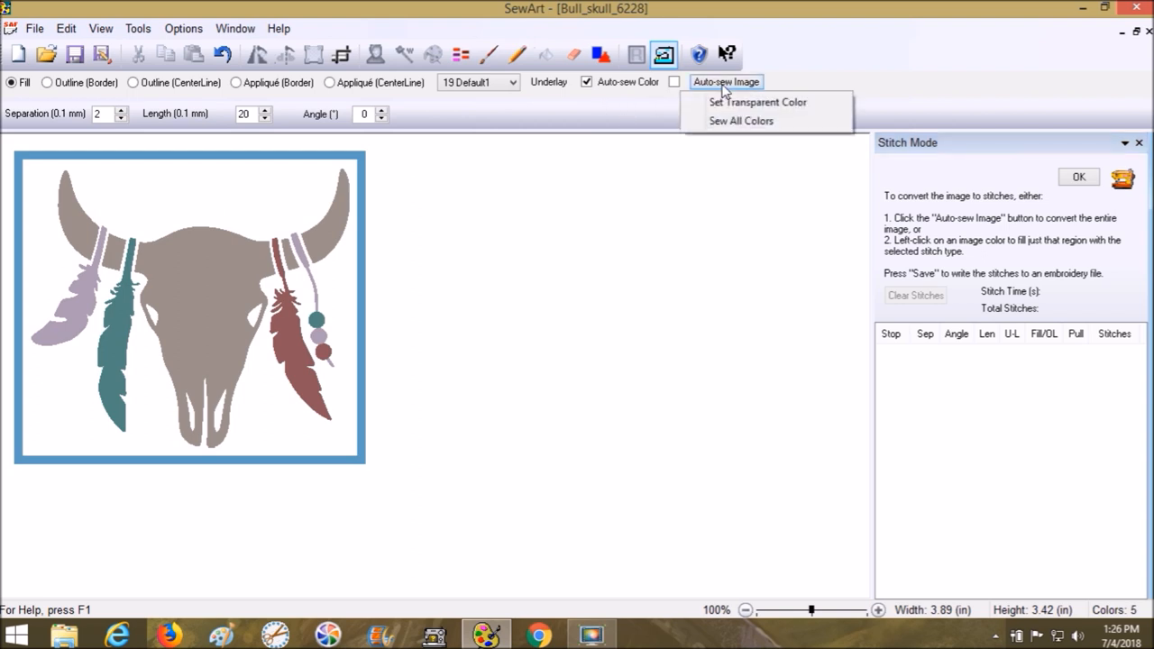
click(756, 102)
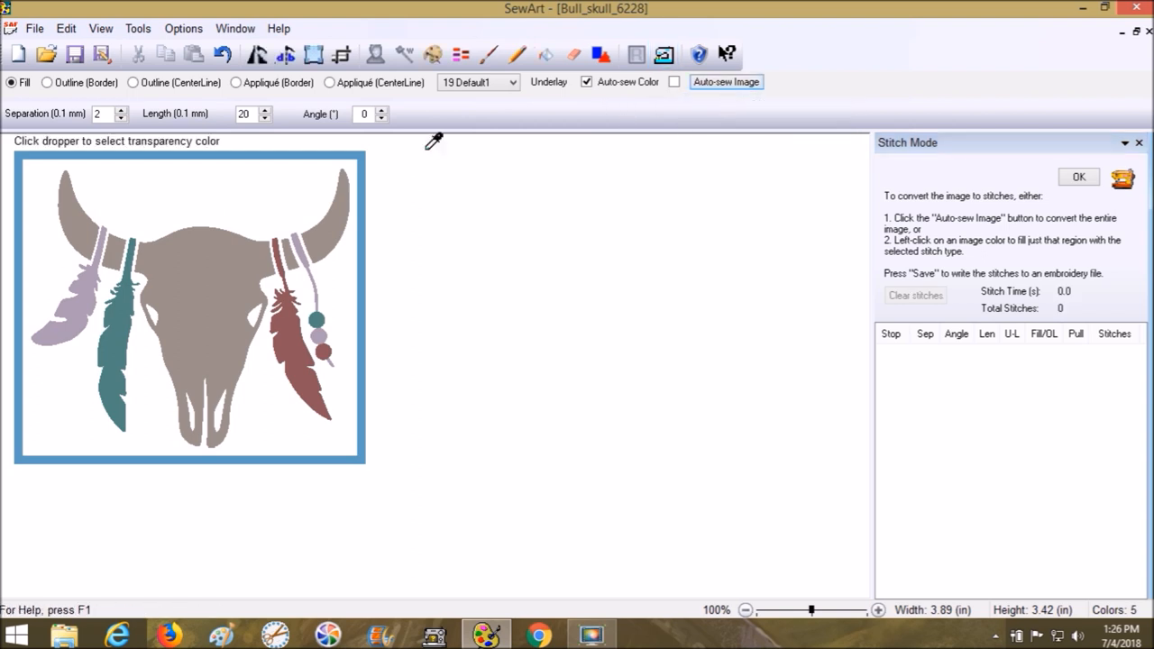
mouse_move(140, 164)
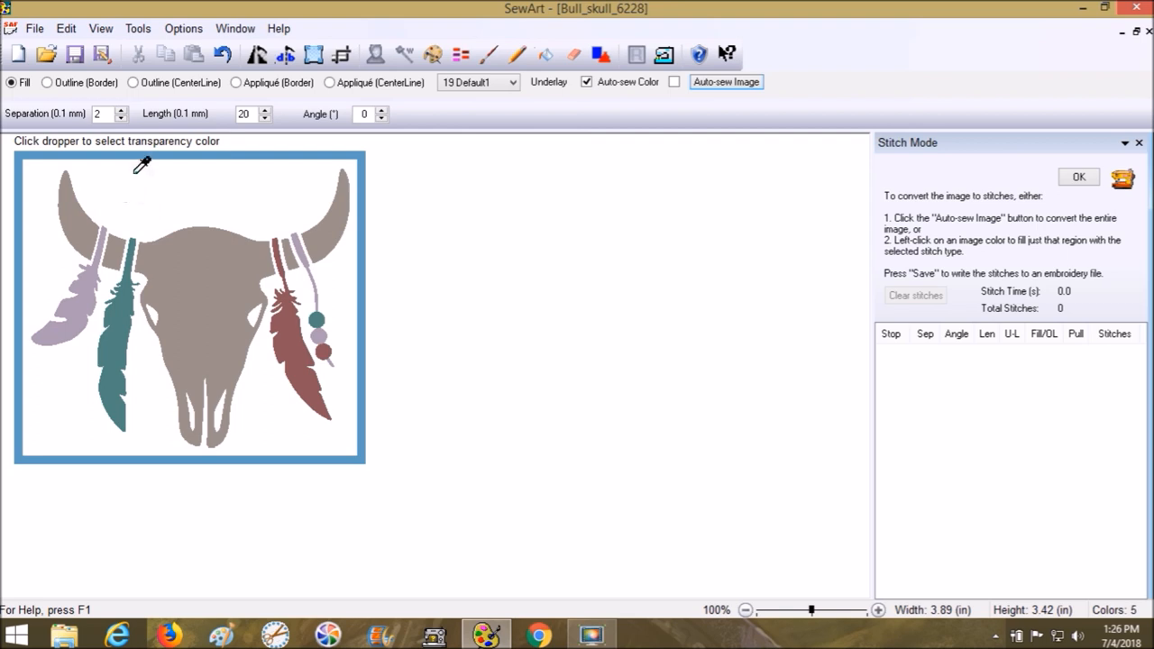
click(726, 82)
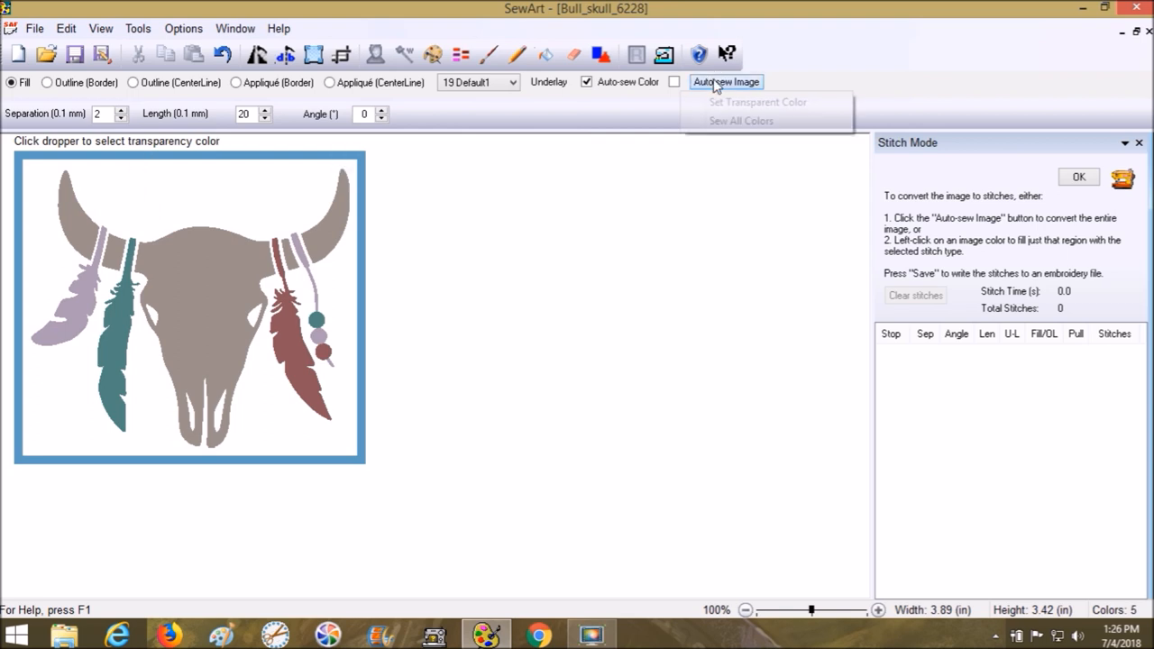
mouse_move(757, 101)
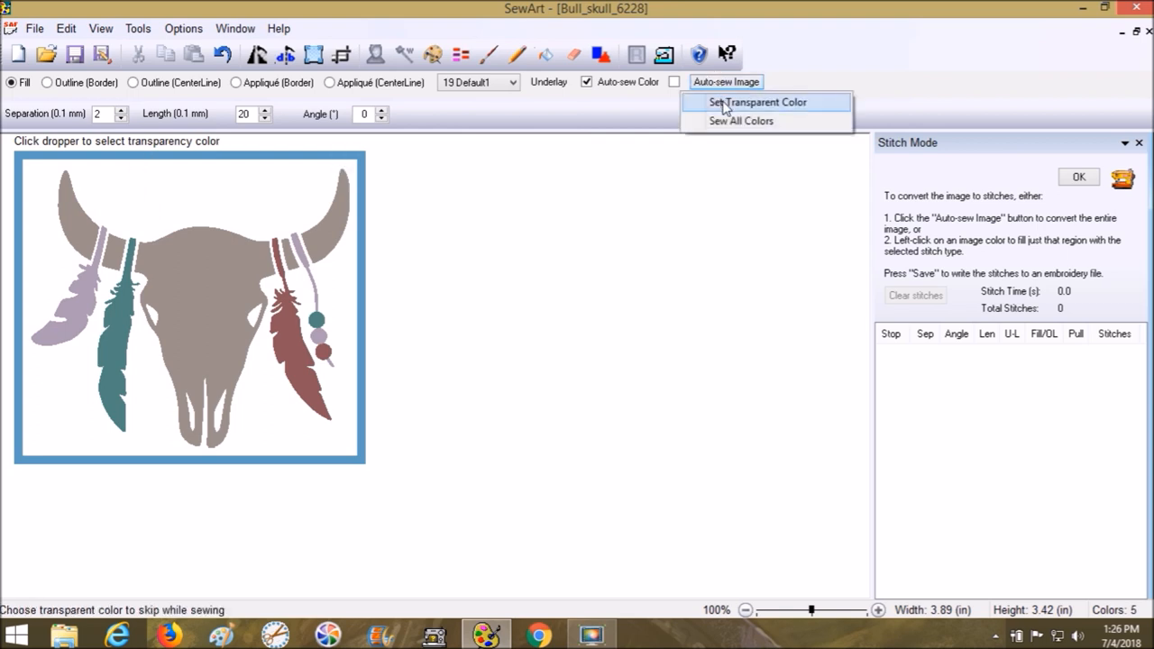
mouse_move(740, 121)
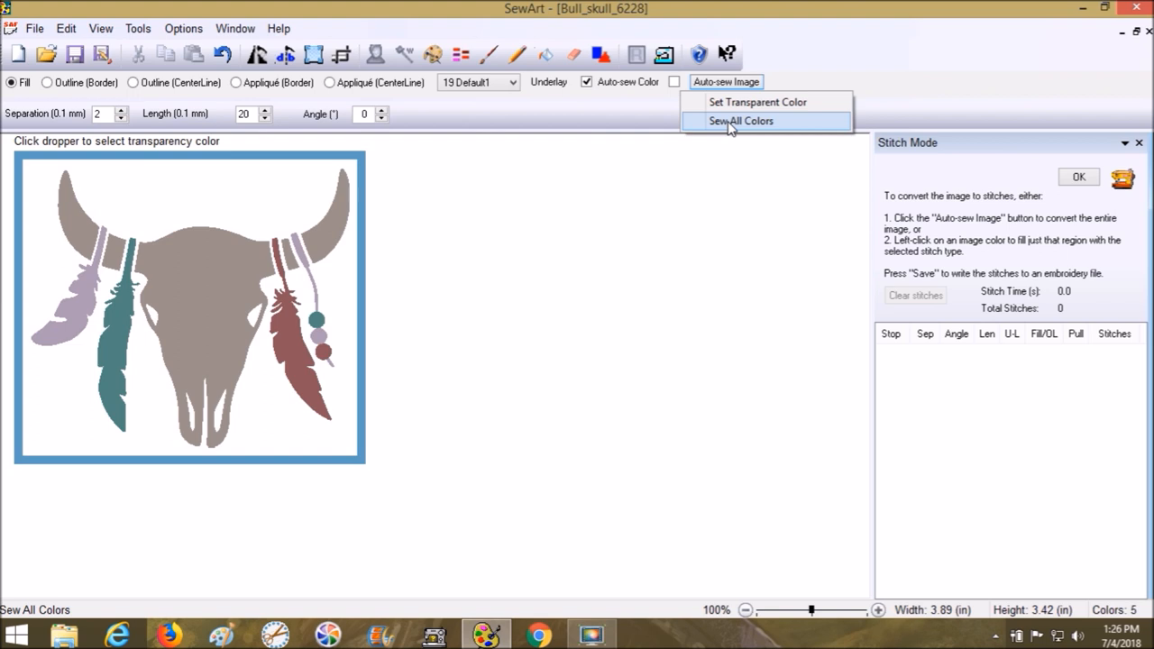
mouse_move(756, 102)
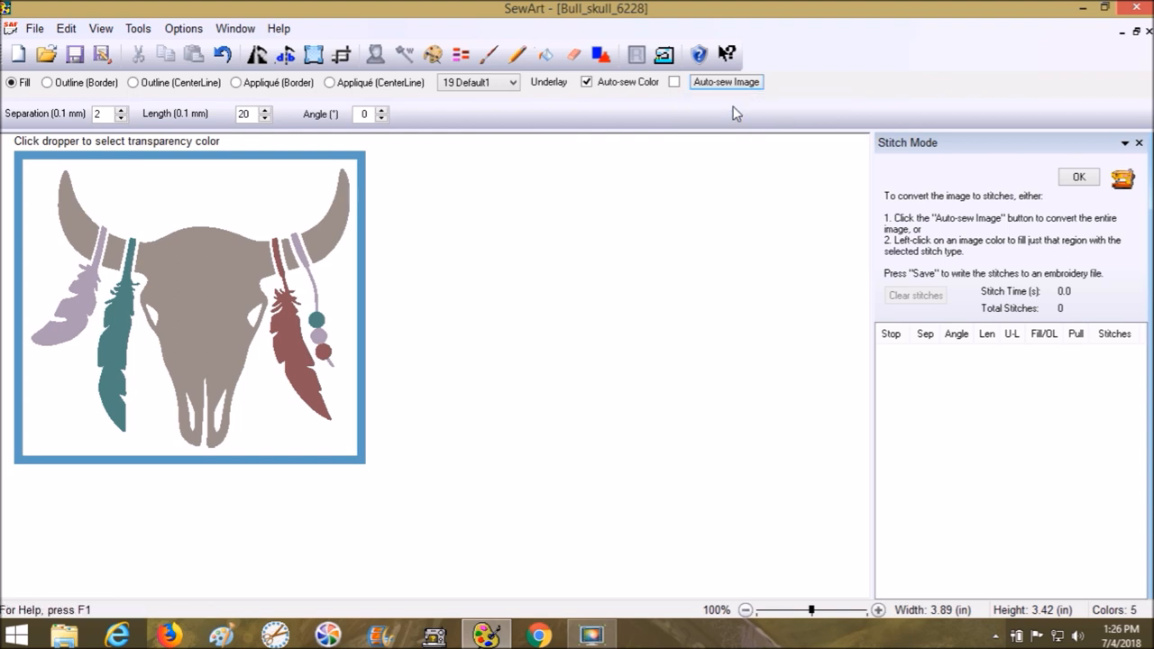
mouse_move(312, 166)
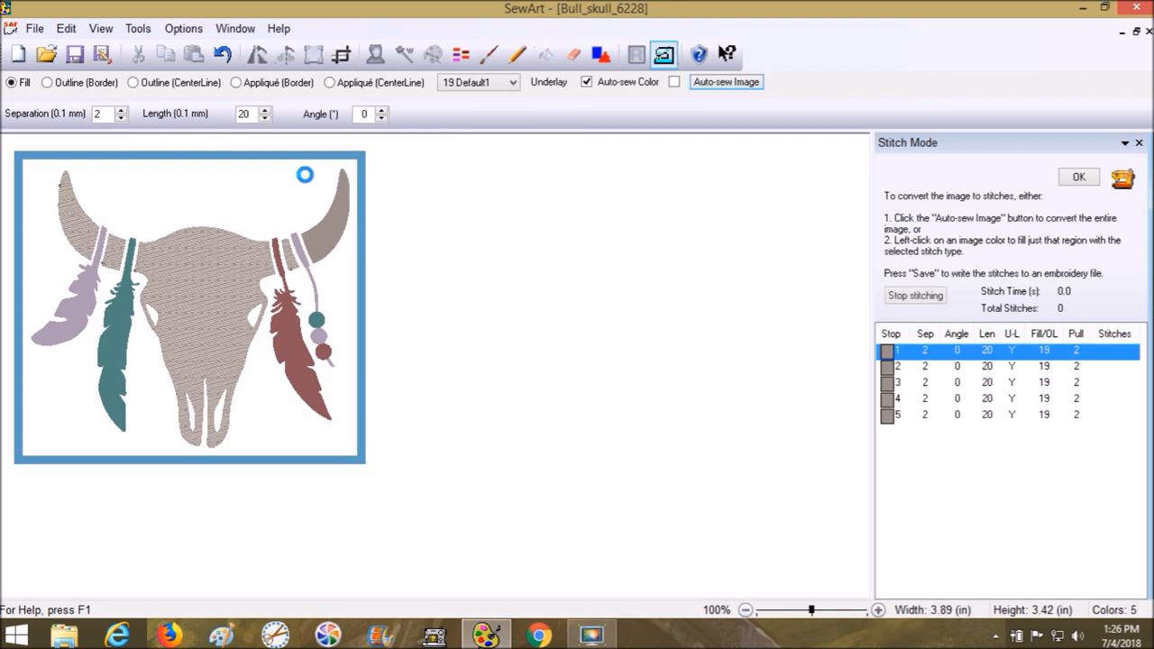
Run auto-sew and dismiss the finished message once 13 colour stops are filled
click(725, 81)
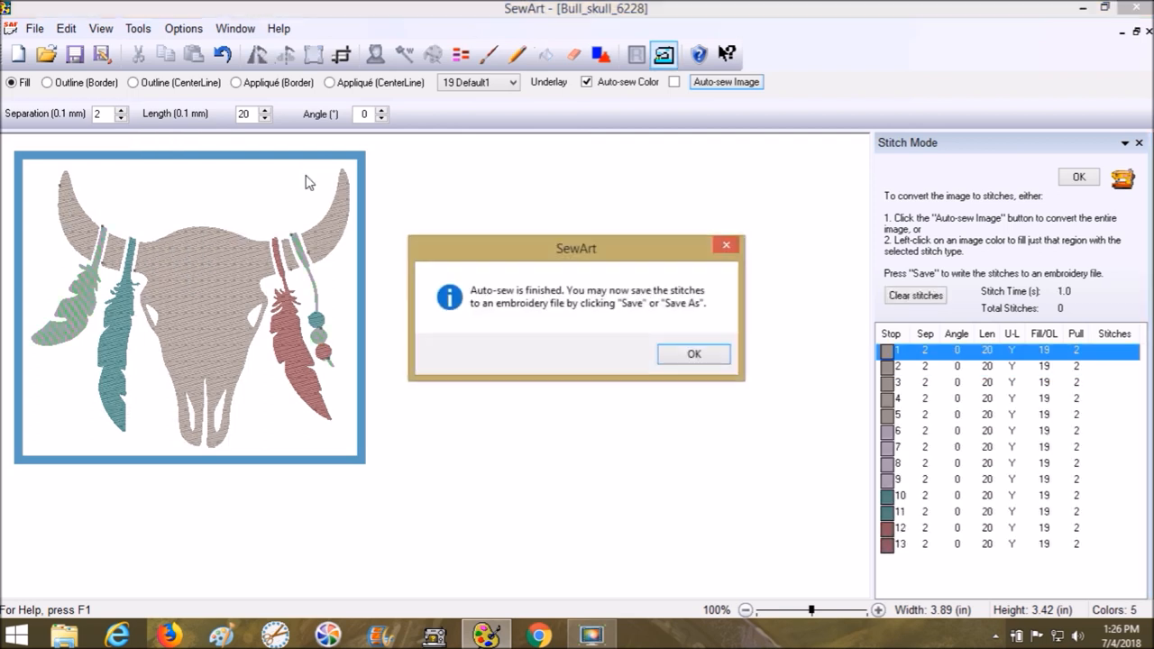
click(693, 354)
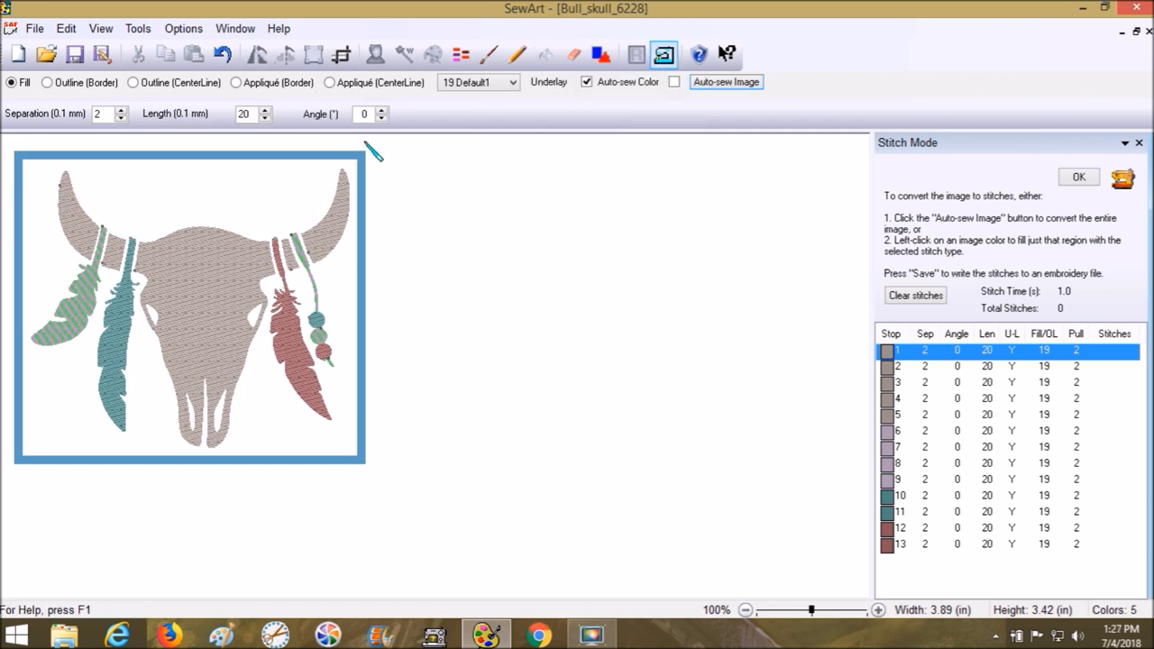
mouse_move(332, 179)
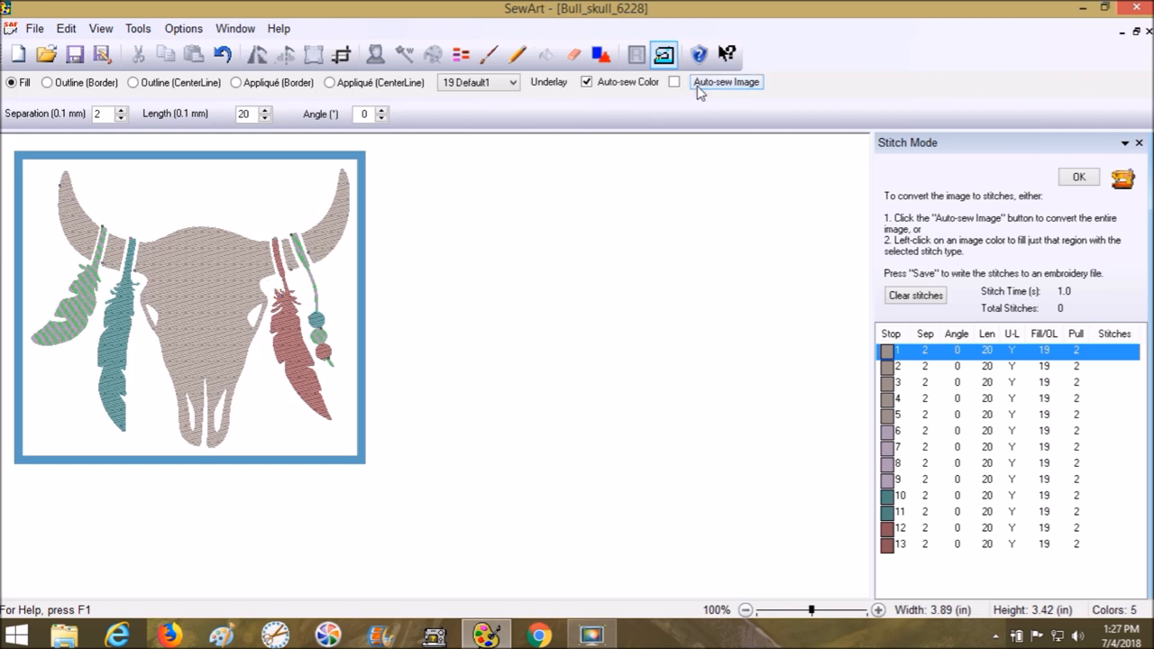
mouse_move(726, 82)
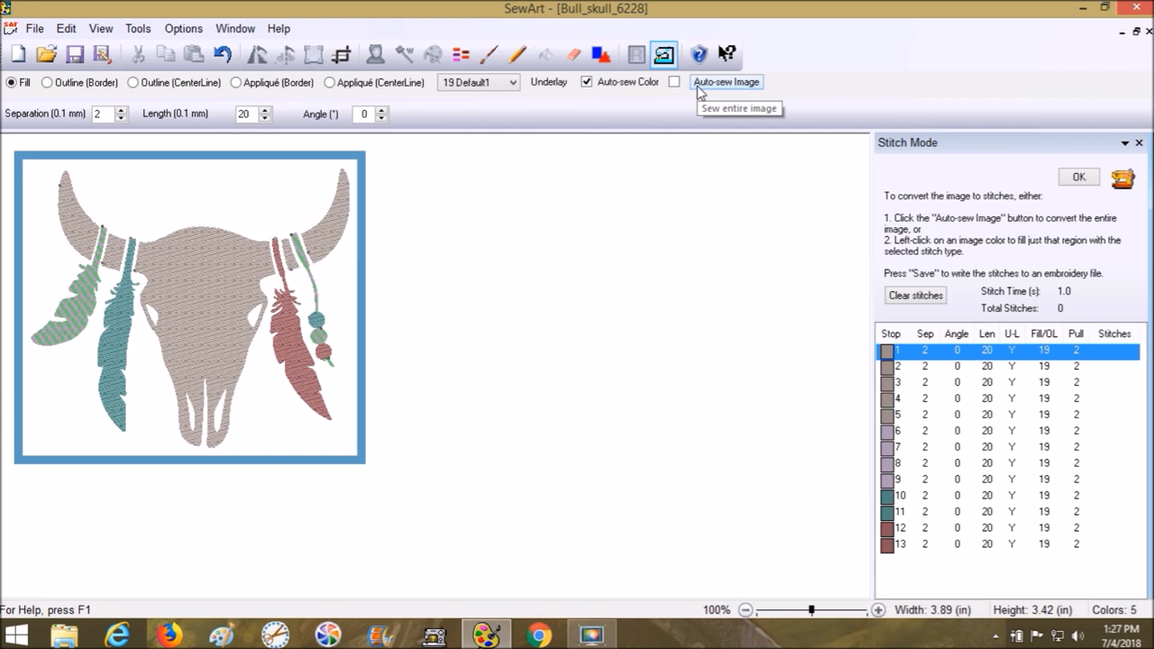
mouse_move(884, 361)
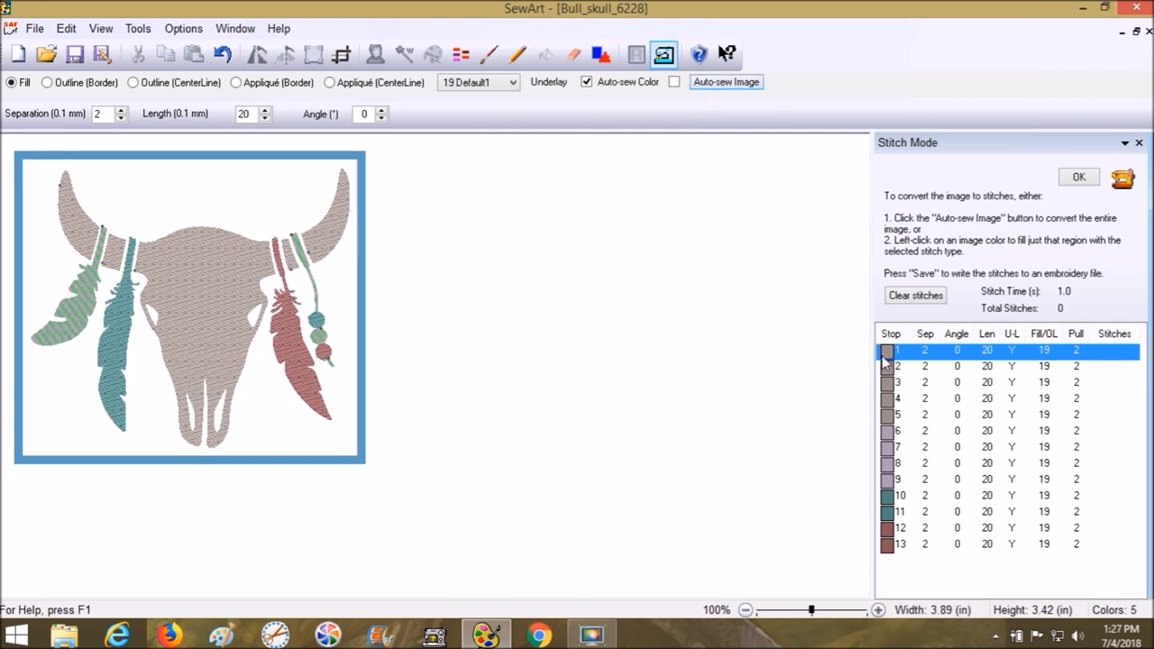
Preview the colour stops one at a time, ending on stop 13's bead stitches
right_click(888, 351)
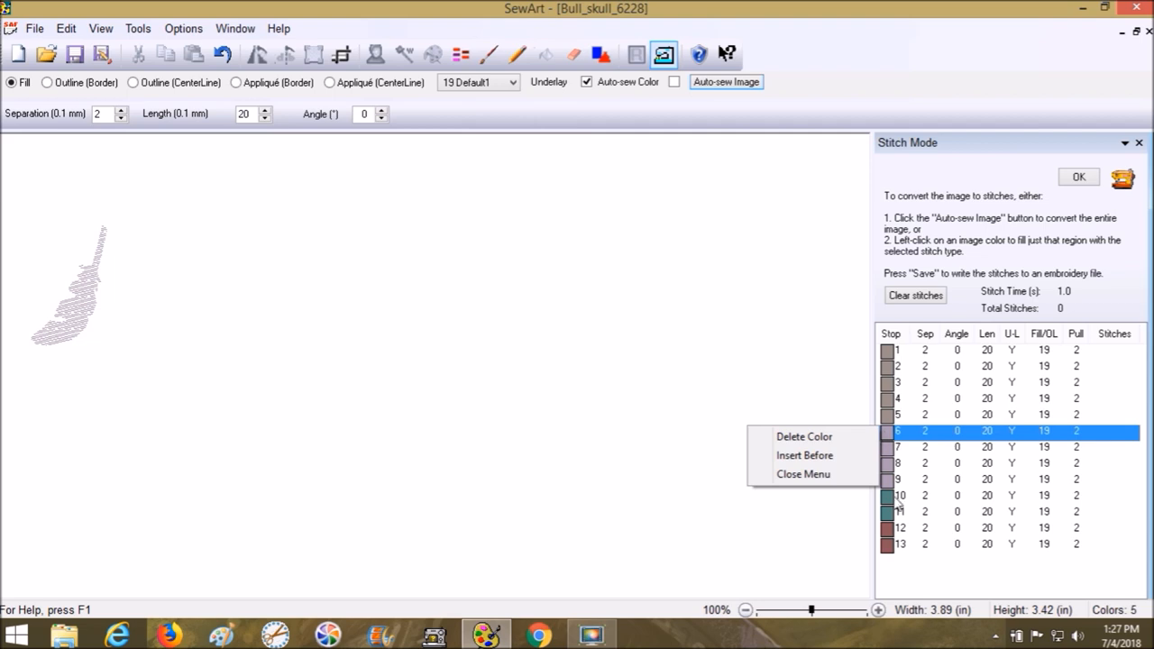
click(899, 495)
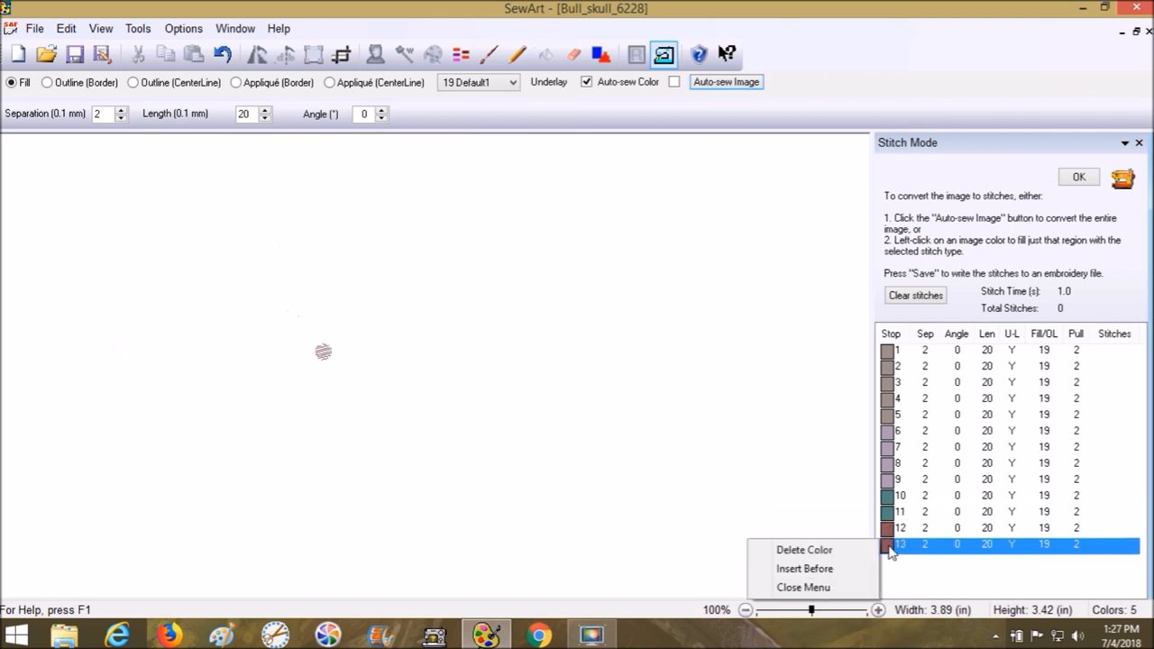
mouse_move(825, 607)
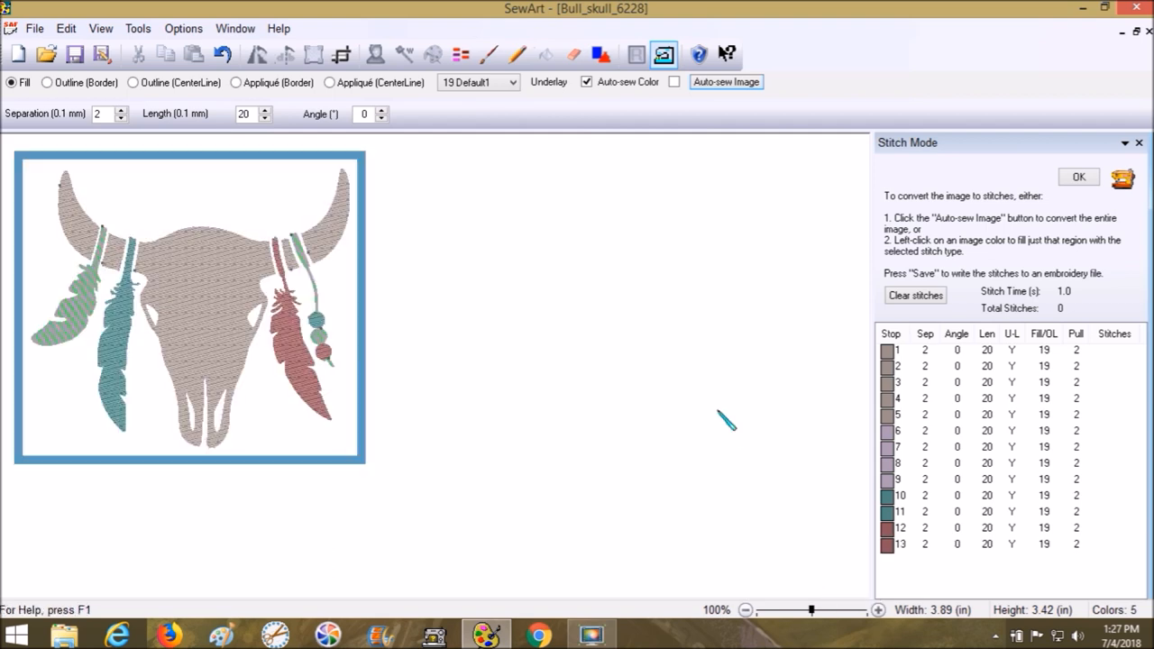
mouse_move(550, 185)
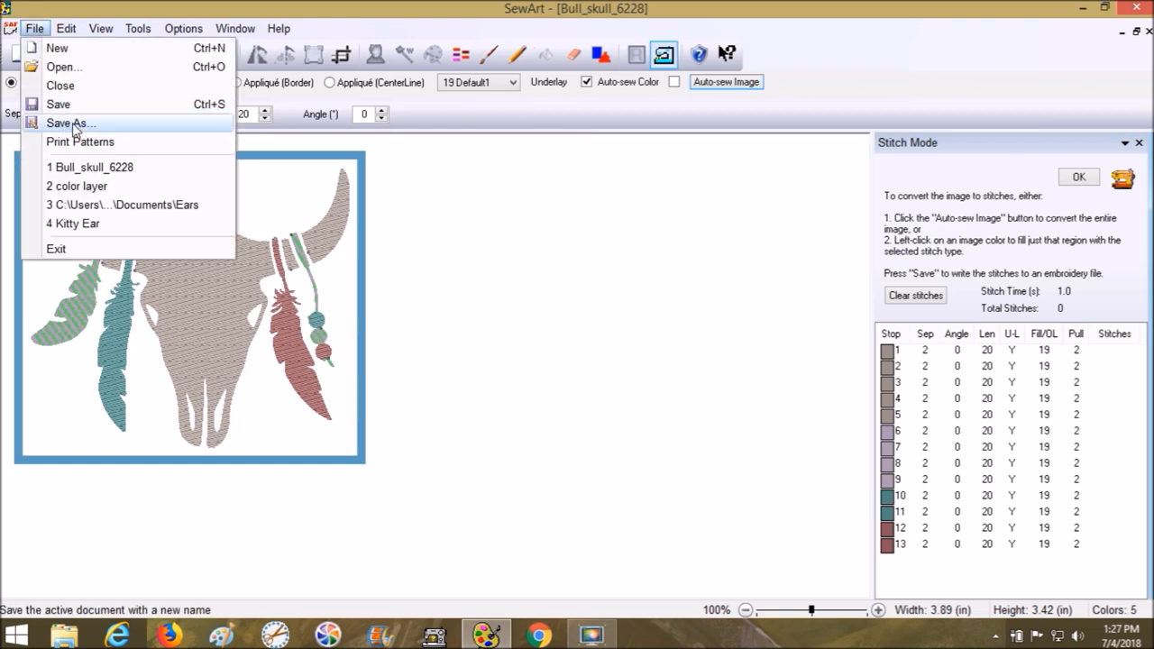
Save as Brother PES 'Bull Skull Embroidery File' on the Desktop with scale factor 1
click(70, 123)
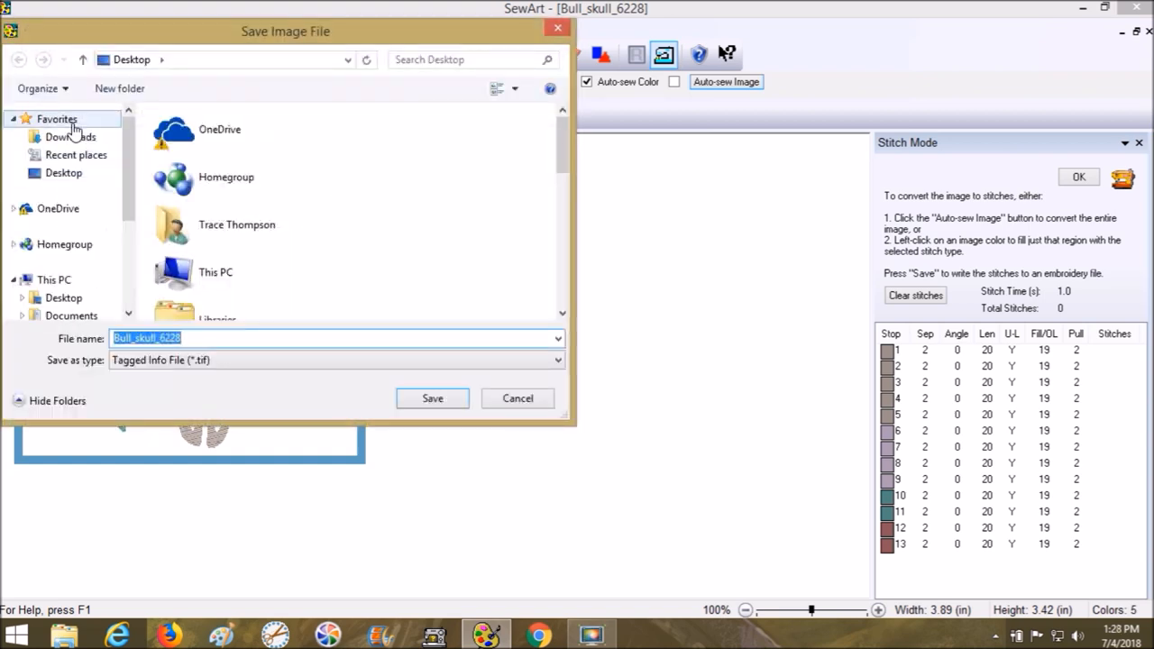
mouse_move(351, 108)
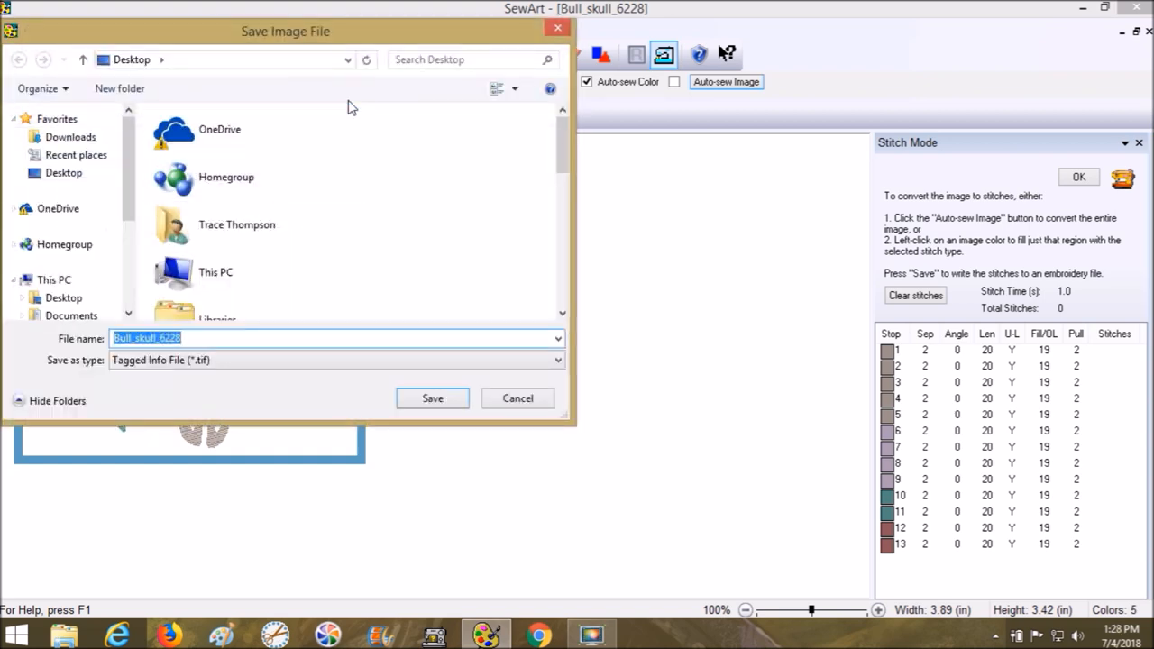
mouse_move(545, 389)
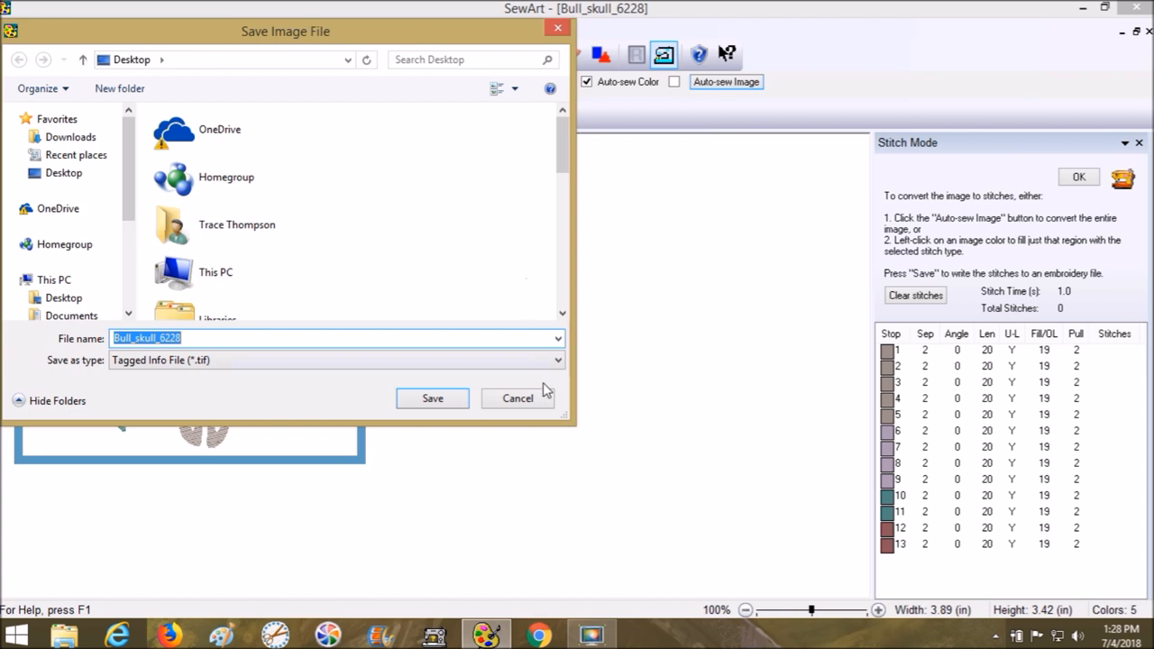
mouse_move(516, 399)
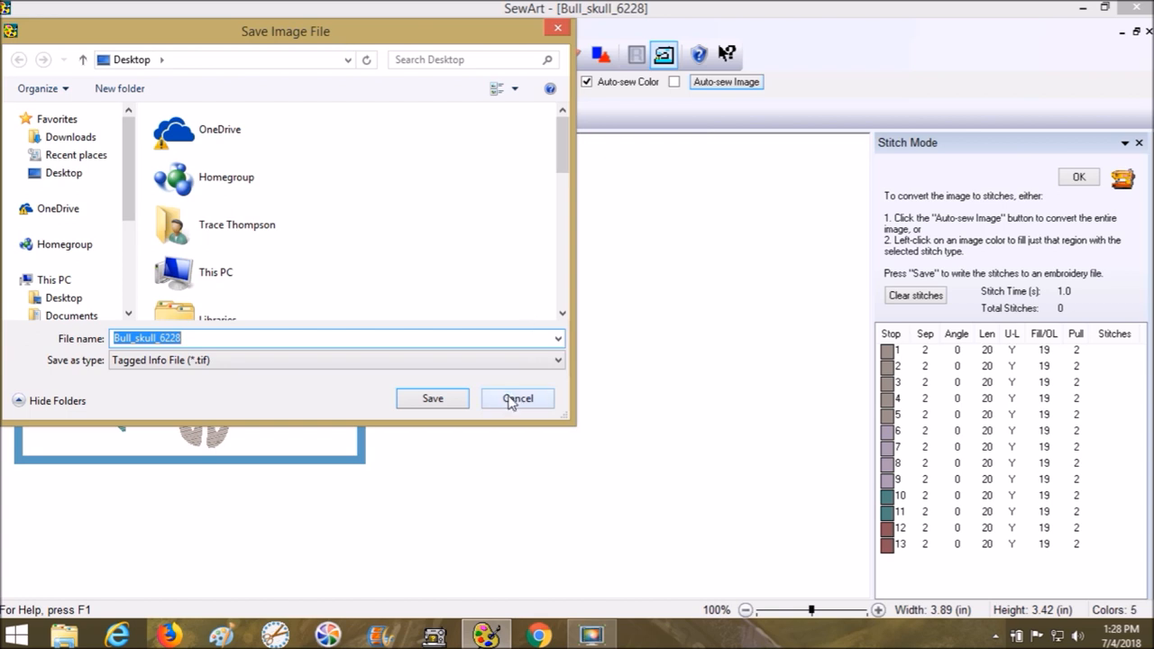
mouse_move(517, 401)
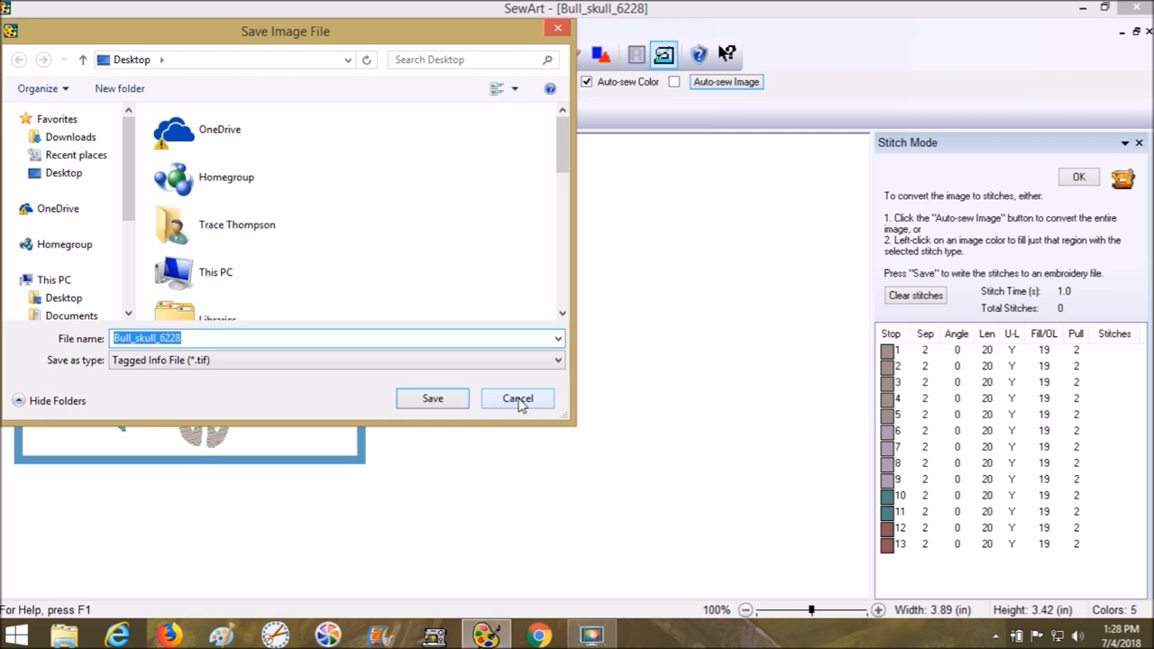
click(432, 399)
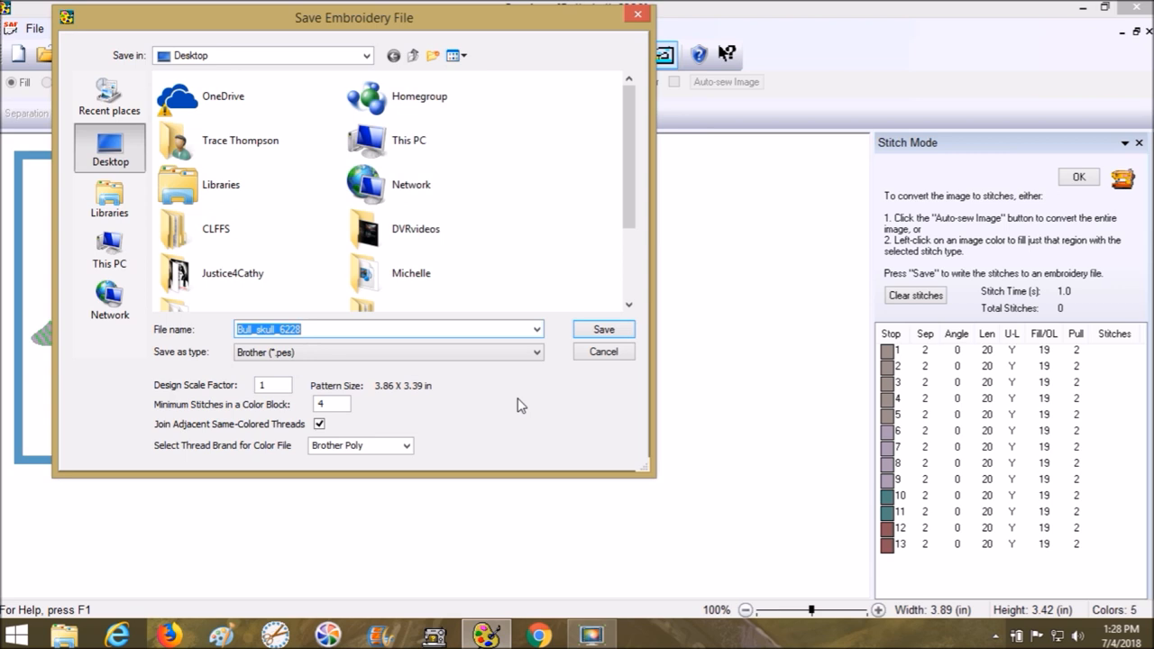
click(270, 385)
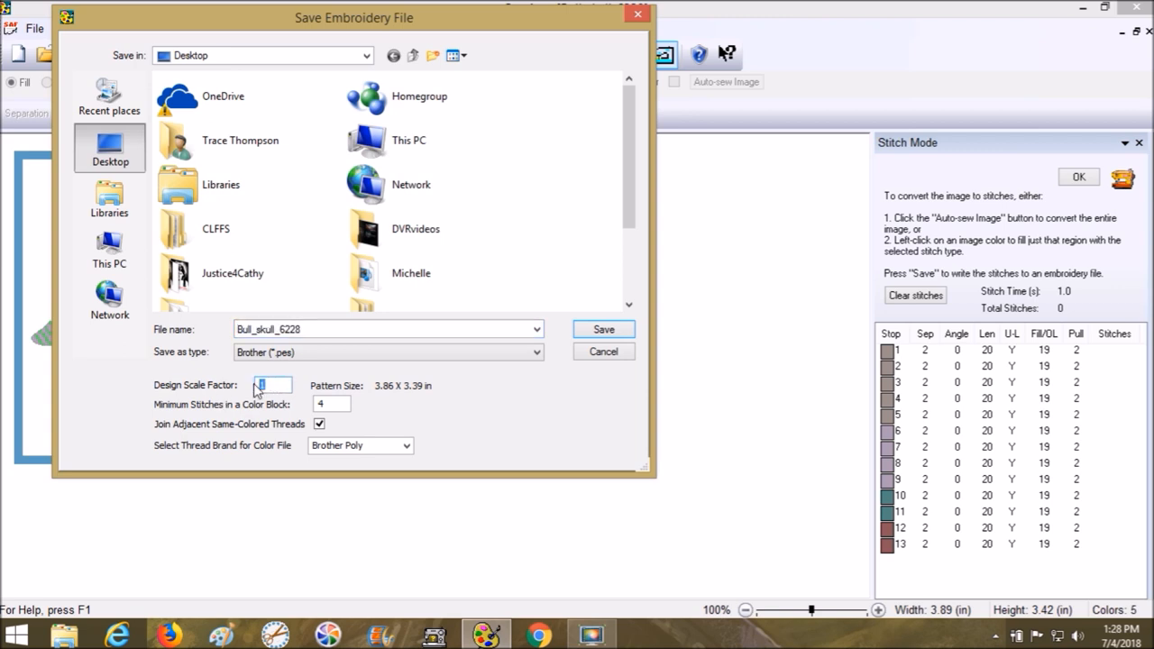
text(.99)
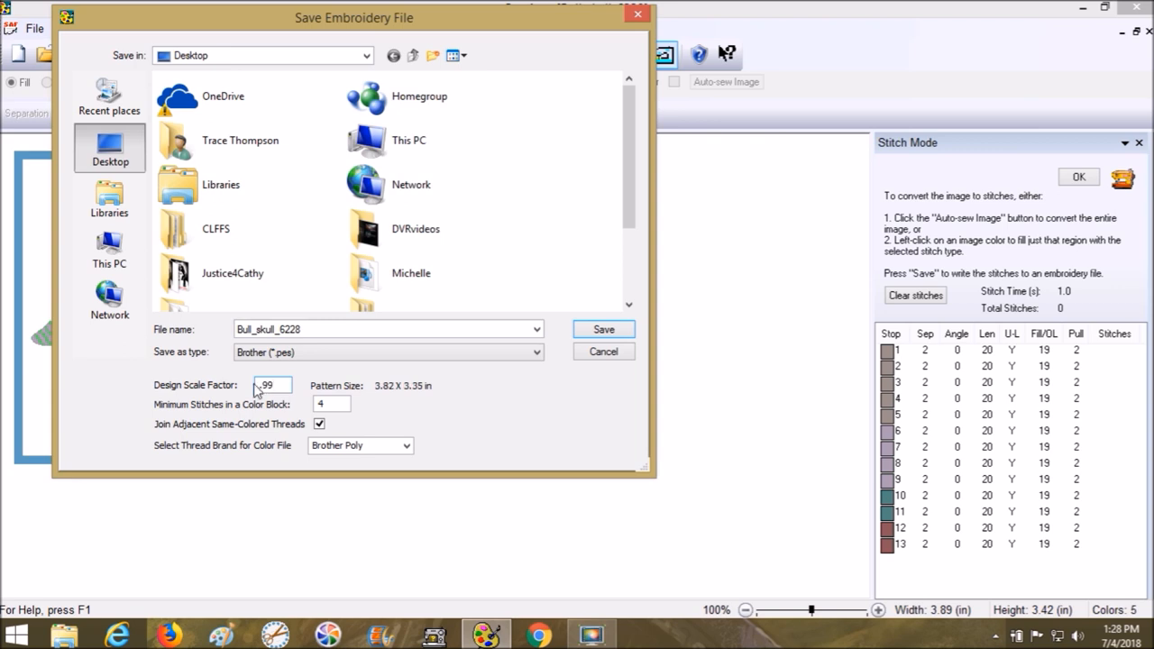
triple_click(270, 385)
text(Bull)
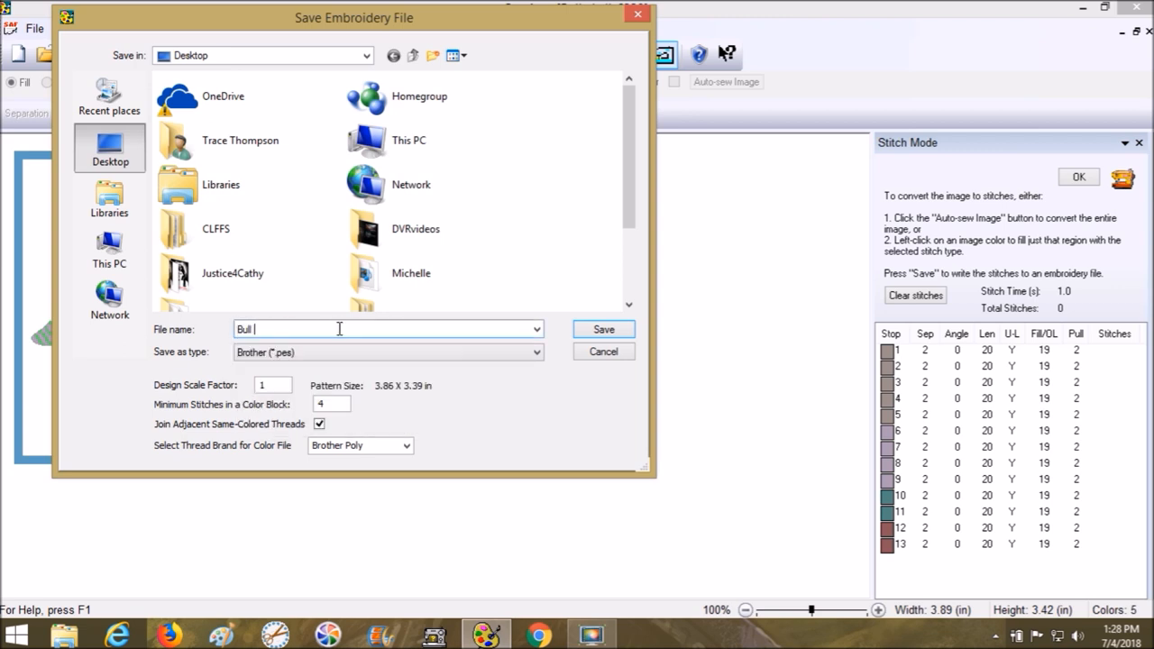
text(Skull)
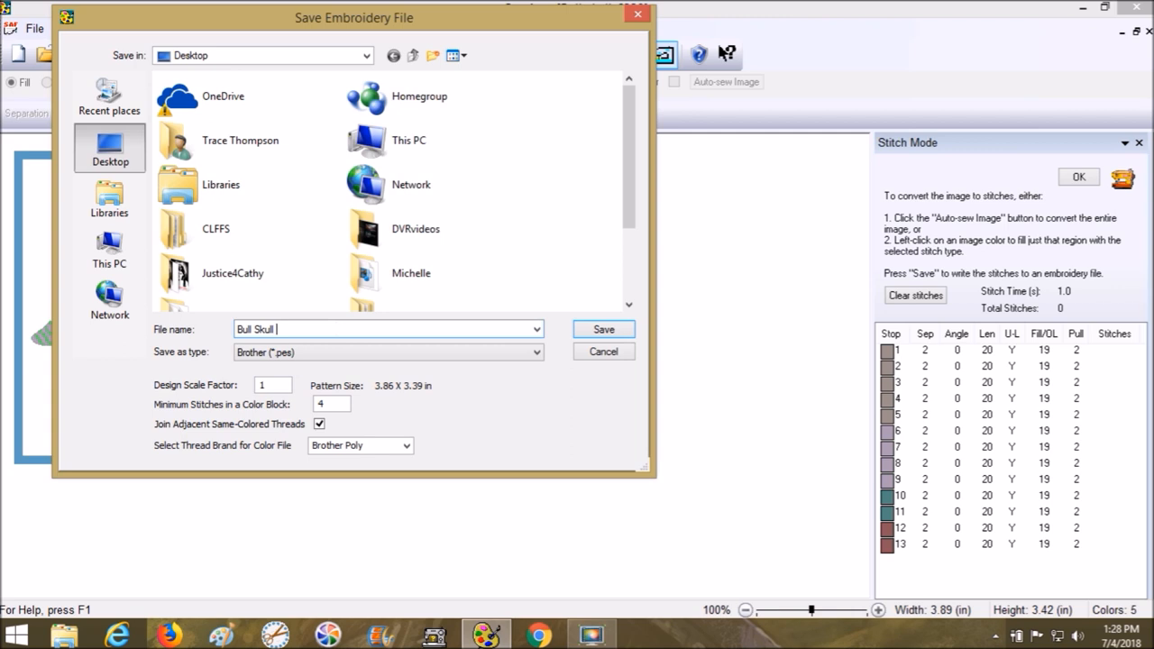
text(Embroidery)
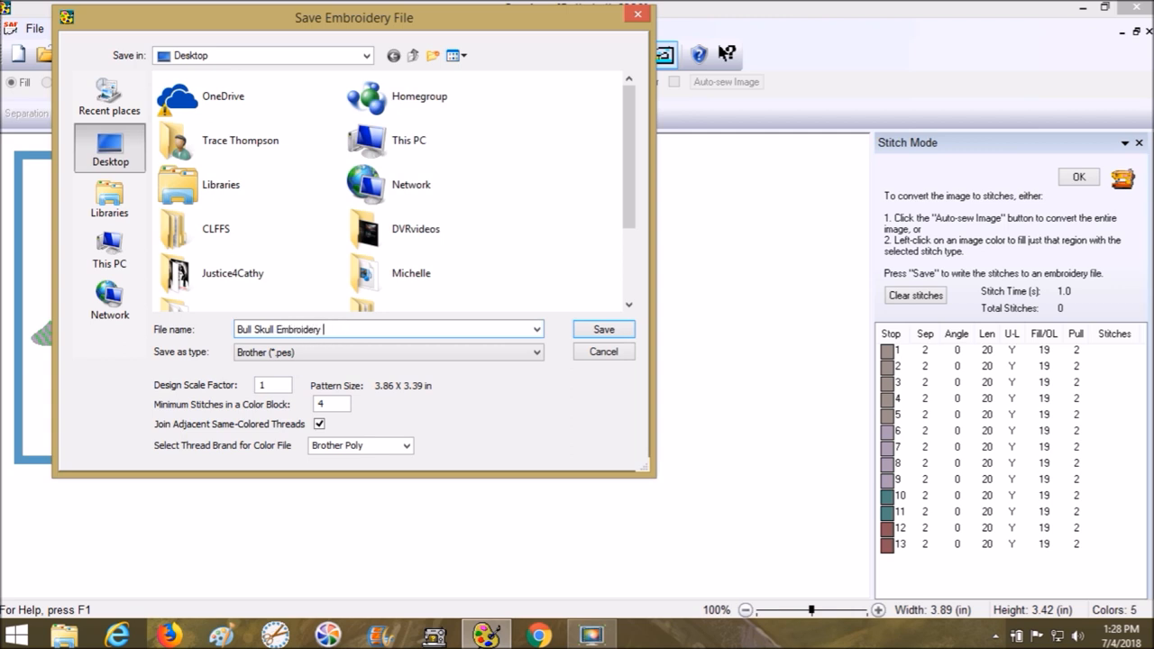
text(File)
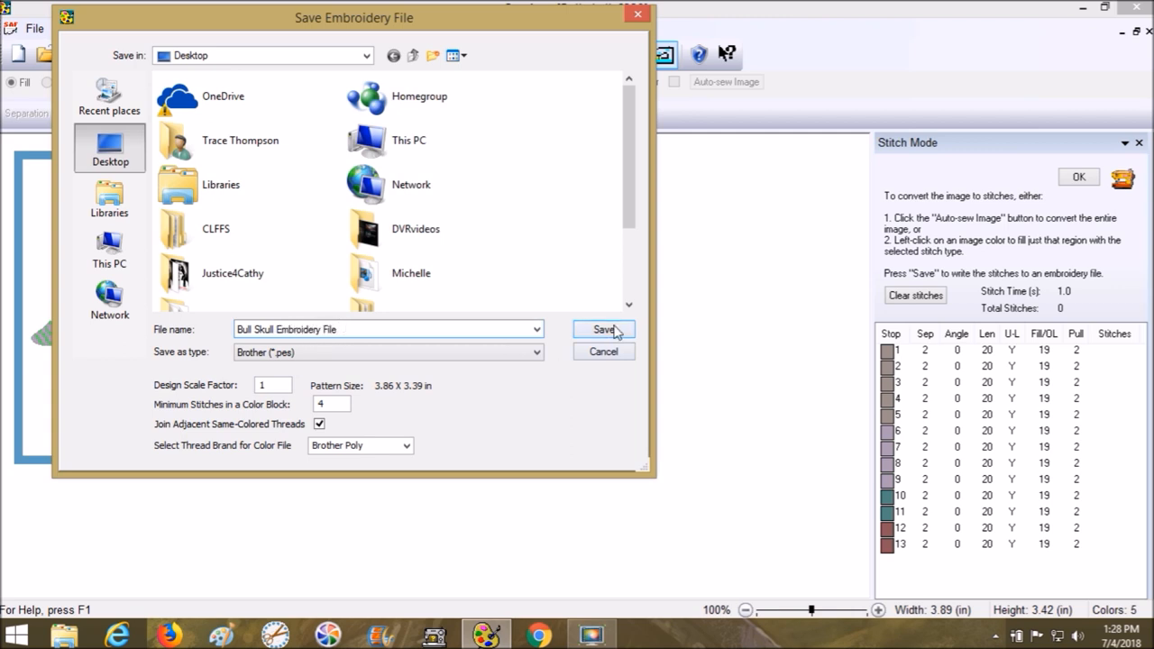
mouse_move(603, 352)
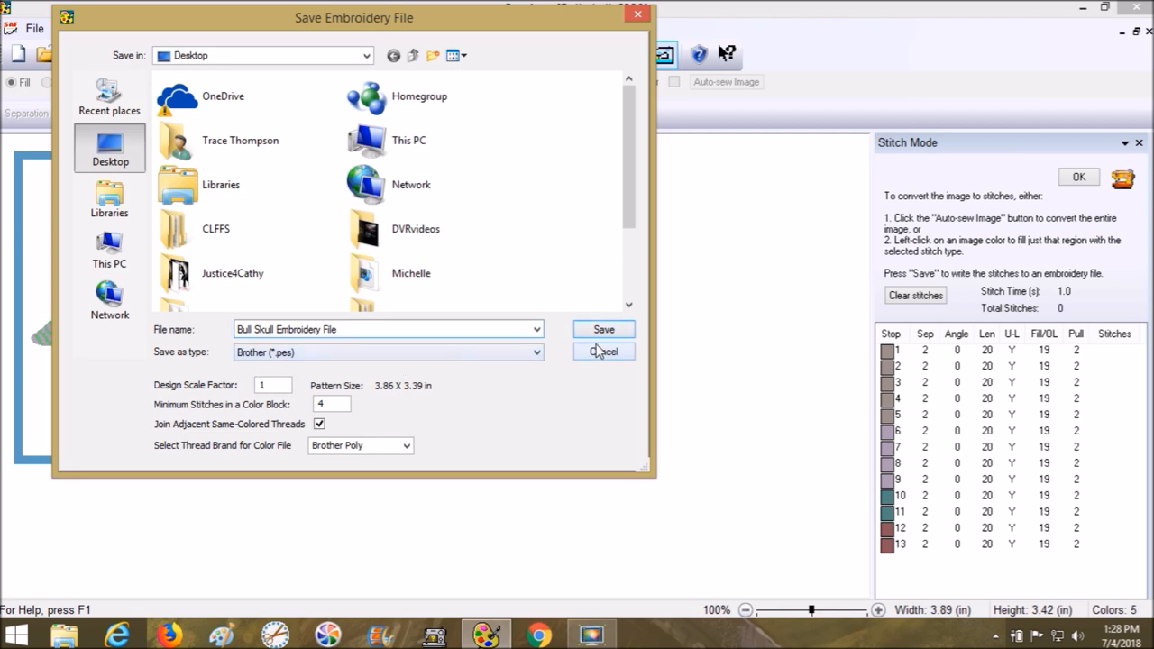
click(602, 329)
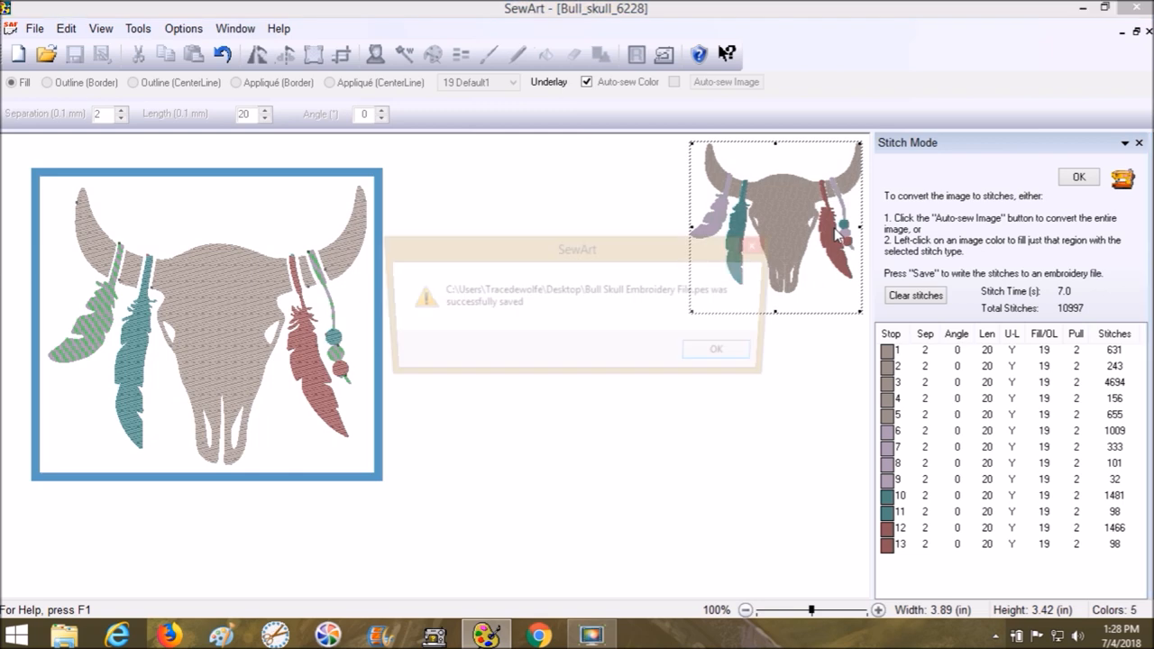
mouse_move(727, 354)
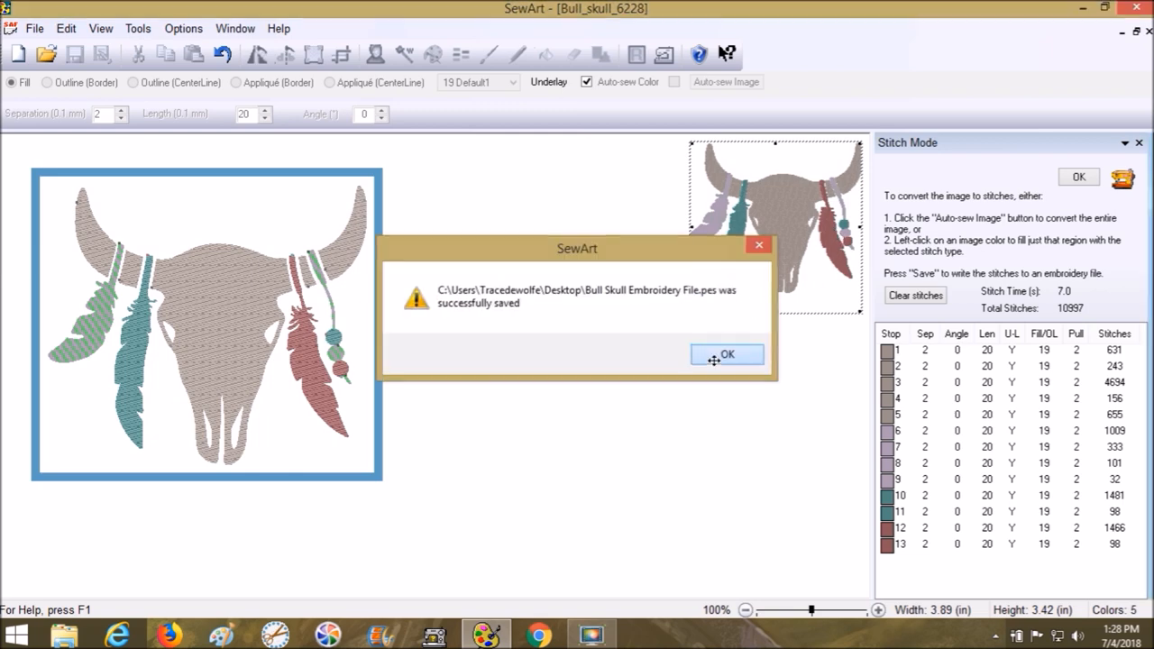
Dismiss the save confirmation and preview the ninth colour stop's stitches
click(727, 353)
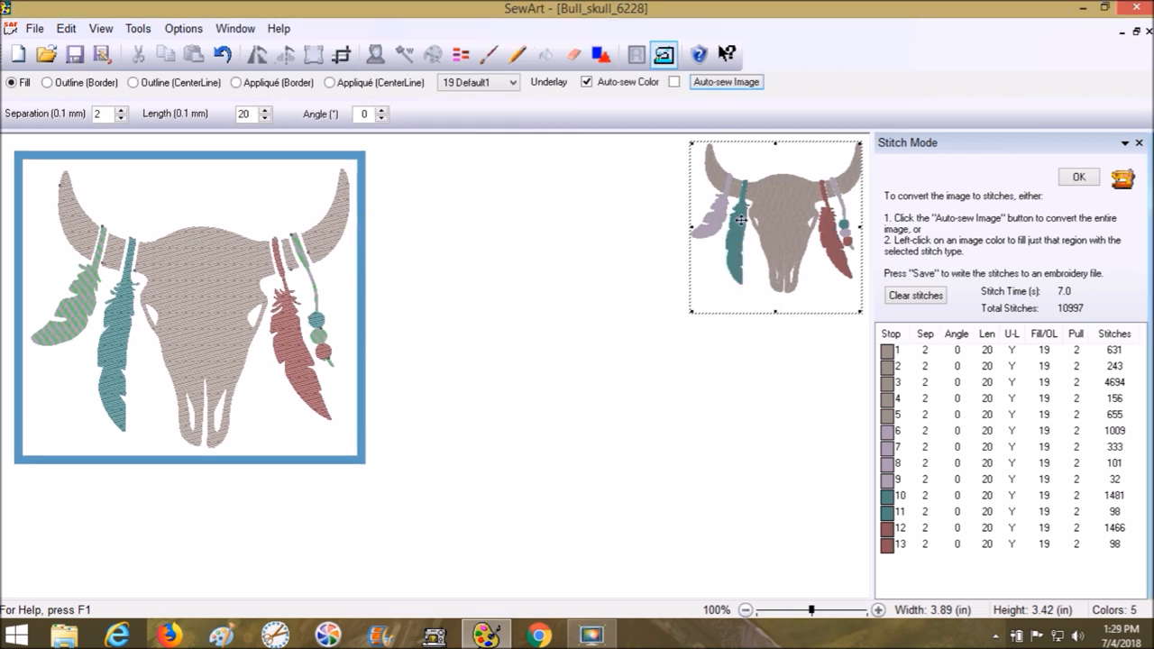
mouse_move(847, 230)
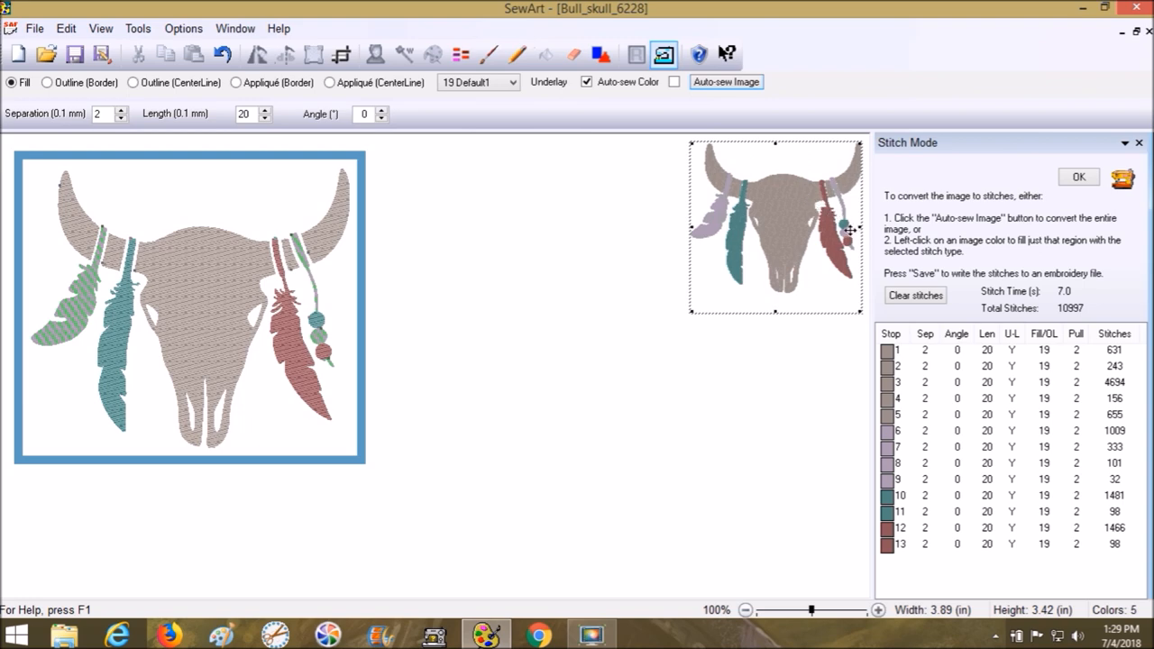
mouse_move(843, 227)
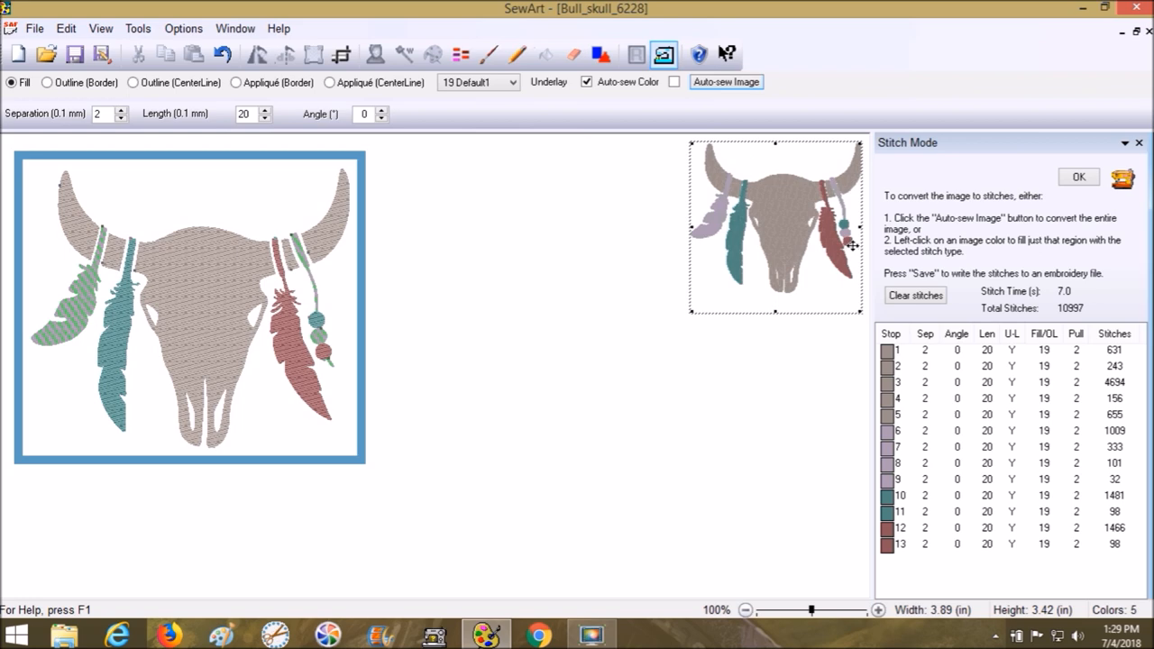
right_click(901, 479)
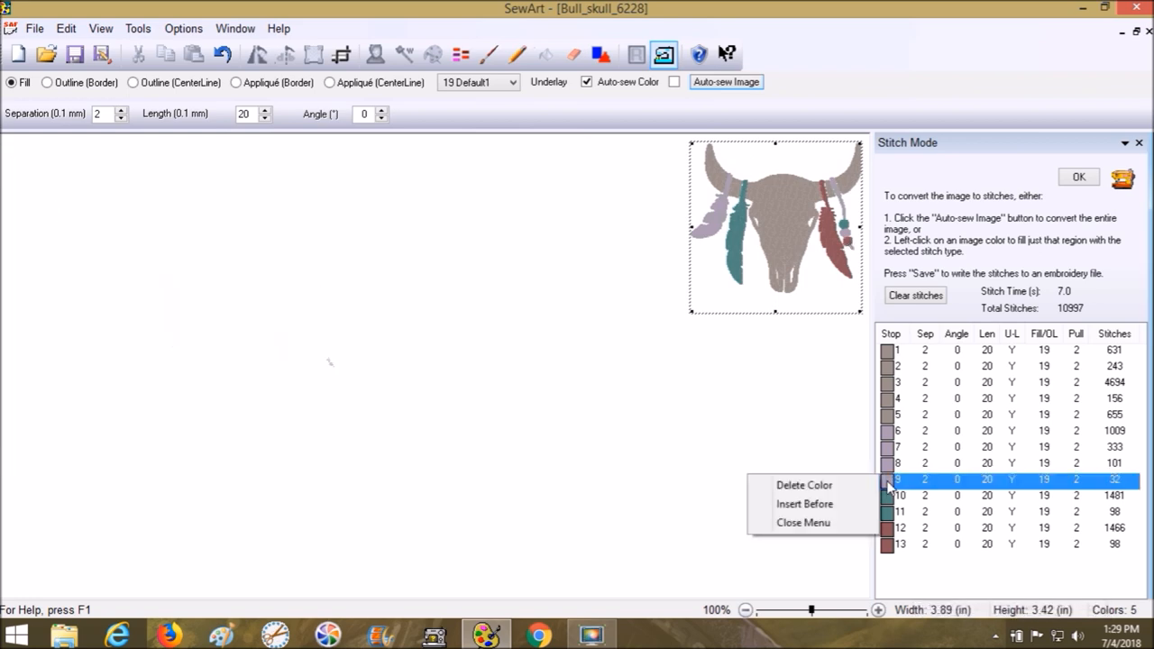
mouse_move(334, 359)
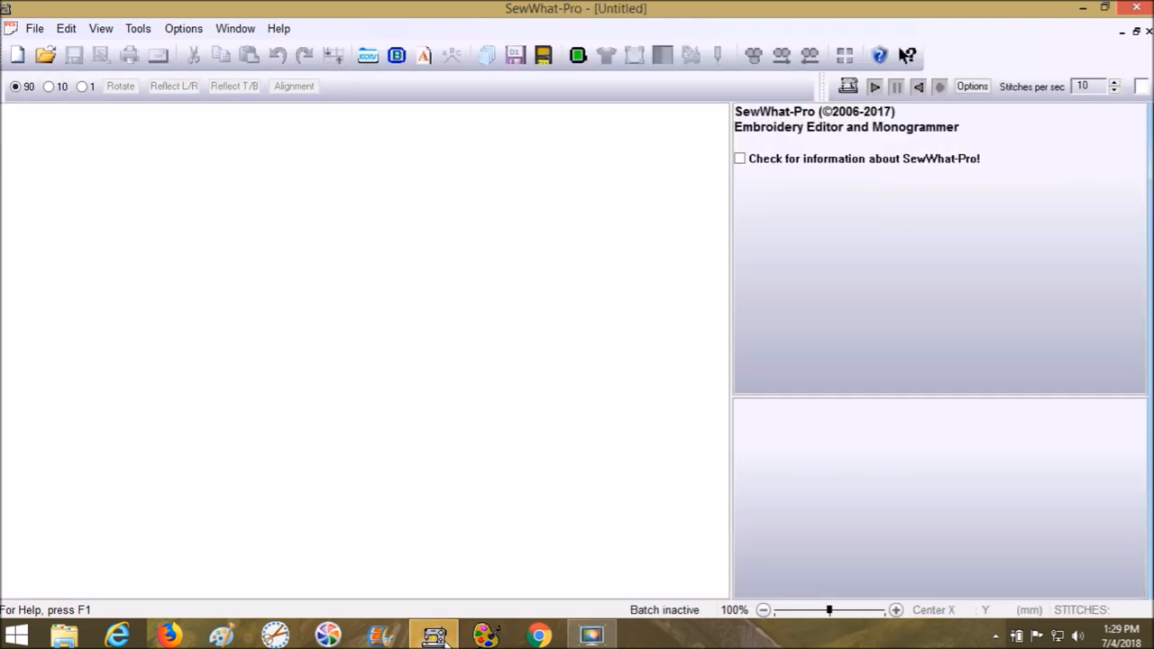
mouse_move(407, 327)
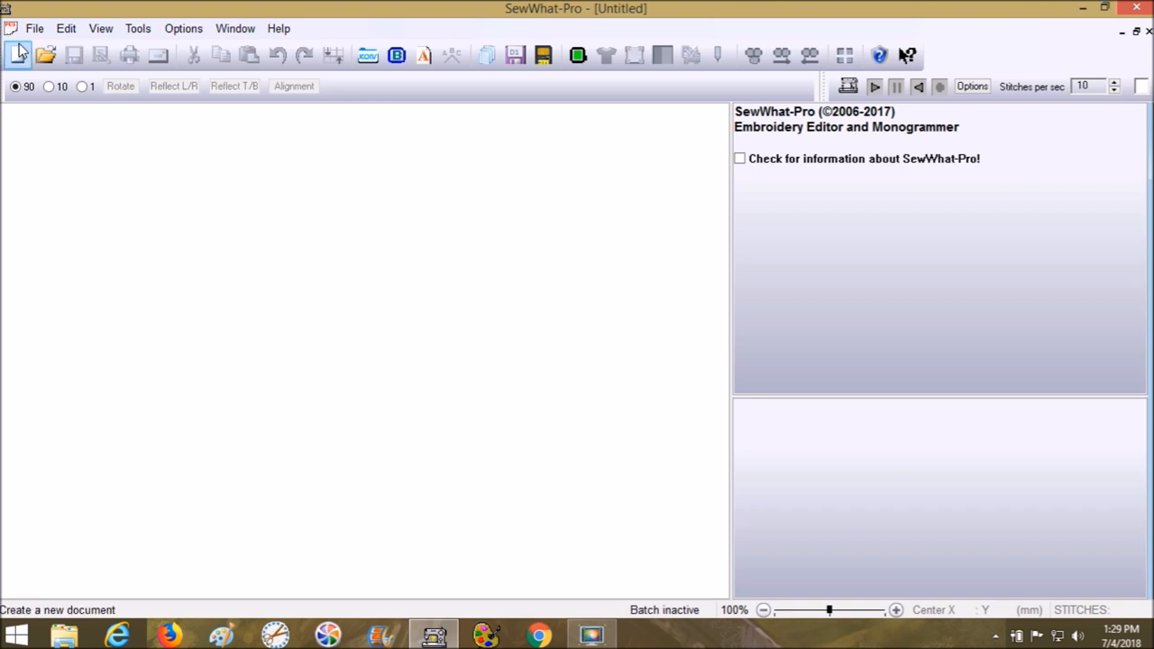
Open Bull Skull Embroidery File.pes from the Desktop in SewWhat-Pro
click(34, 28)
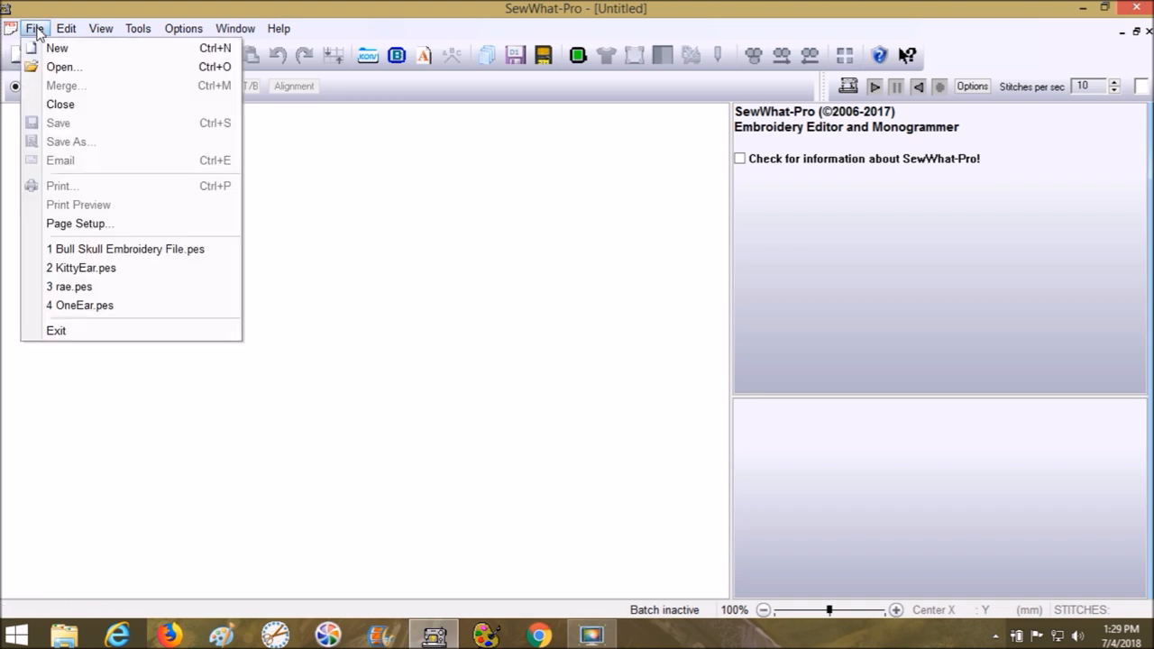
click(64, 67)
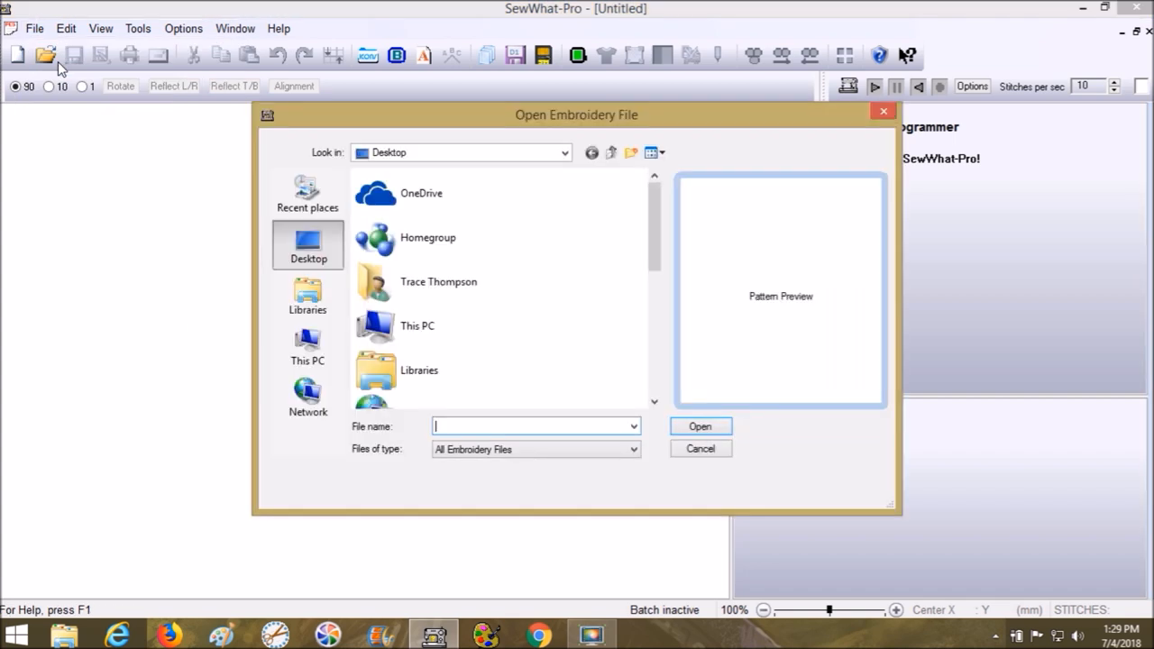
mouse_move(654, 230)
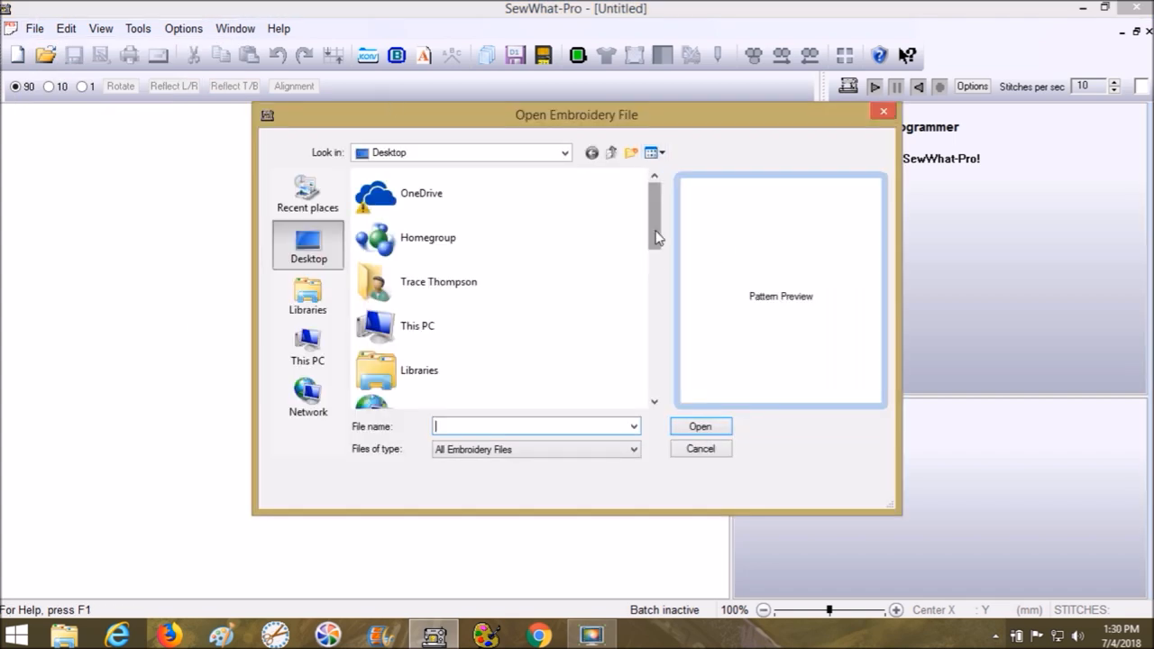
scroll(down, 3)
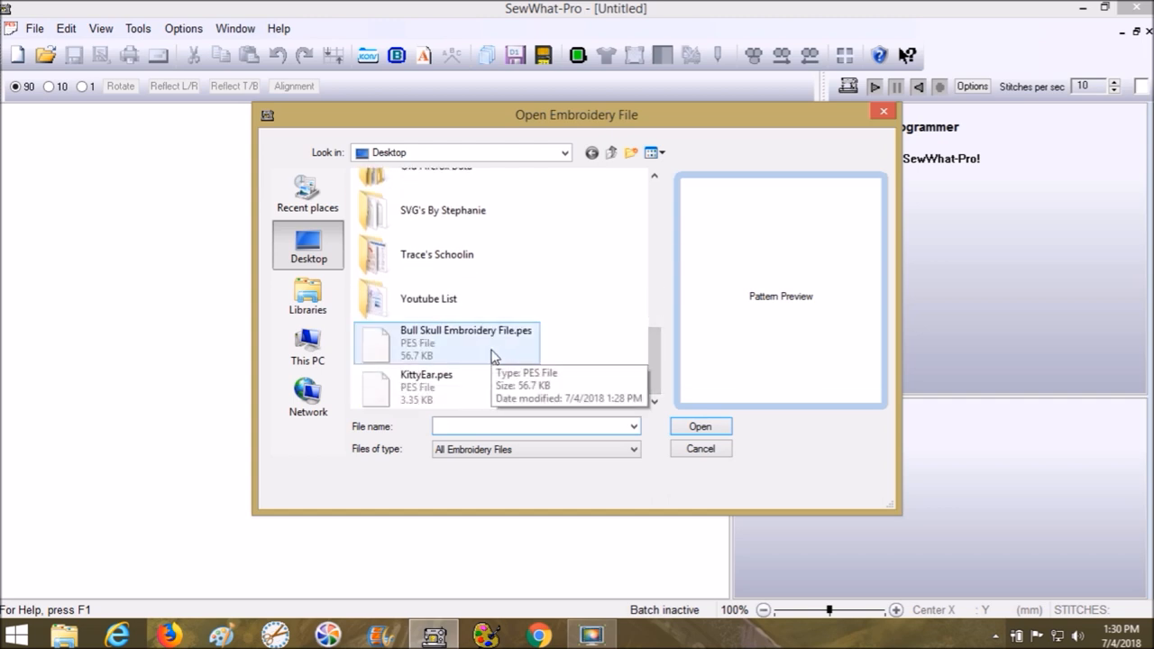
click(466, 342)
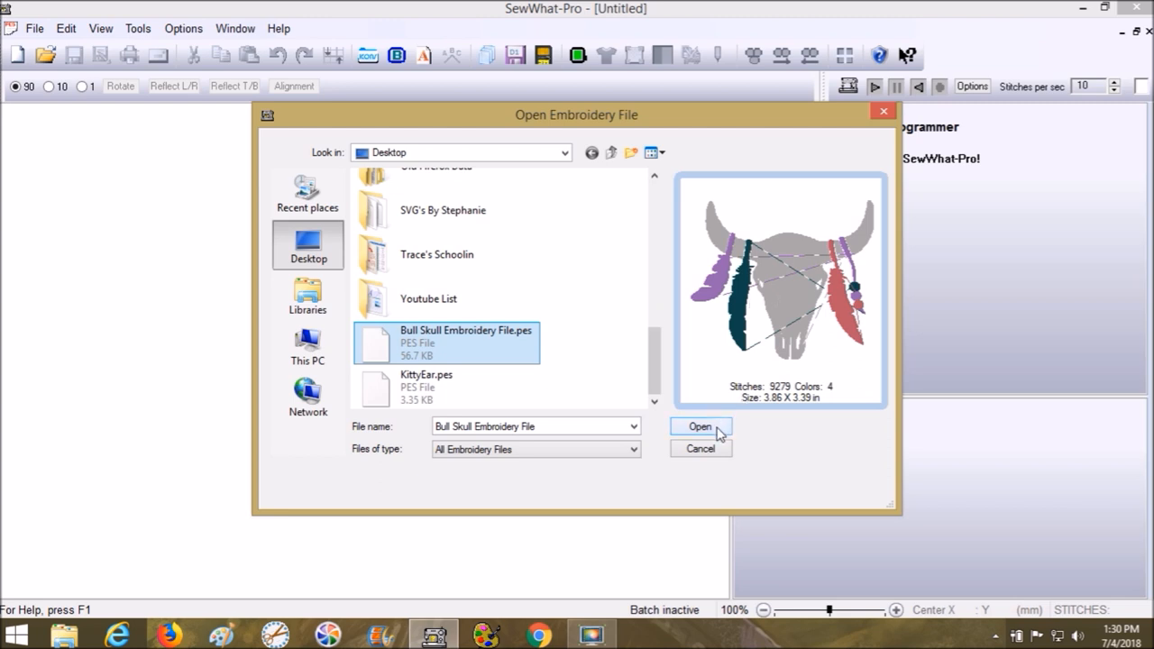
click(700, 427)
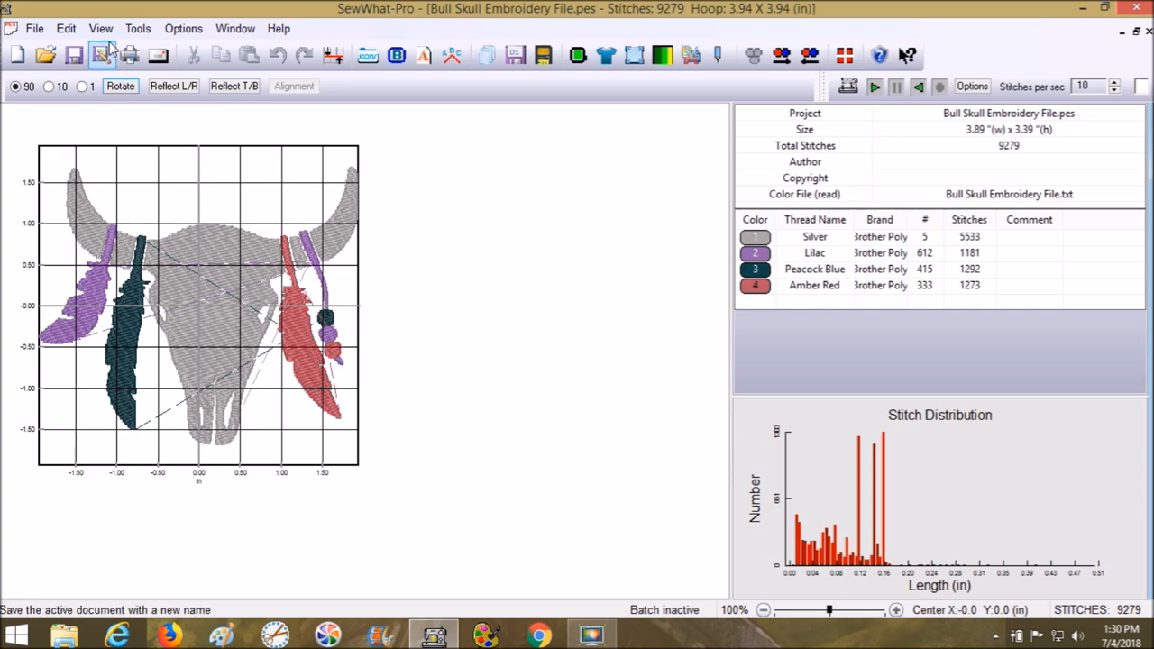
Set jump stitches to 'Always hide' in the View > Jumps dialog
click(100, 28)
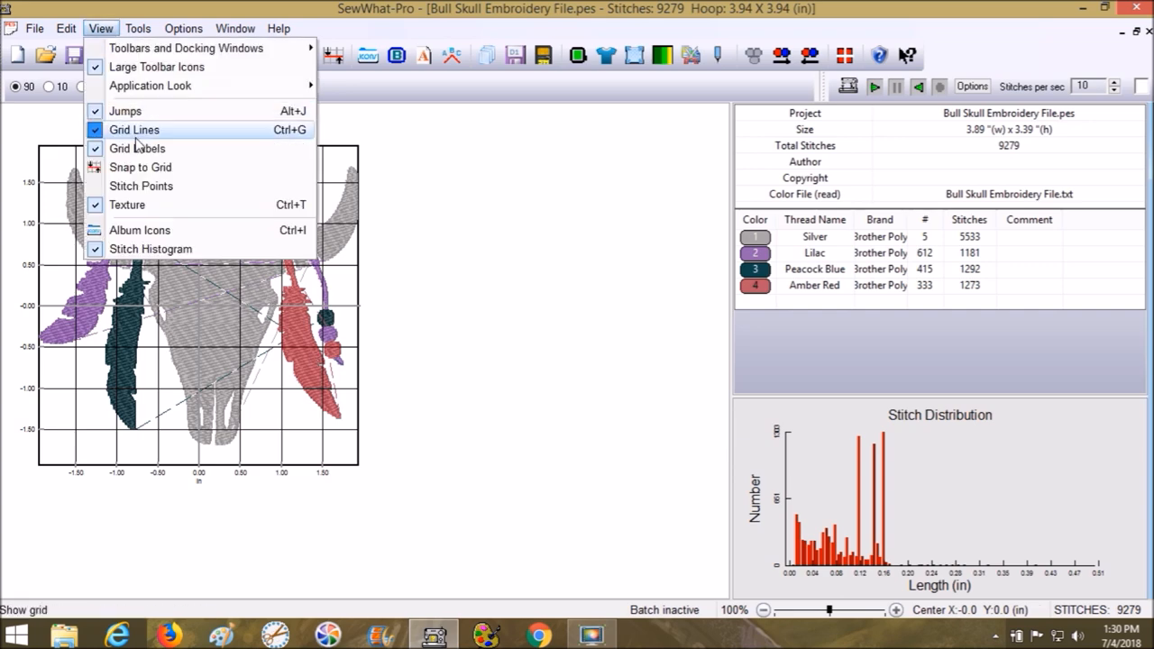
mouse_move(124, 111)
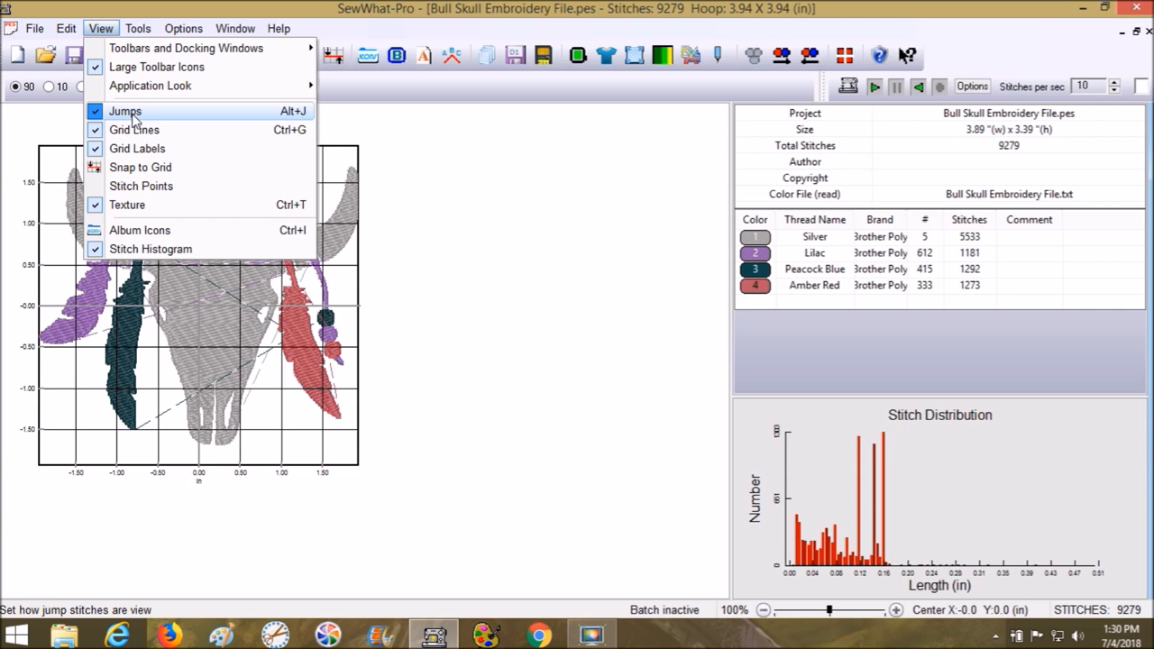
click(125, 111)
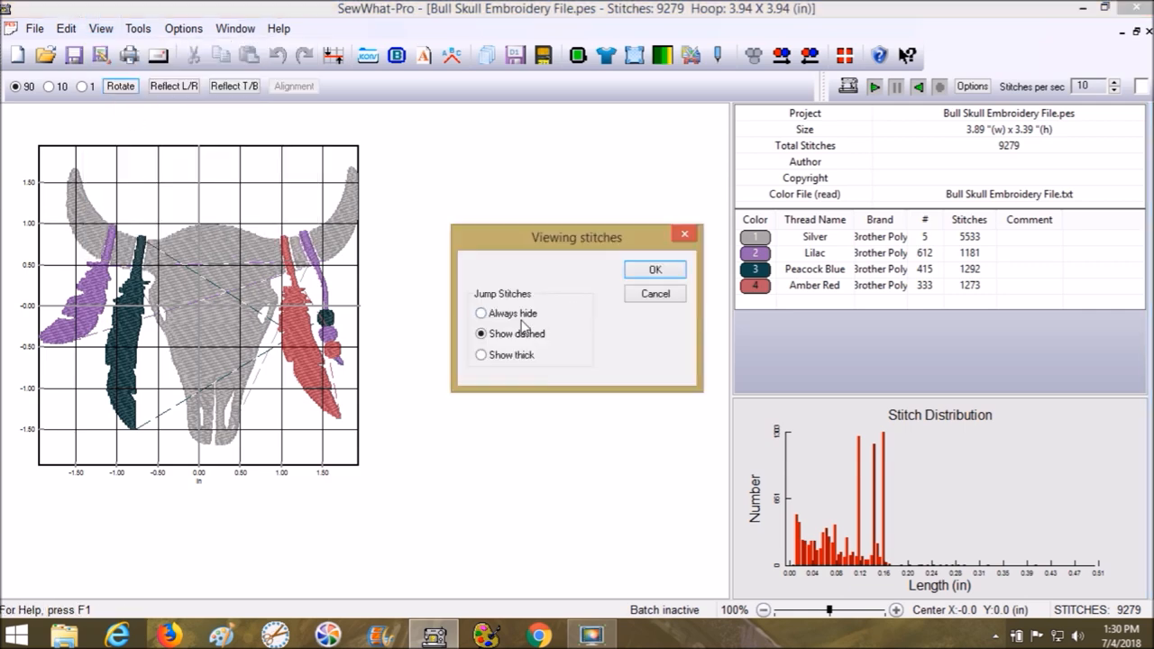
click(482, 313)
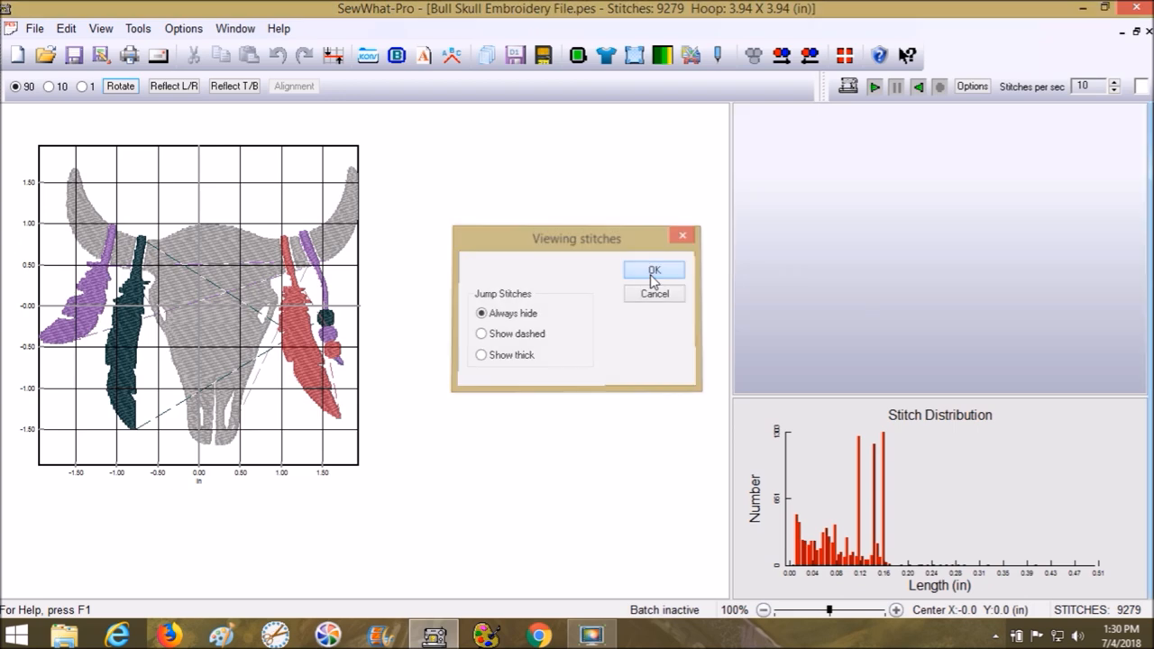
click(654, 271)
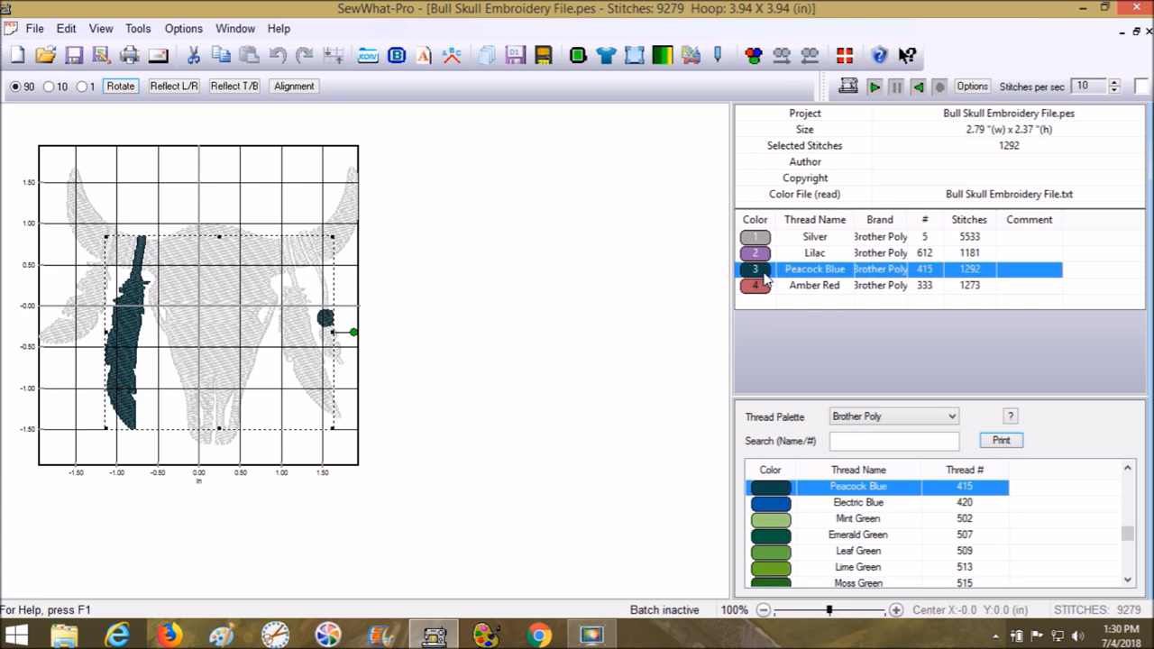
mouse_move(475, 293)
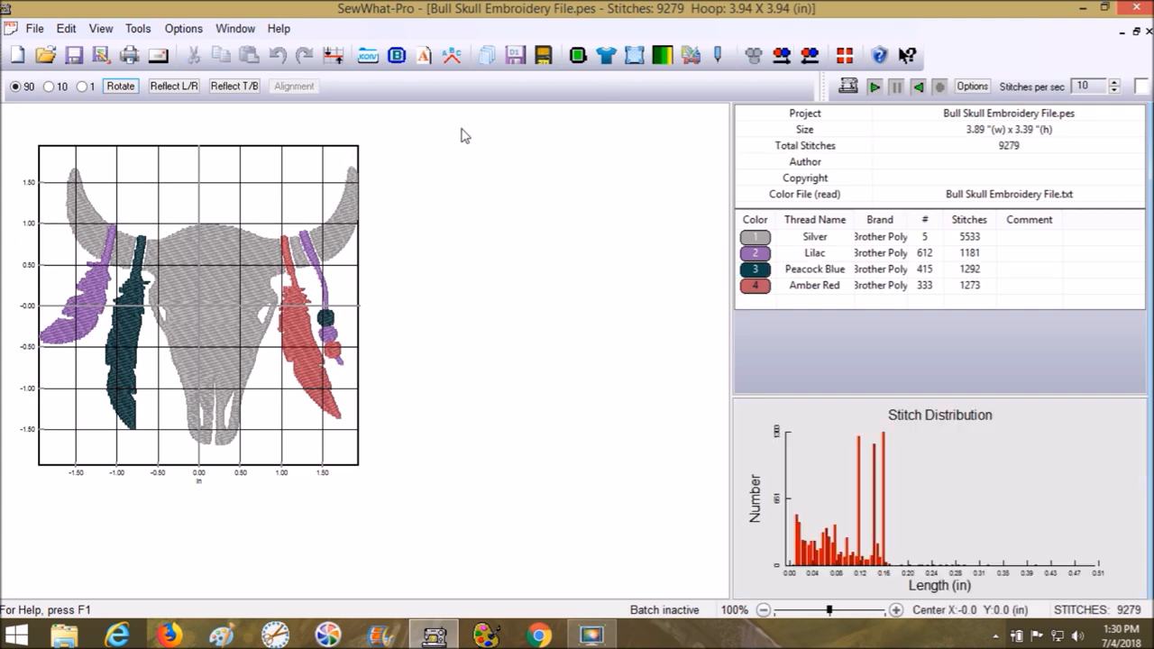
mouse_move(710, 81)
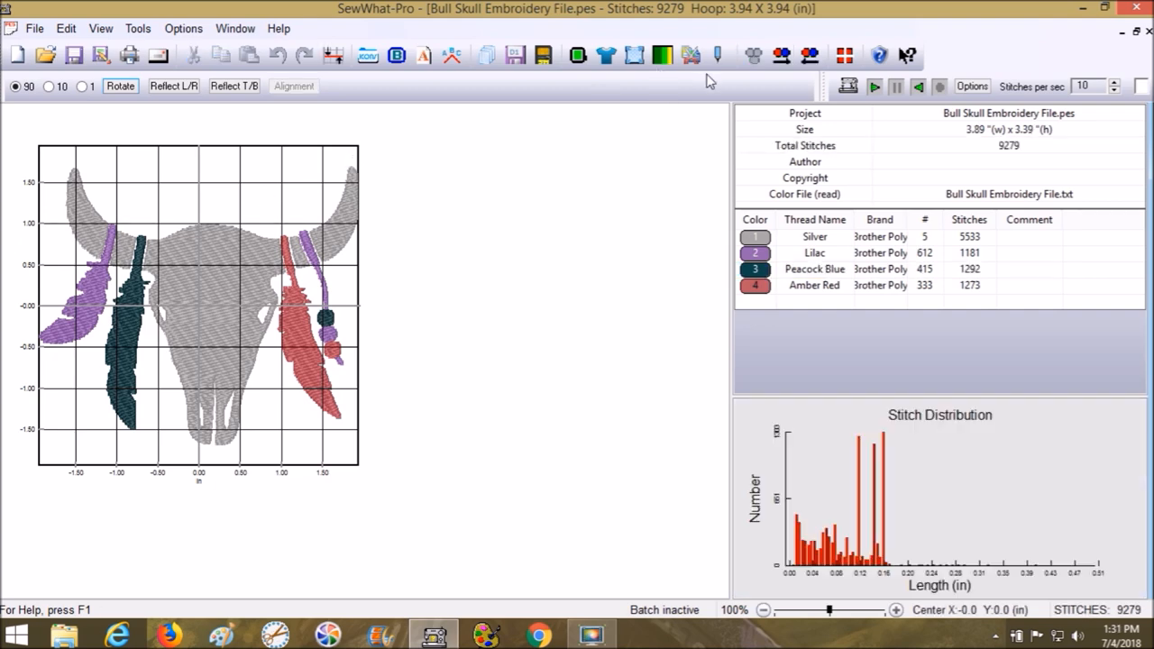
mouse_move(594, 120)
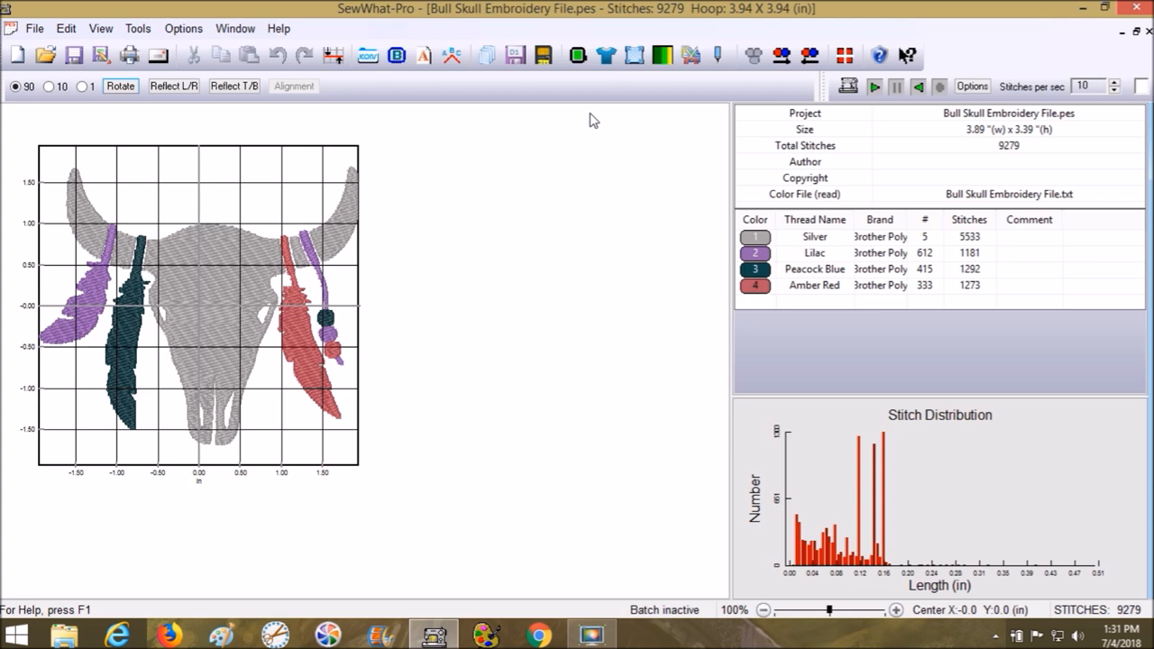
mouse_move(227, 143)
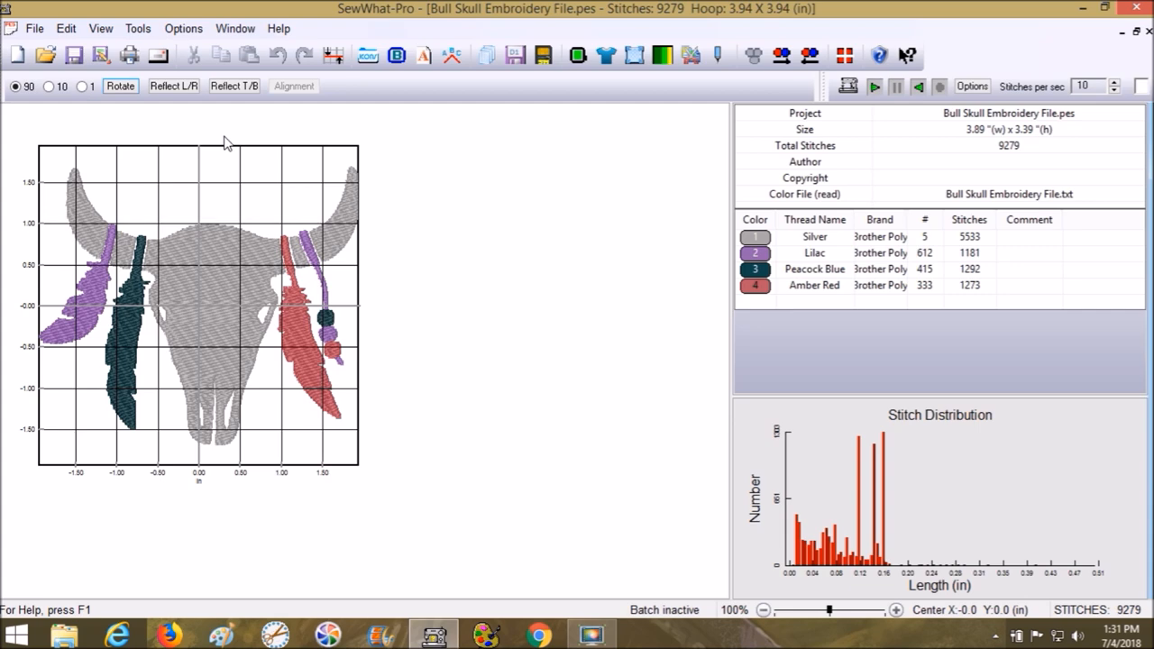
mouse_move(243, 231)
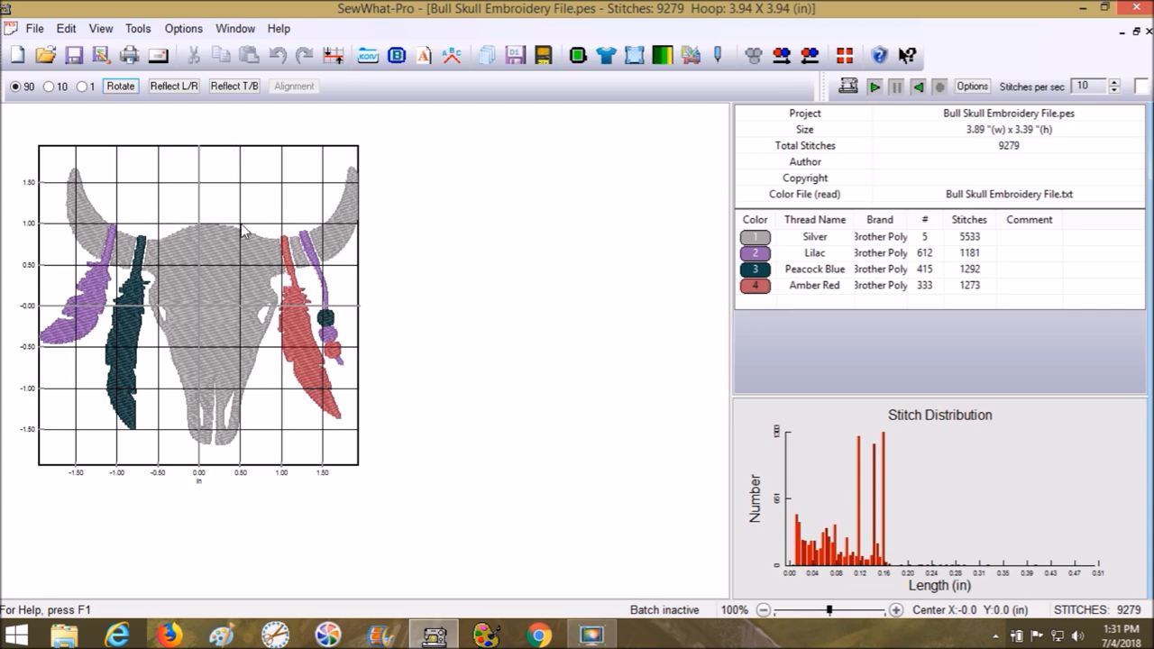
mouse_move(237, 262)
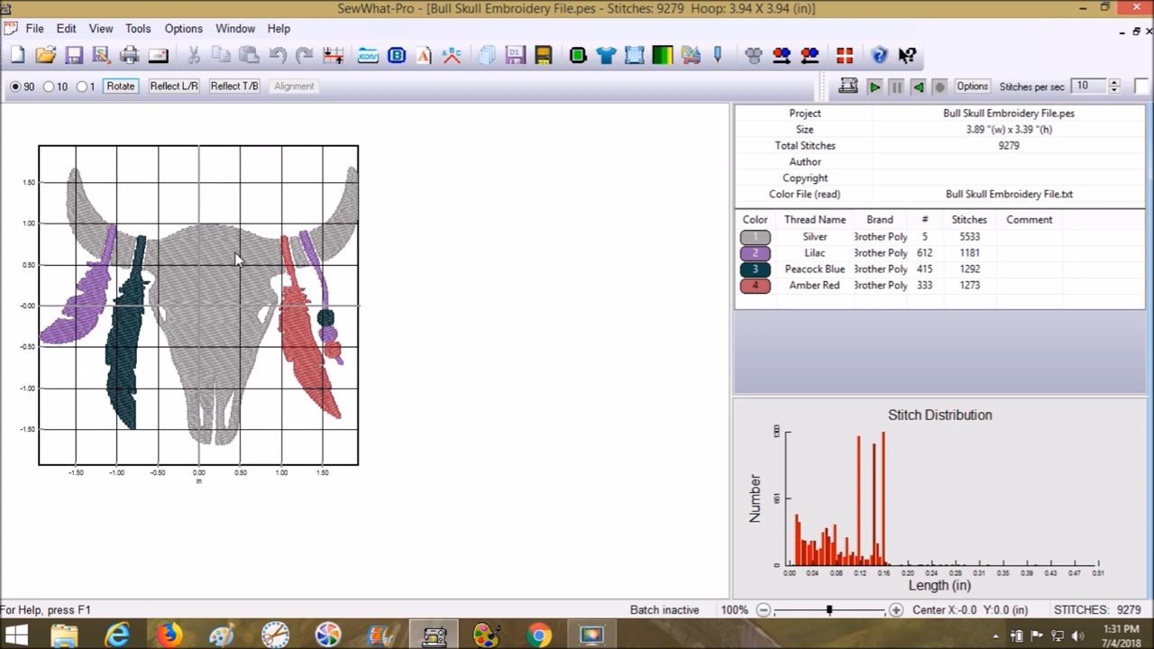
mouse_move(241, 273)
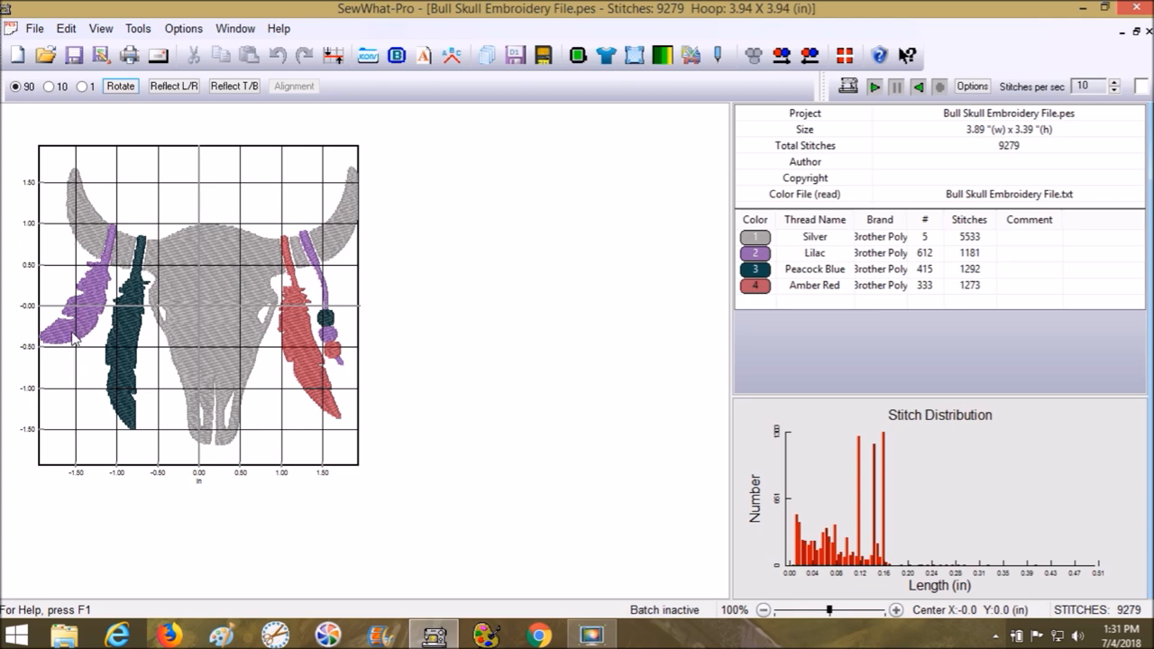
mouse_move(129, 402)
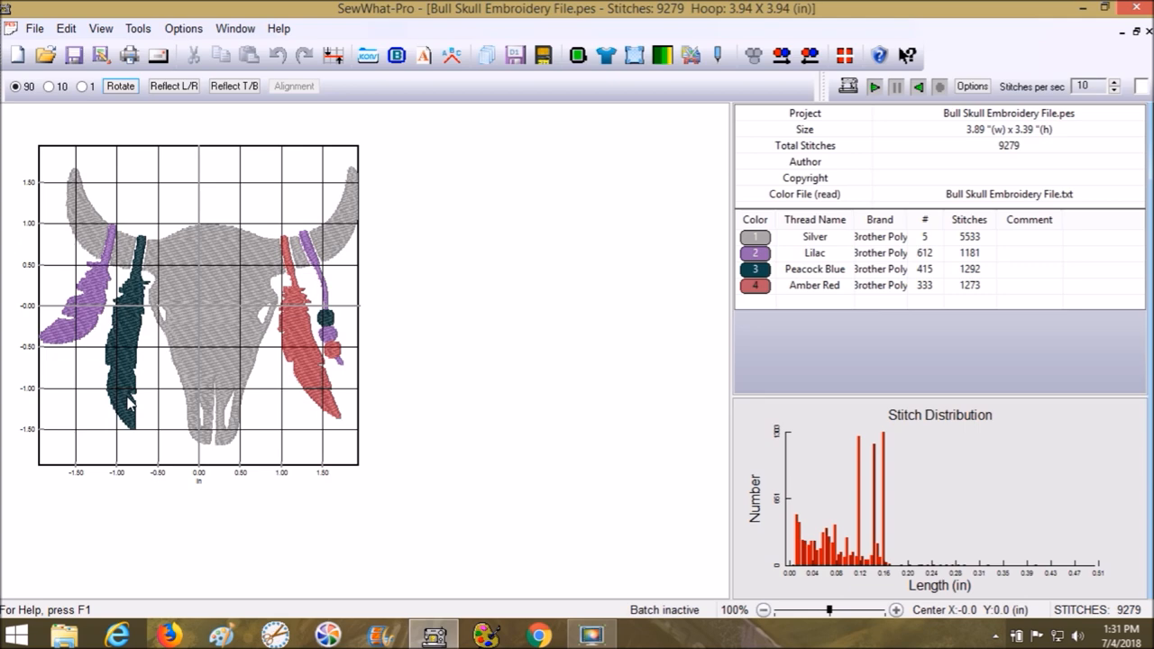
mouse_move(223, 347)
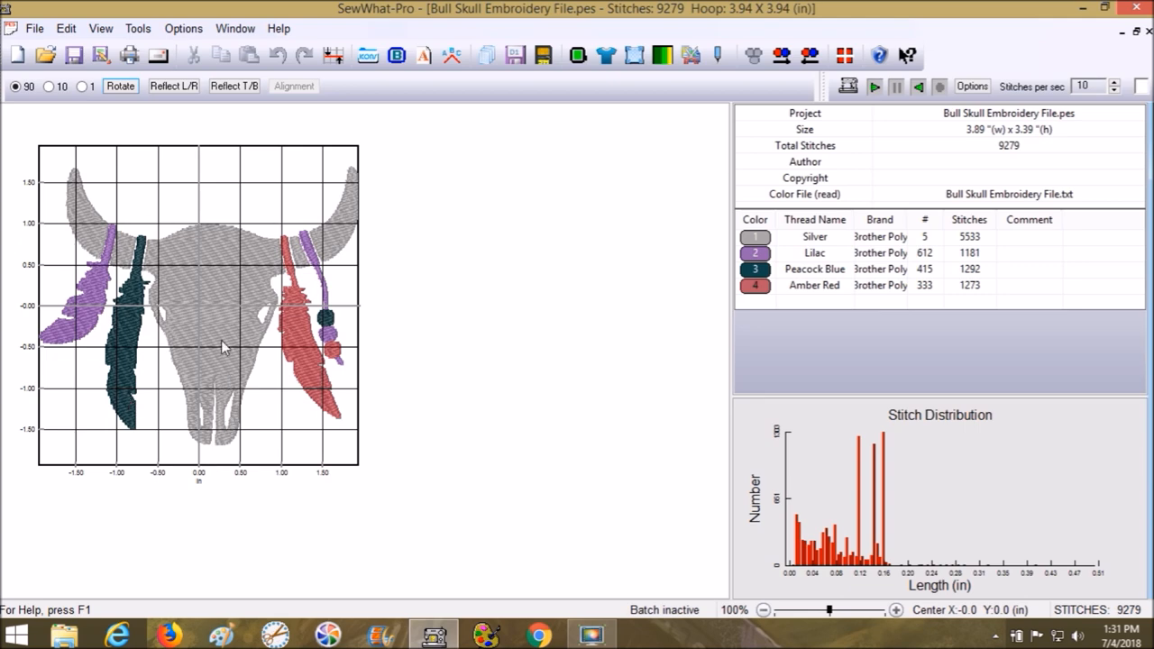
mouse_move(219, 276)
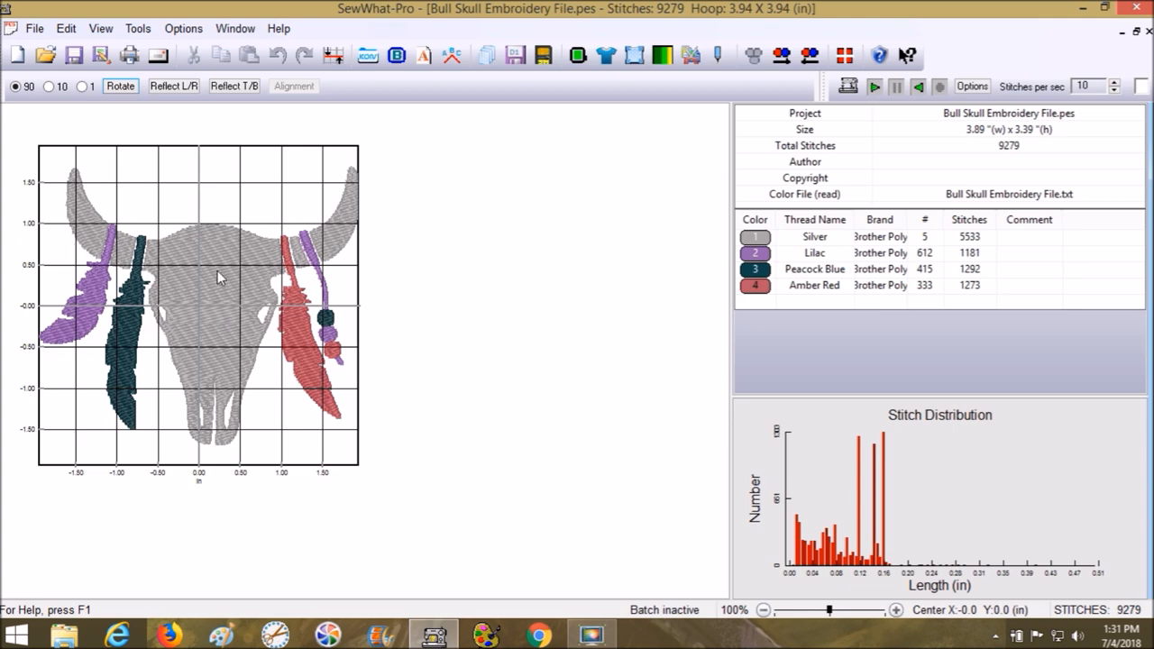
mouse_move(190, 311)
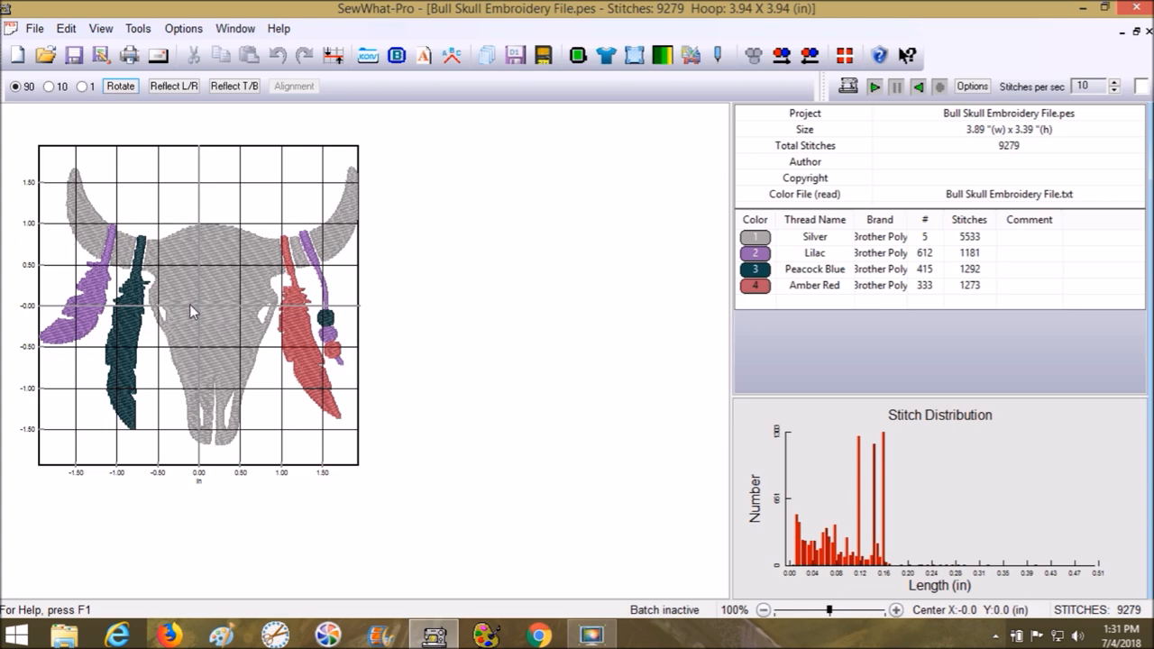
Select the whole 9,279-stitch bull skull design on the canvas
click(190, 307)
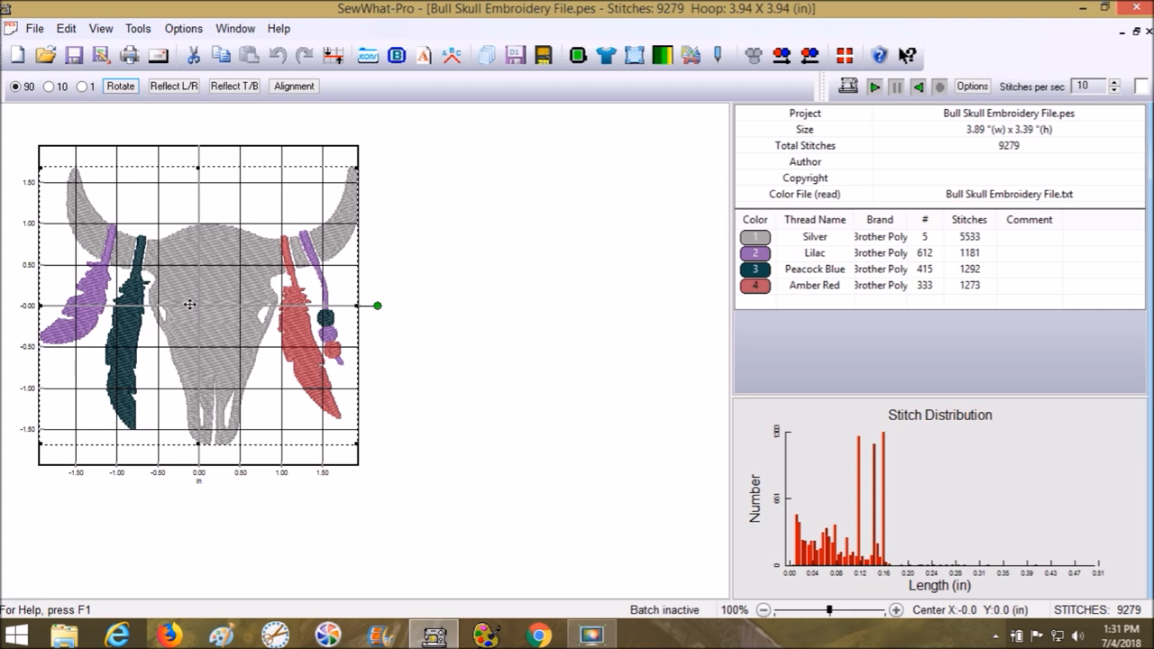
mouse_move(268, 308)
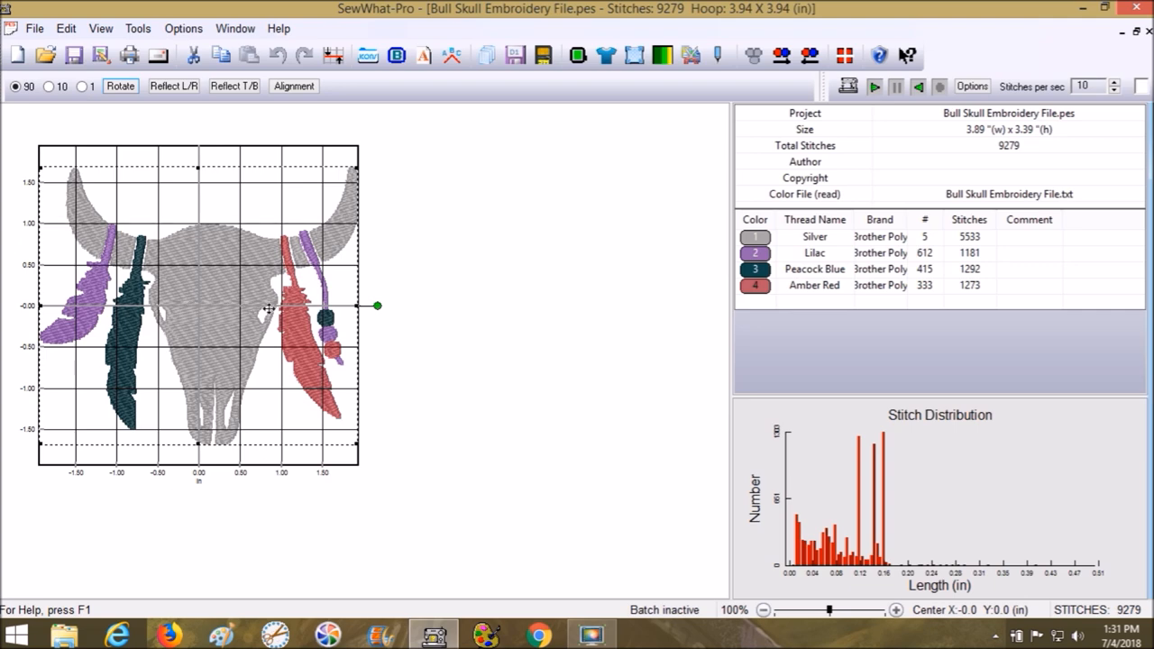
mouse_move(222, 377)
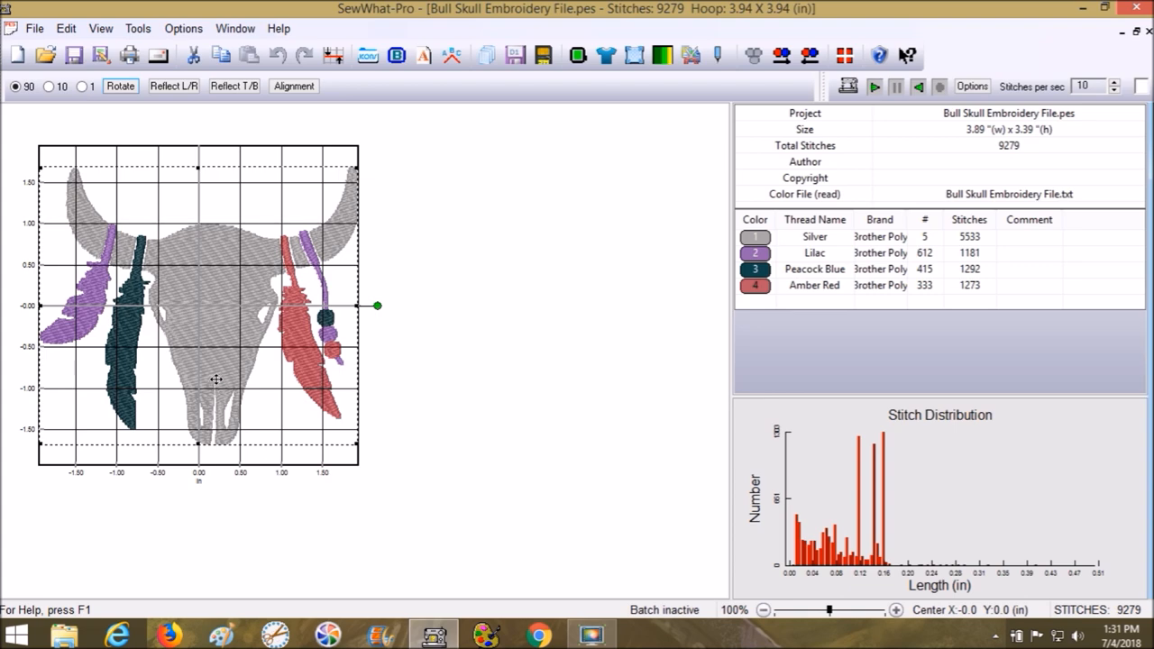
mouse_move(284, 273)
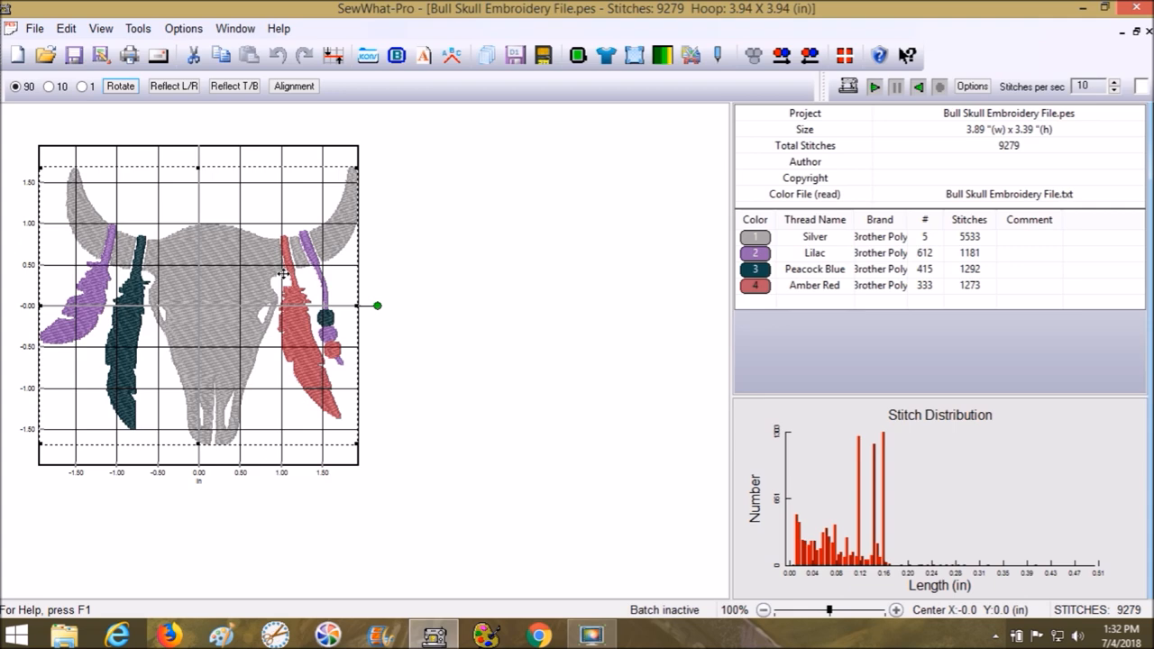
mouse_move(317, 248)
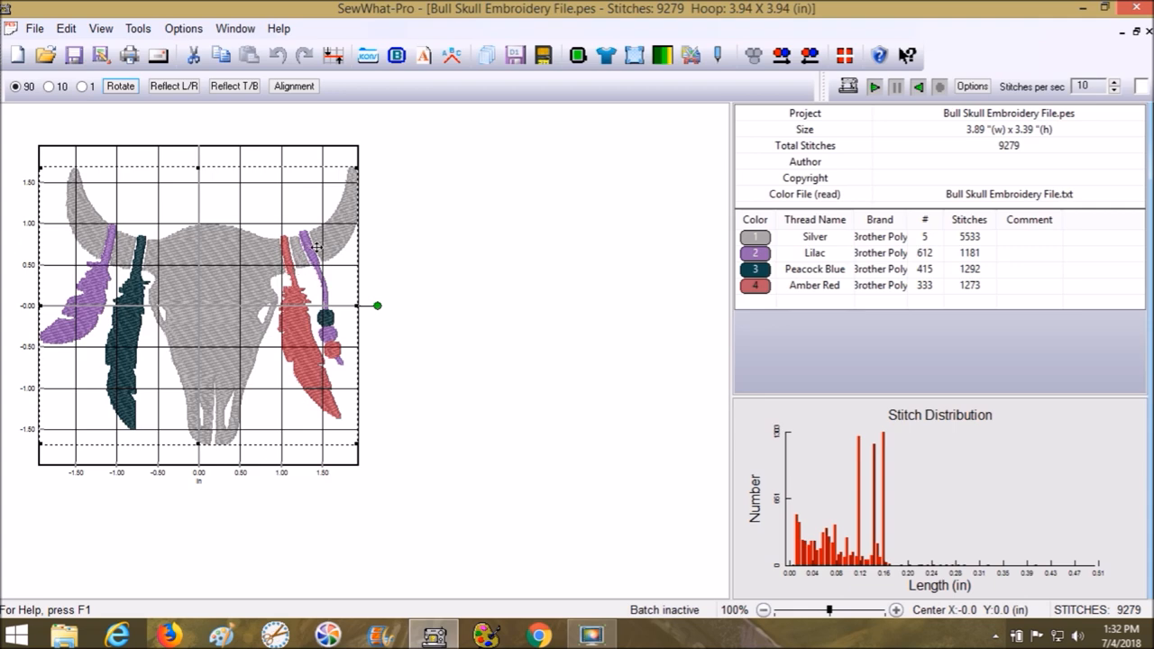
mouse_move(311, 248)
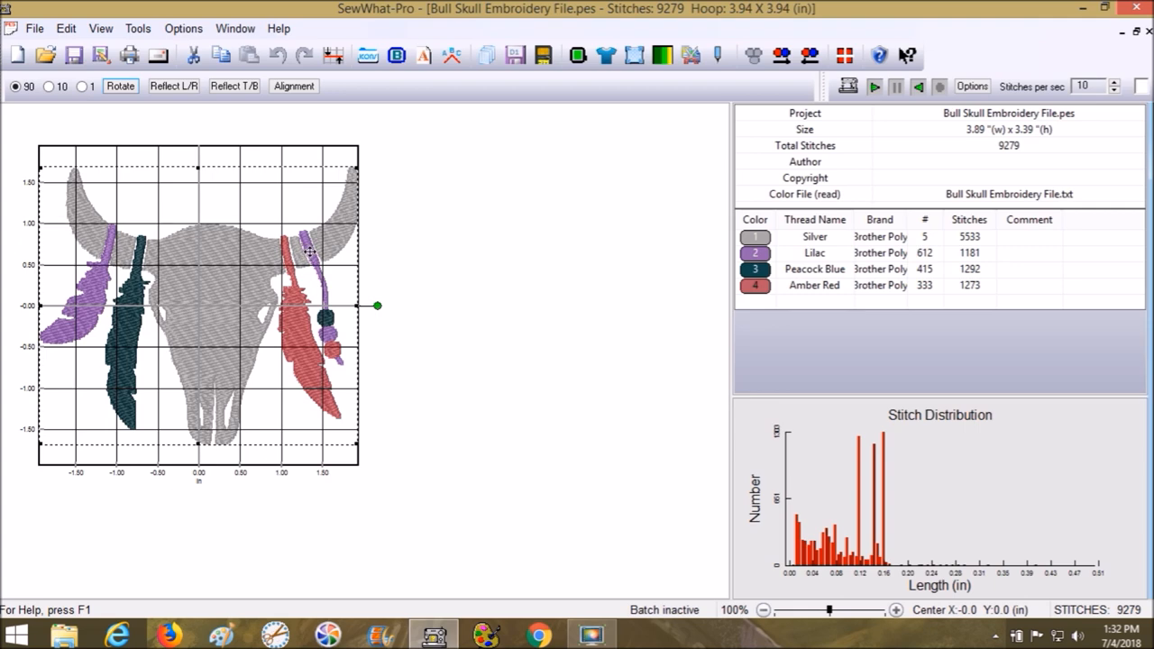
mouse_move(315, 251)
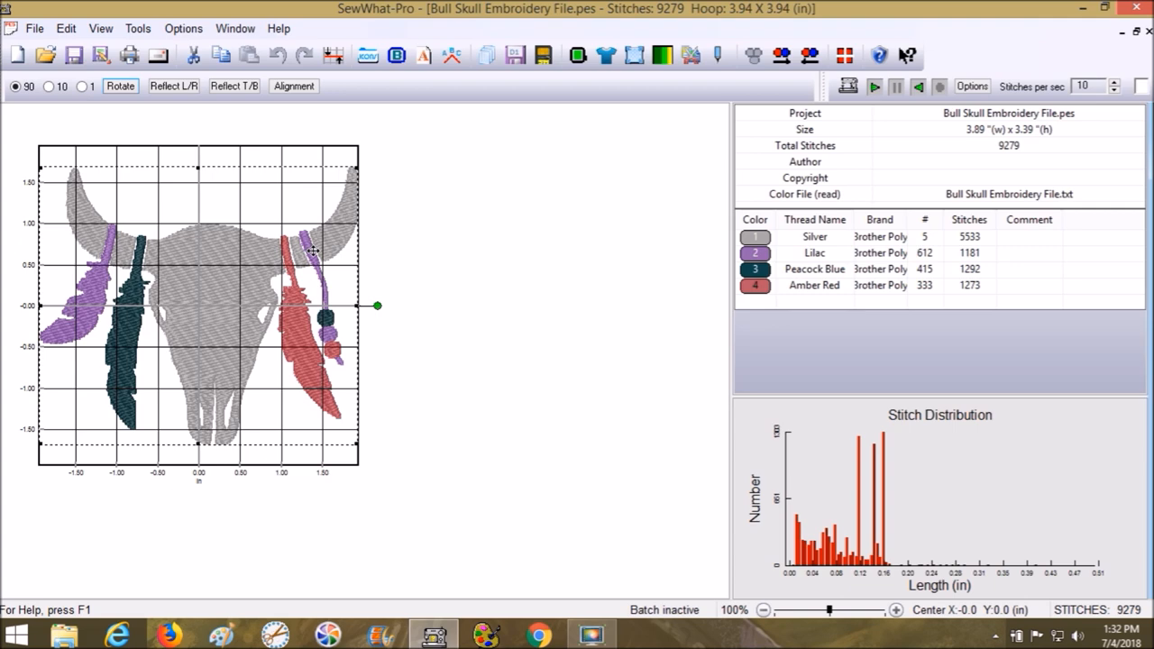
mouse_move(331, 162)
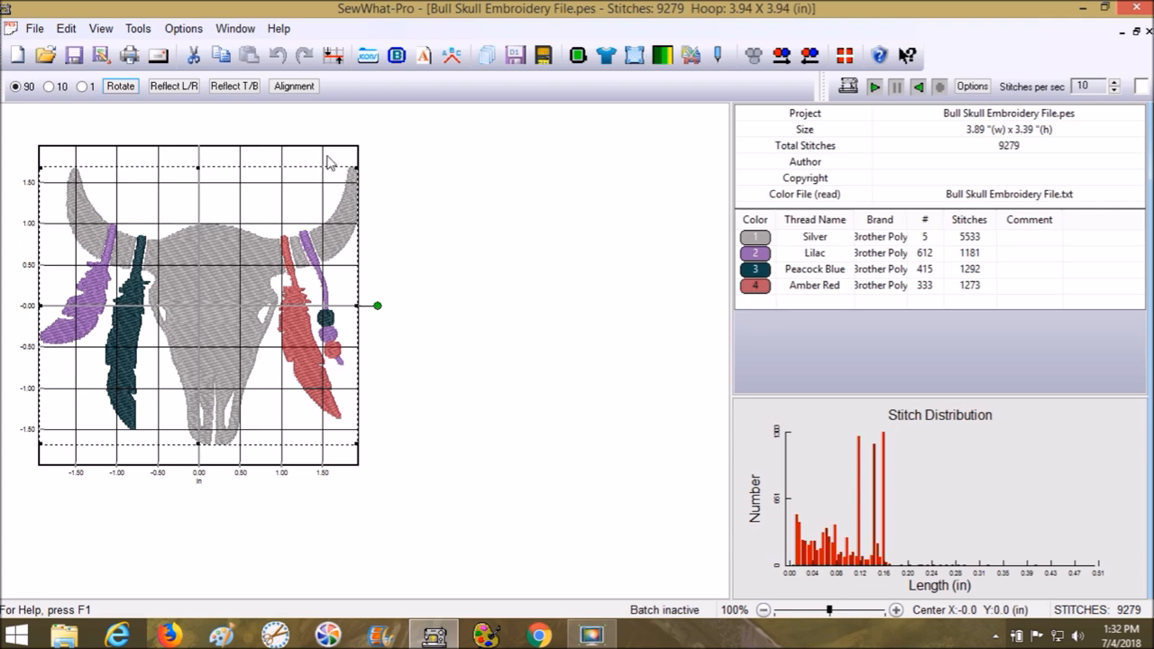